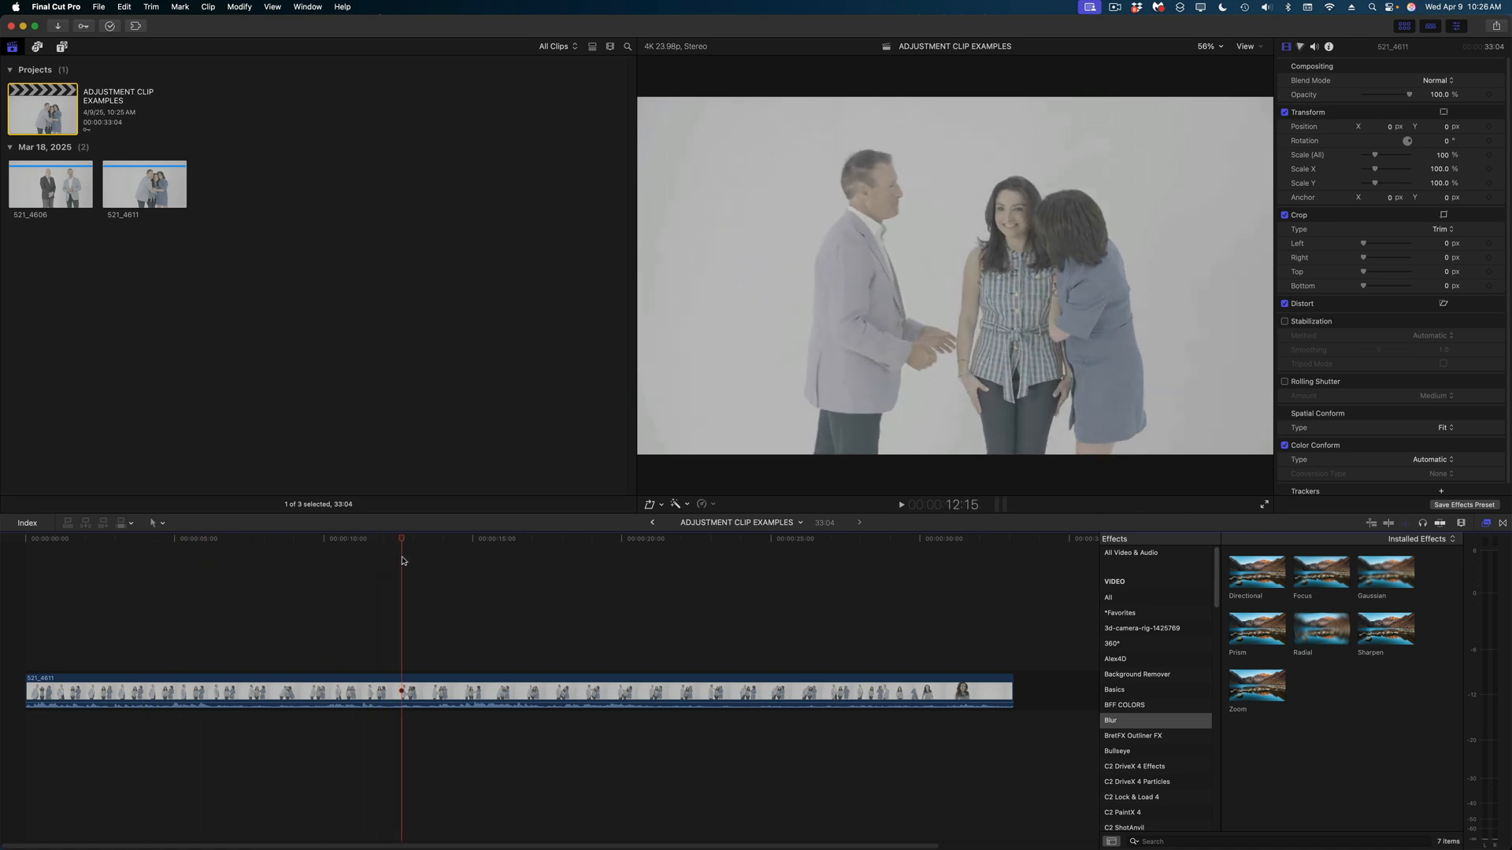
Connect an adjustment clip above the middle of 521_4611 and select it.
{"action": "left_click", "coordinate": [198, 537]}
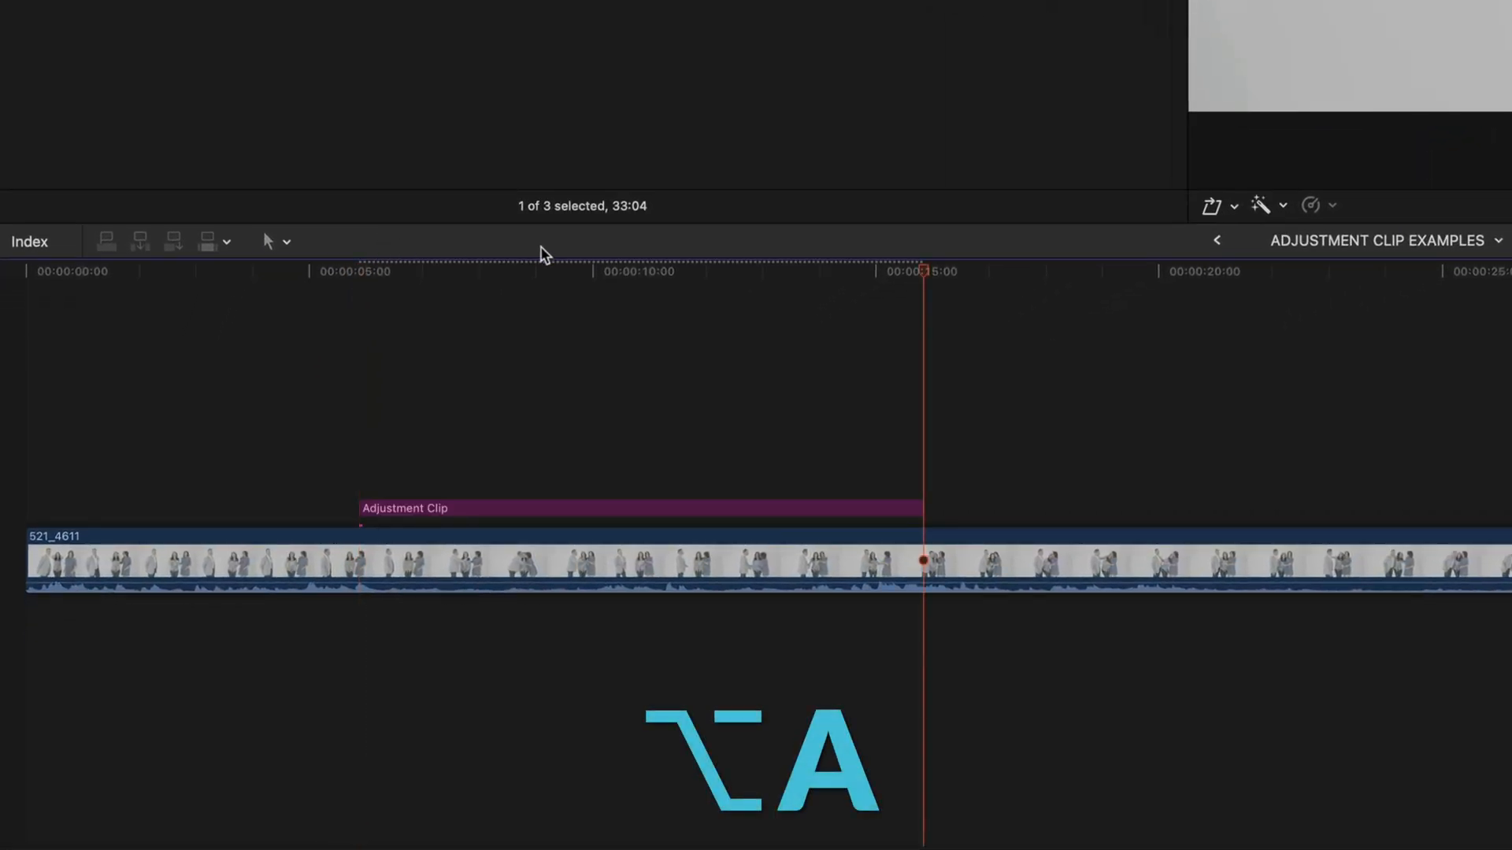
{"action": "left_click", "coordinate": [639, 508]}
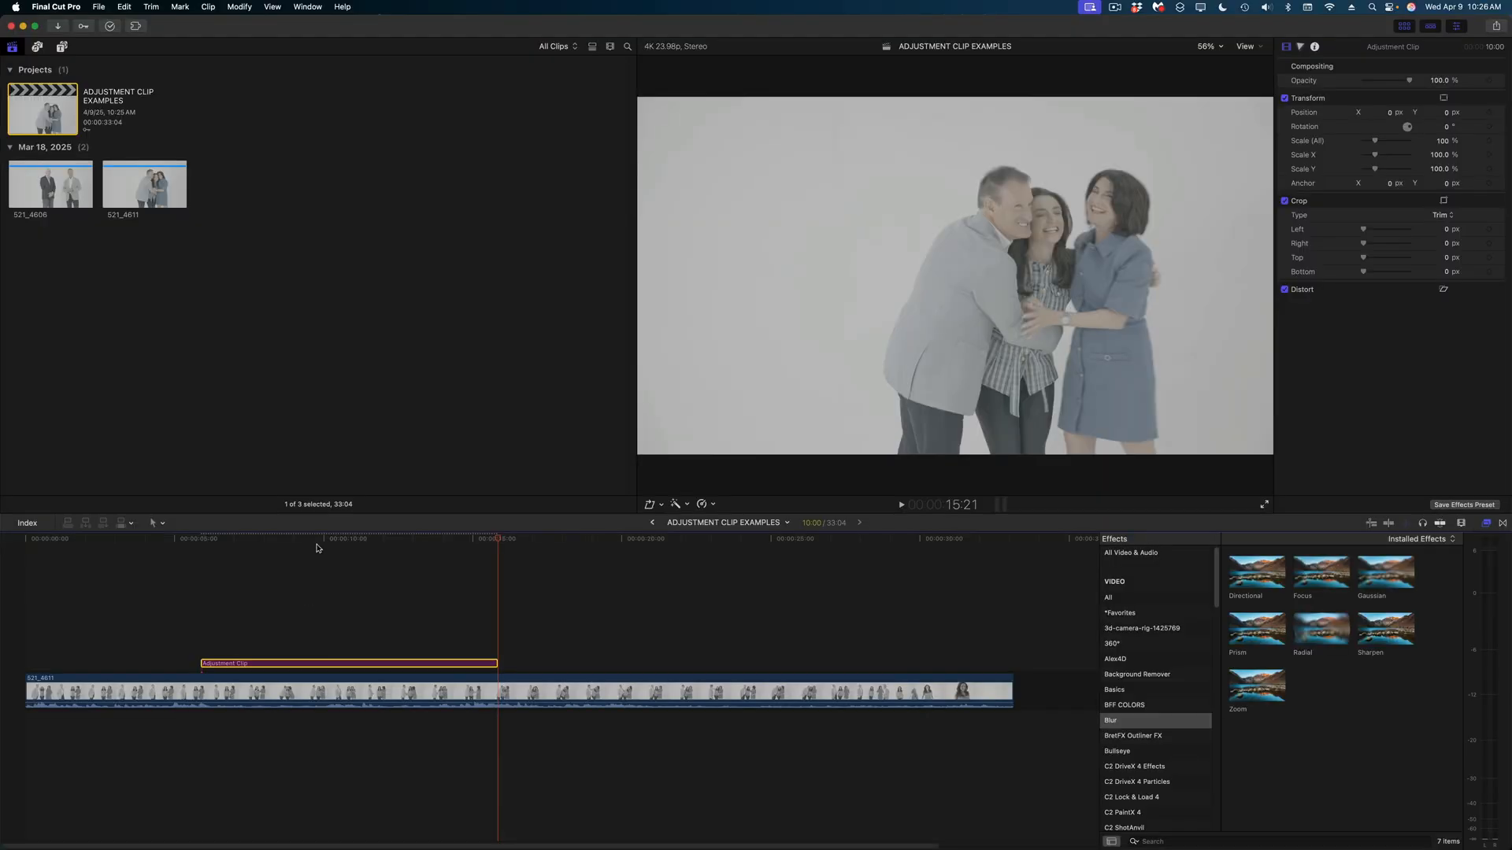
Add a second adjustment clip and push the Prism amount and angle higher onscreen.
{"action": "left_click", "coordinate": [240, 538]}
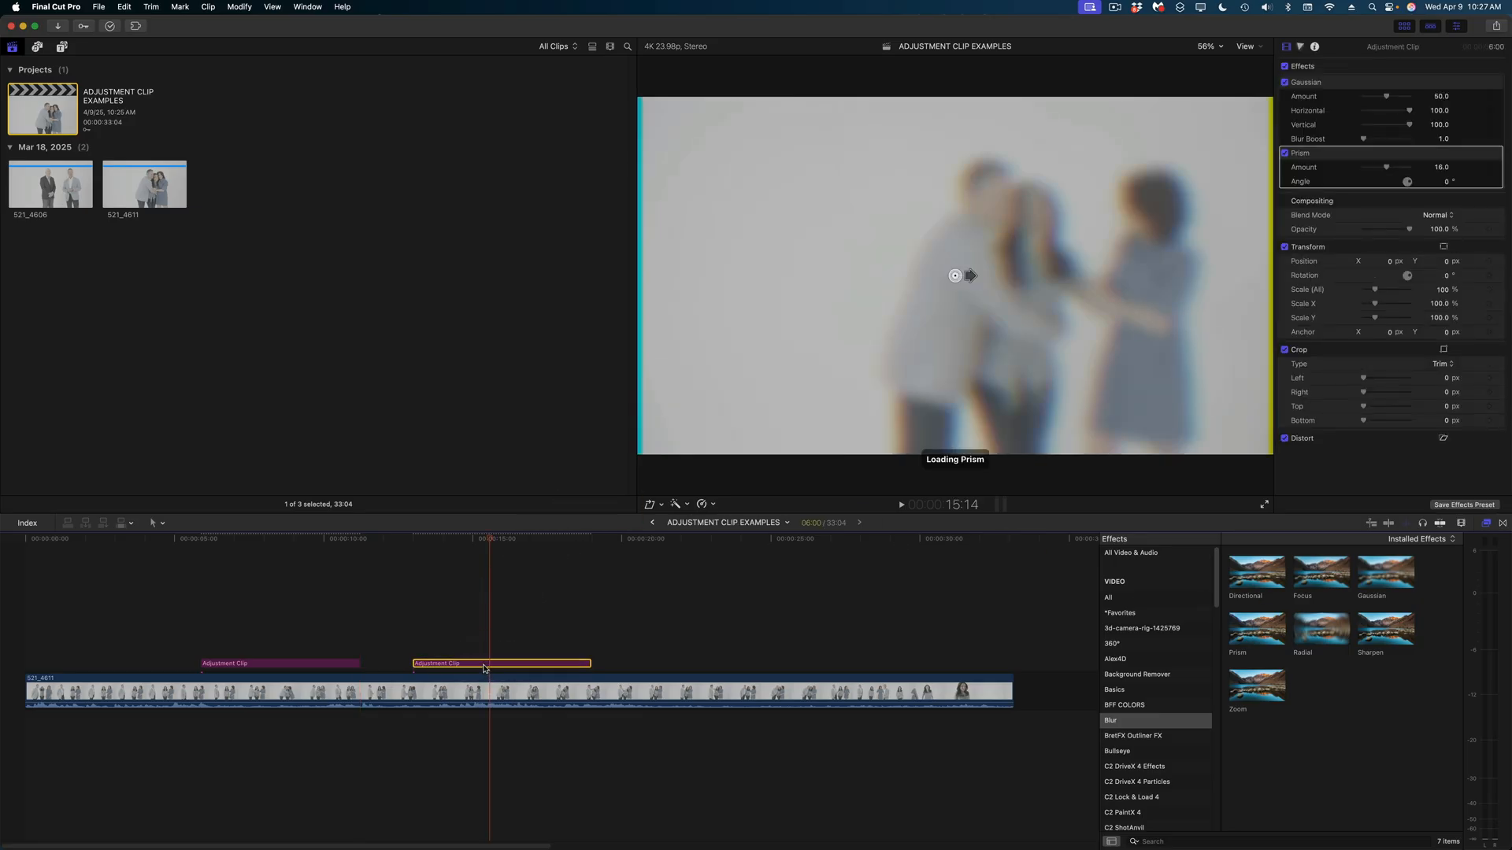
{"action": "left_click_drag", "start_coordinate": [971, 275], "coordinate": [1014, 274]}
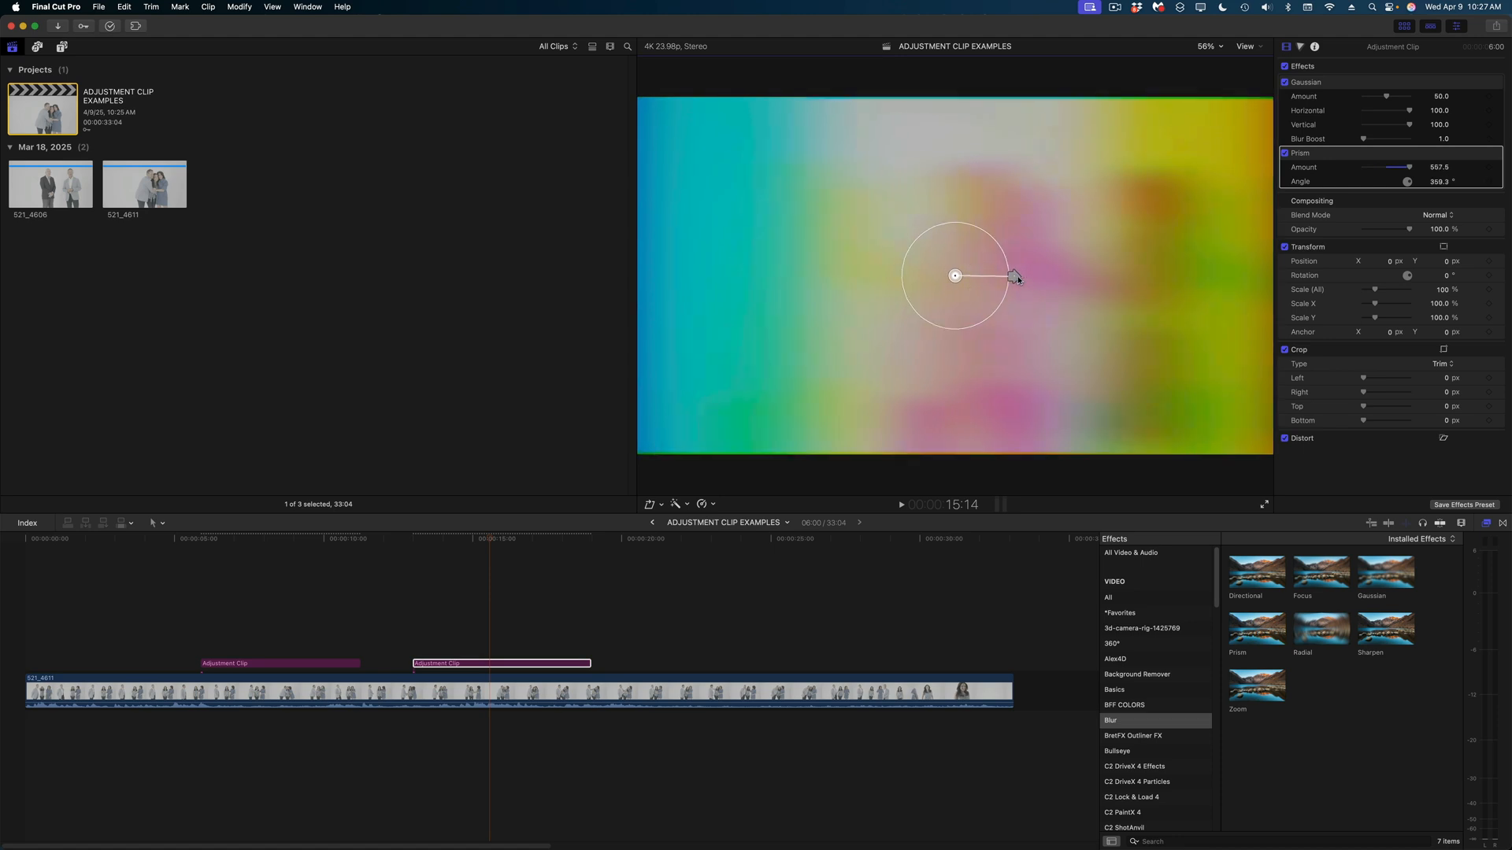
{"action": "left_click_drag", "start_coordinate": [1012, 276], "coordinate": [976, 279]}
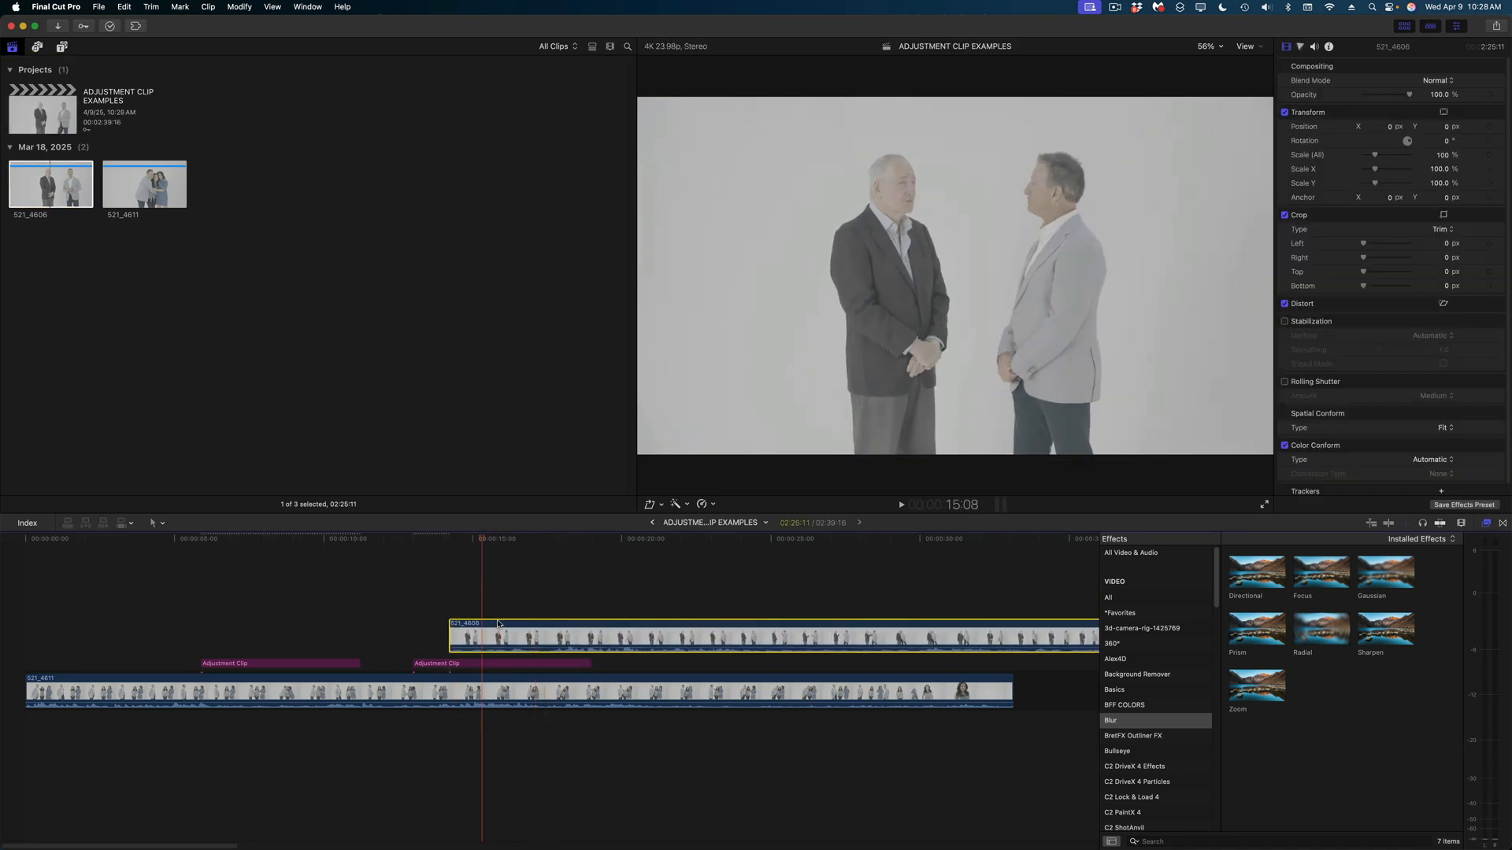
{"action": "left_click", "coordinate": [502, 663]}
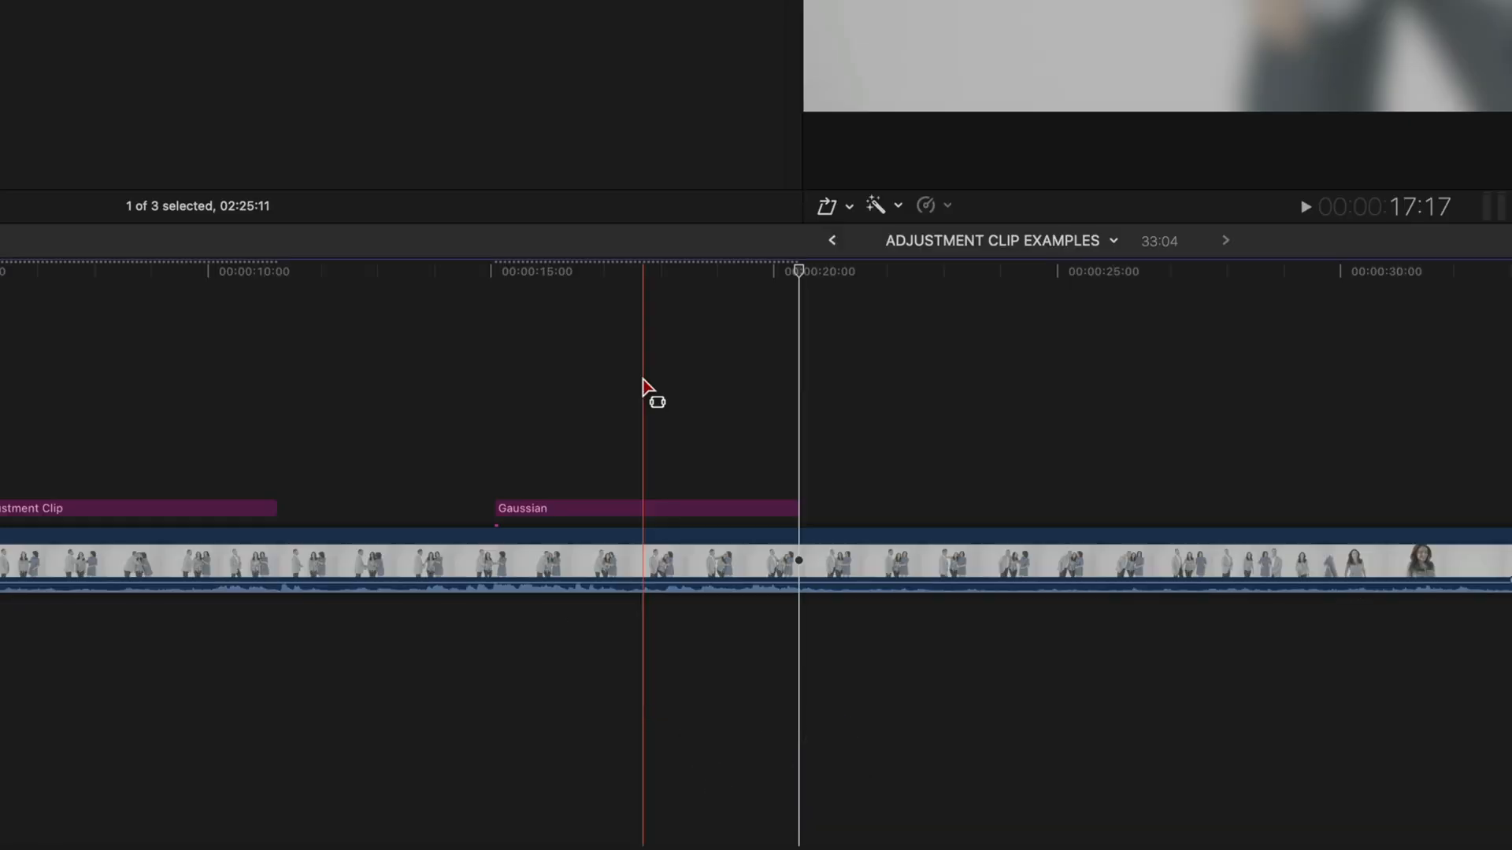
Select the Gaussian adjustment clip and move the playhead inside it to preview the blur.
{"action": "left_click", "coordinate": [644, 508]}
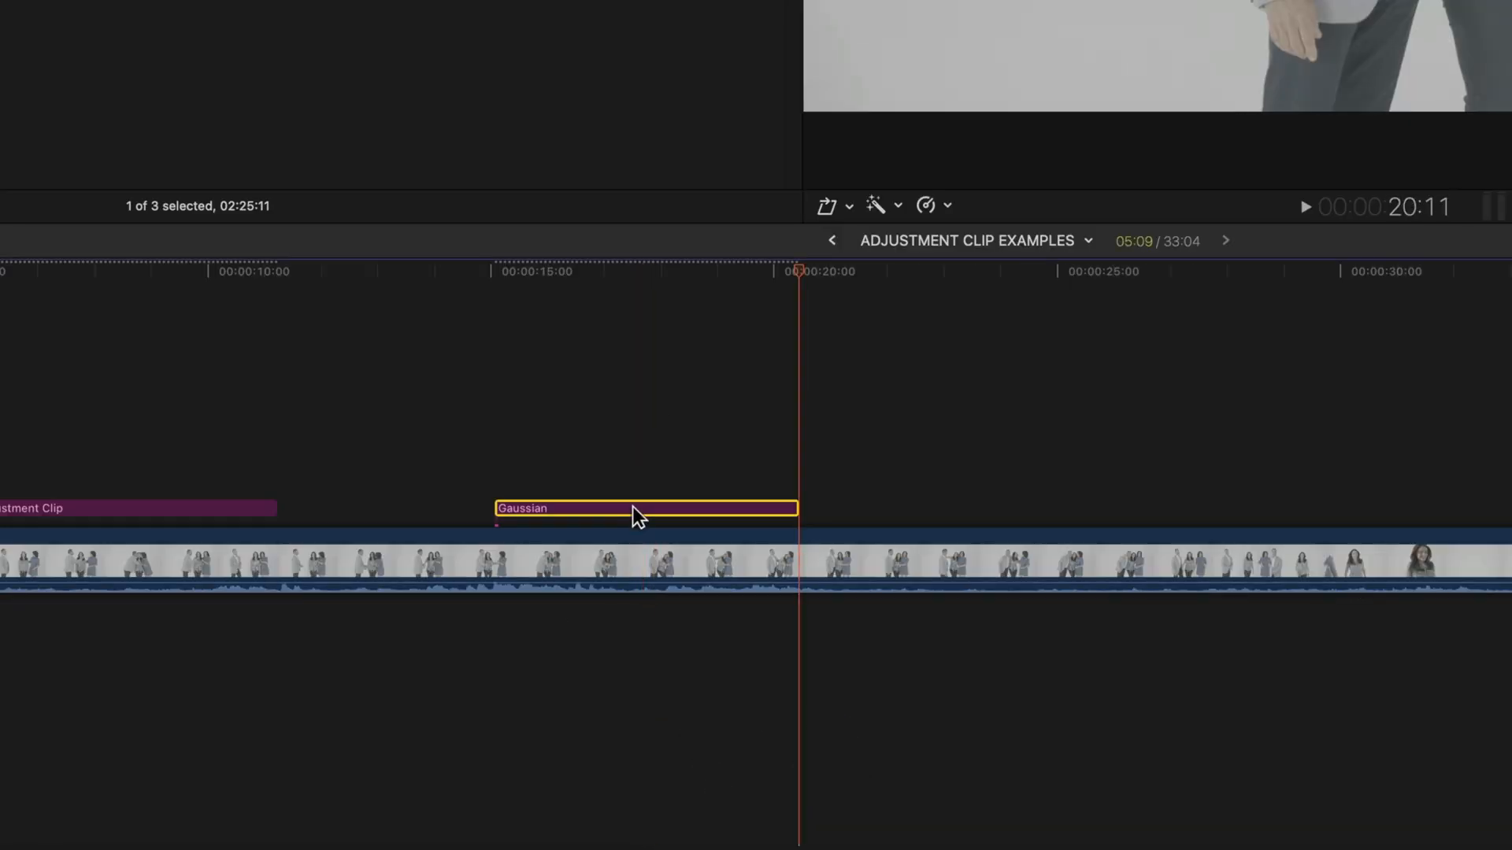
{"action": "left_click", "coordinate": [672, 267]}
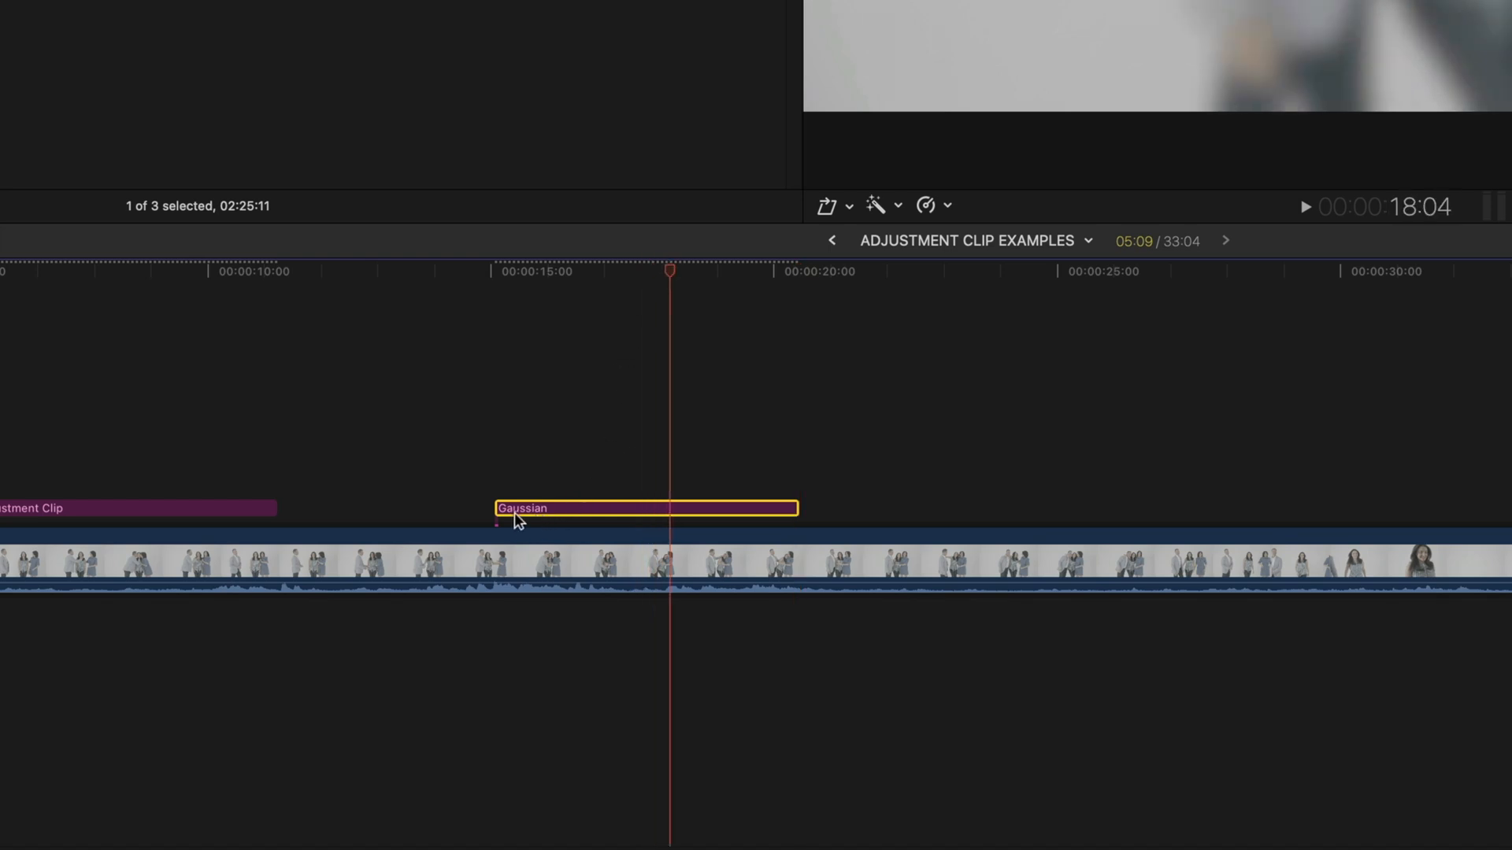
{"action": "mouse_move", "coordinate": [521, 521]}
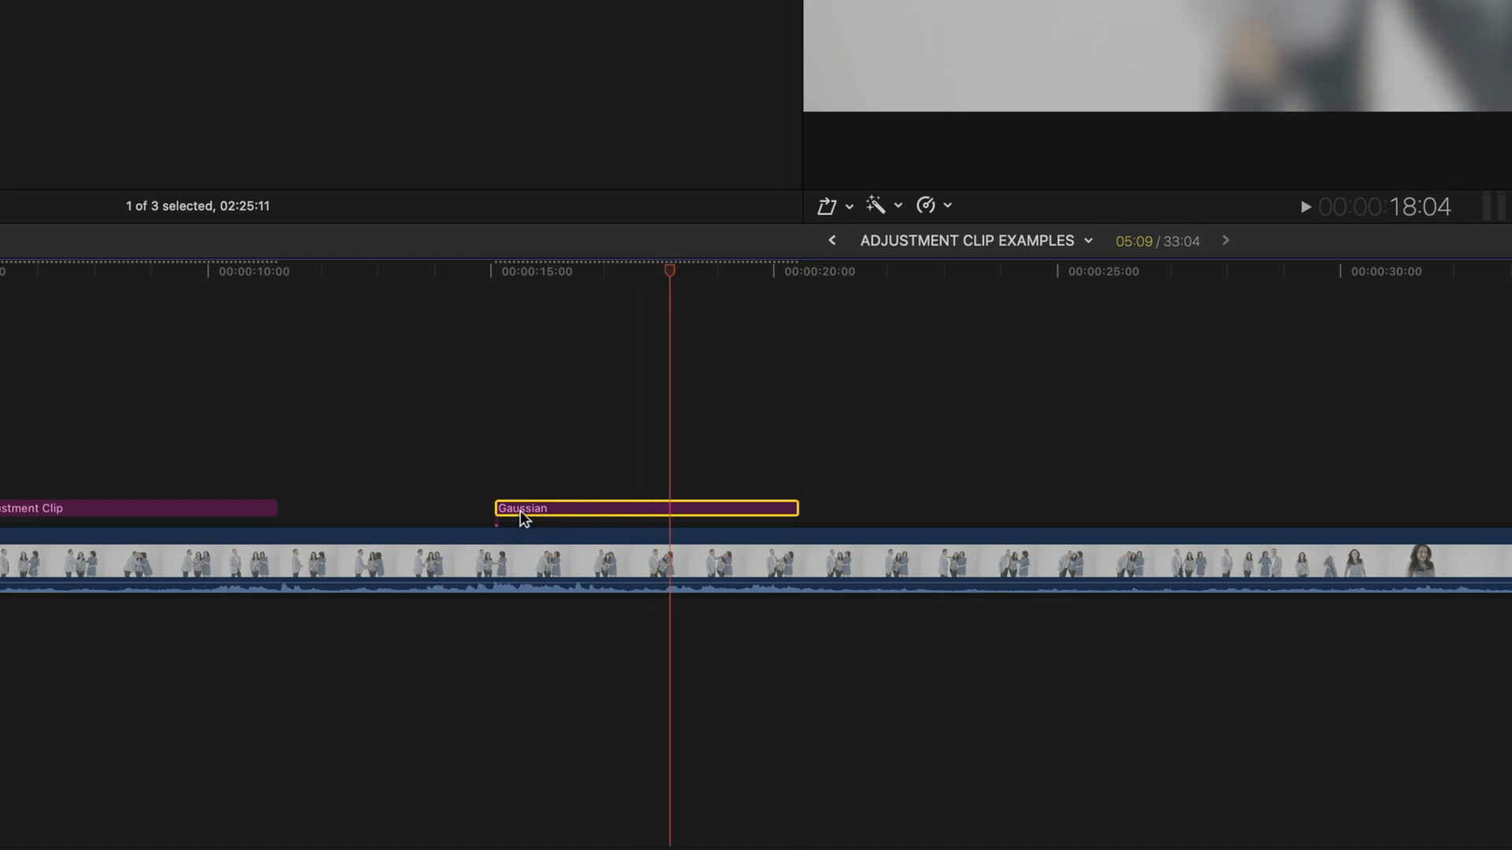
{"action": "mouse_move", "coordinate": [591, 534]}
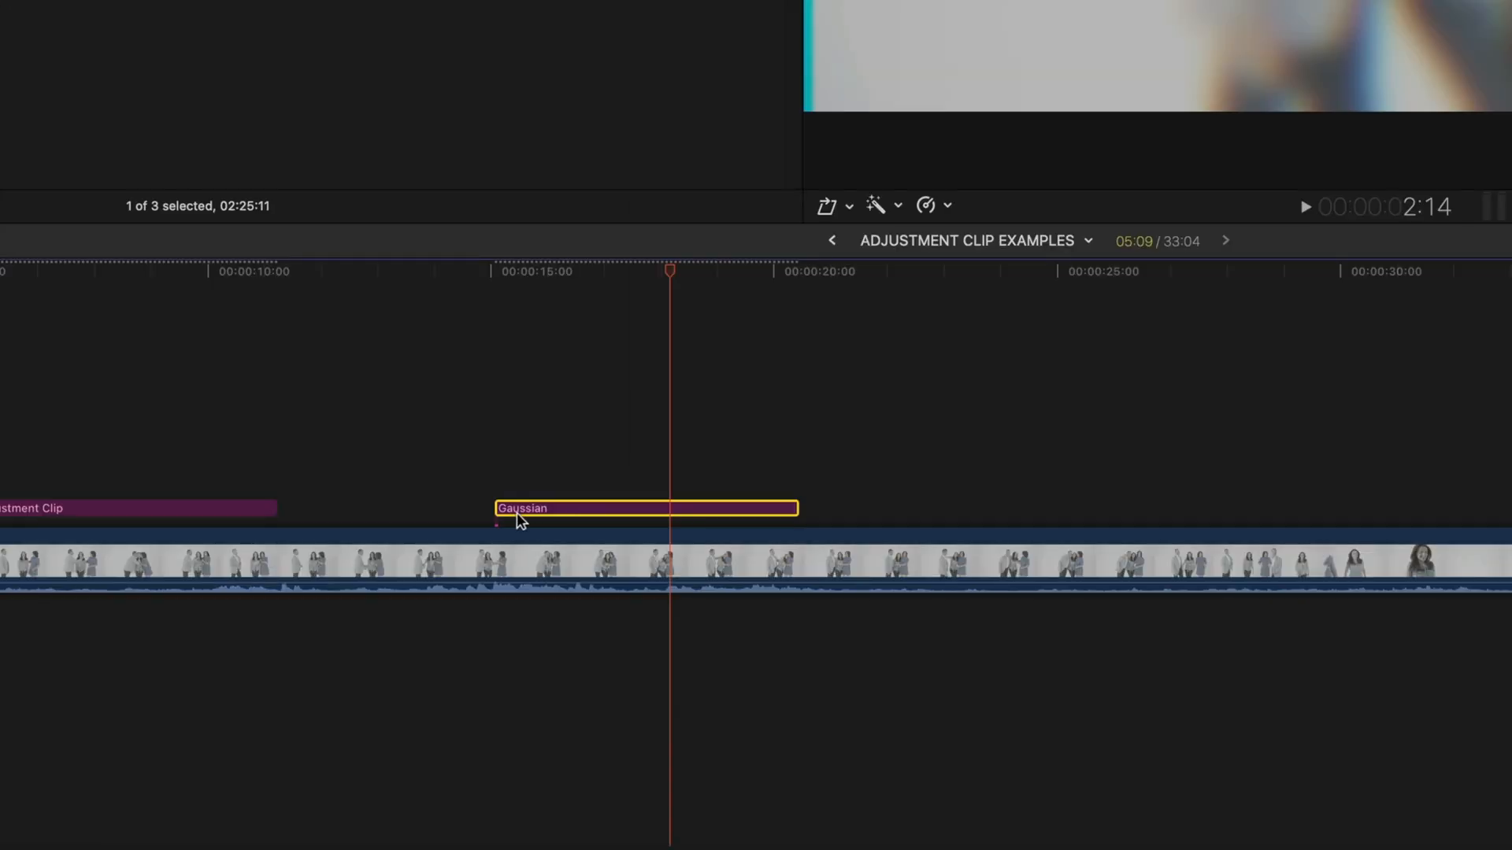
{"action": "mouse_move", "coordinate": [536, 519]}
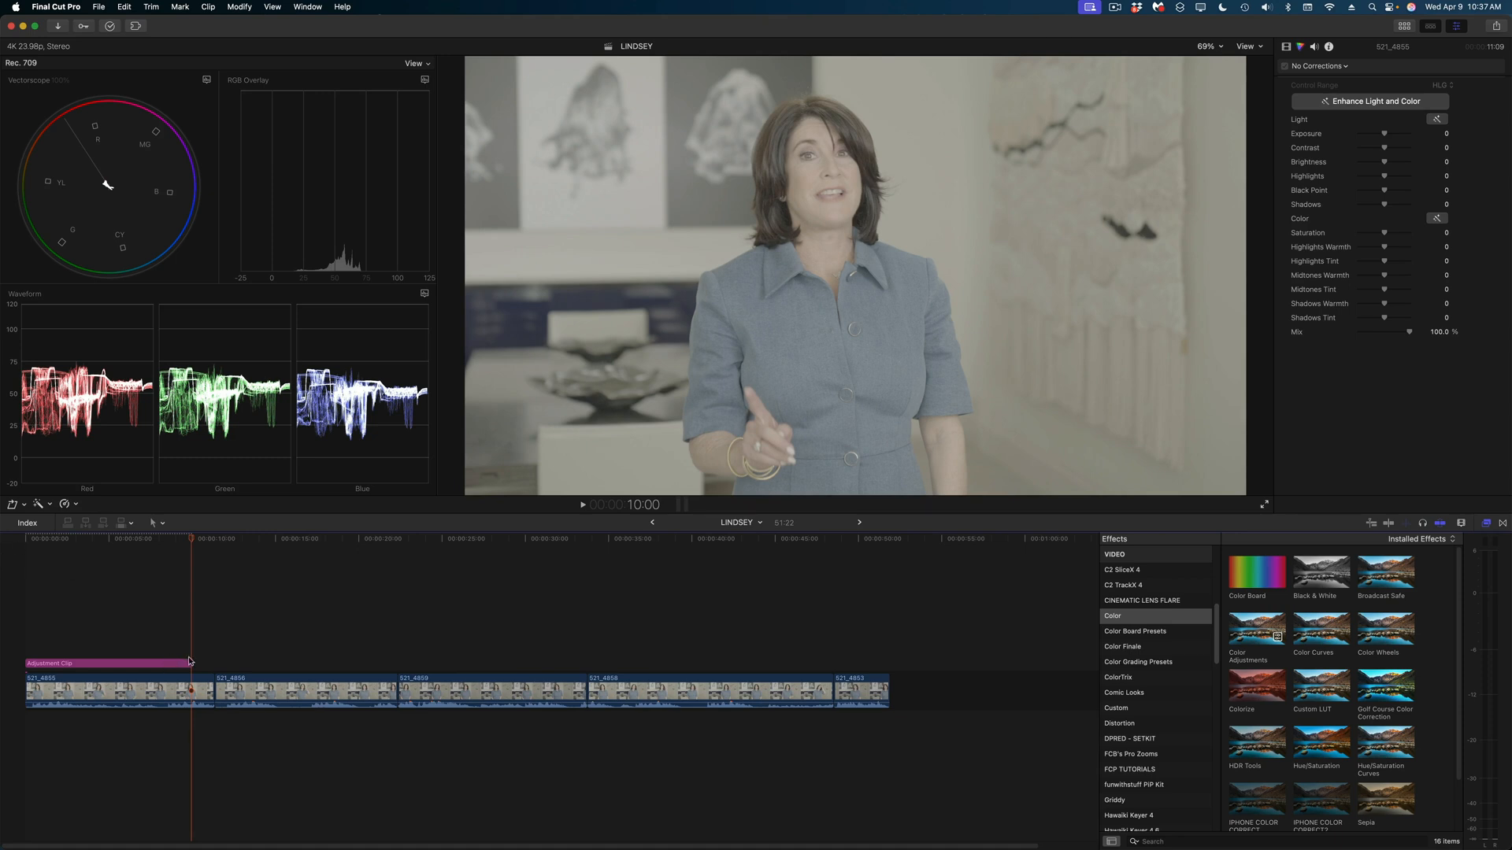
Stretch the adjustment clip over every clip, apply Color Adjustments, and warm the highlights slightly.
{"action": "left_click_drag", "start_coordinate": [192, 662], "coordinate": [863, 662]}
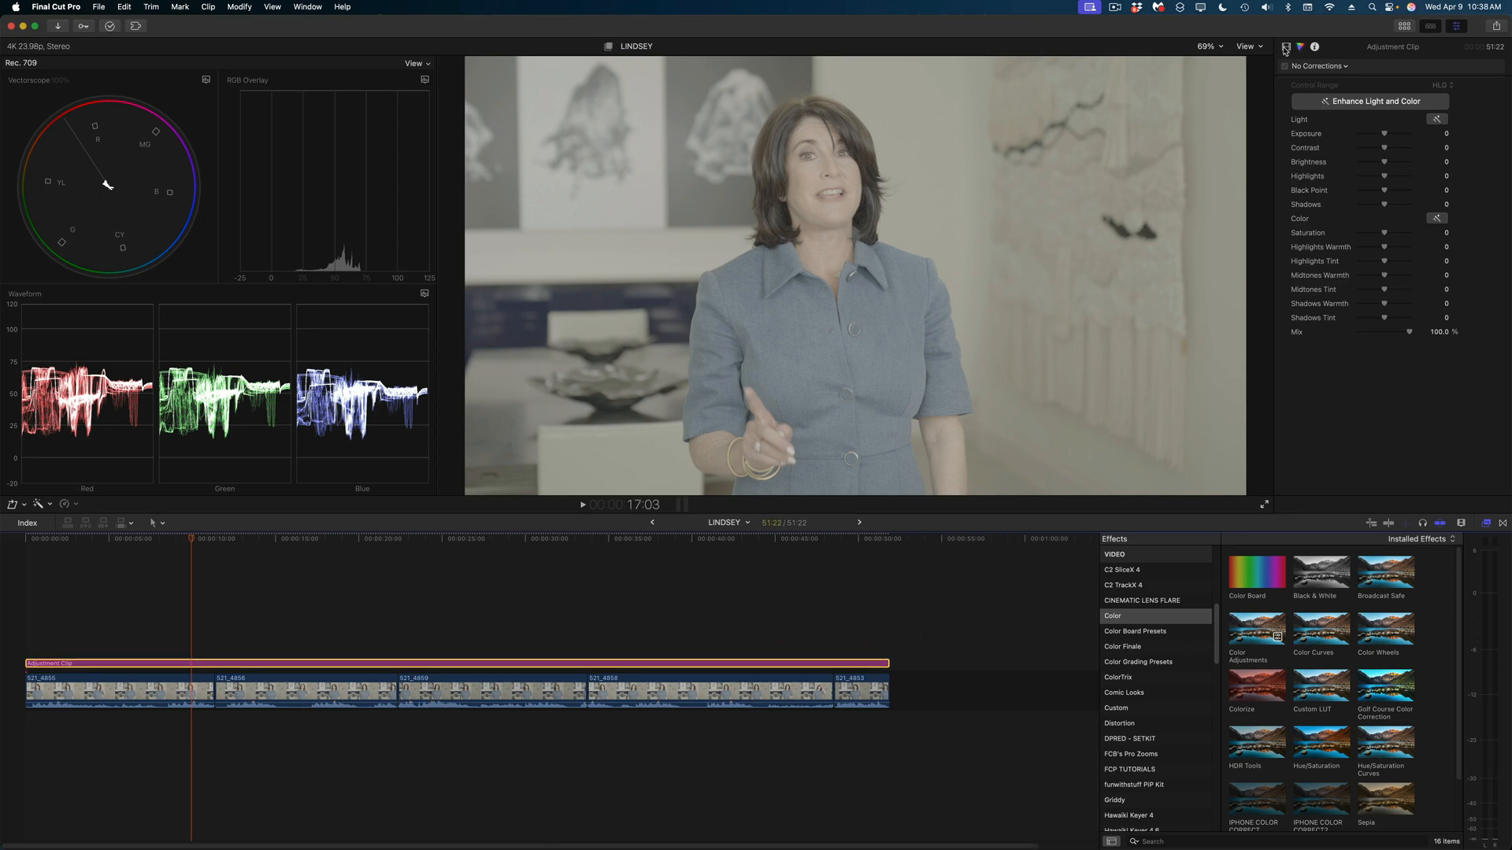
{"action": "left_click_drag", "start_coordinate": [1408, 162], "coordinate": [1383, 162]}
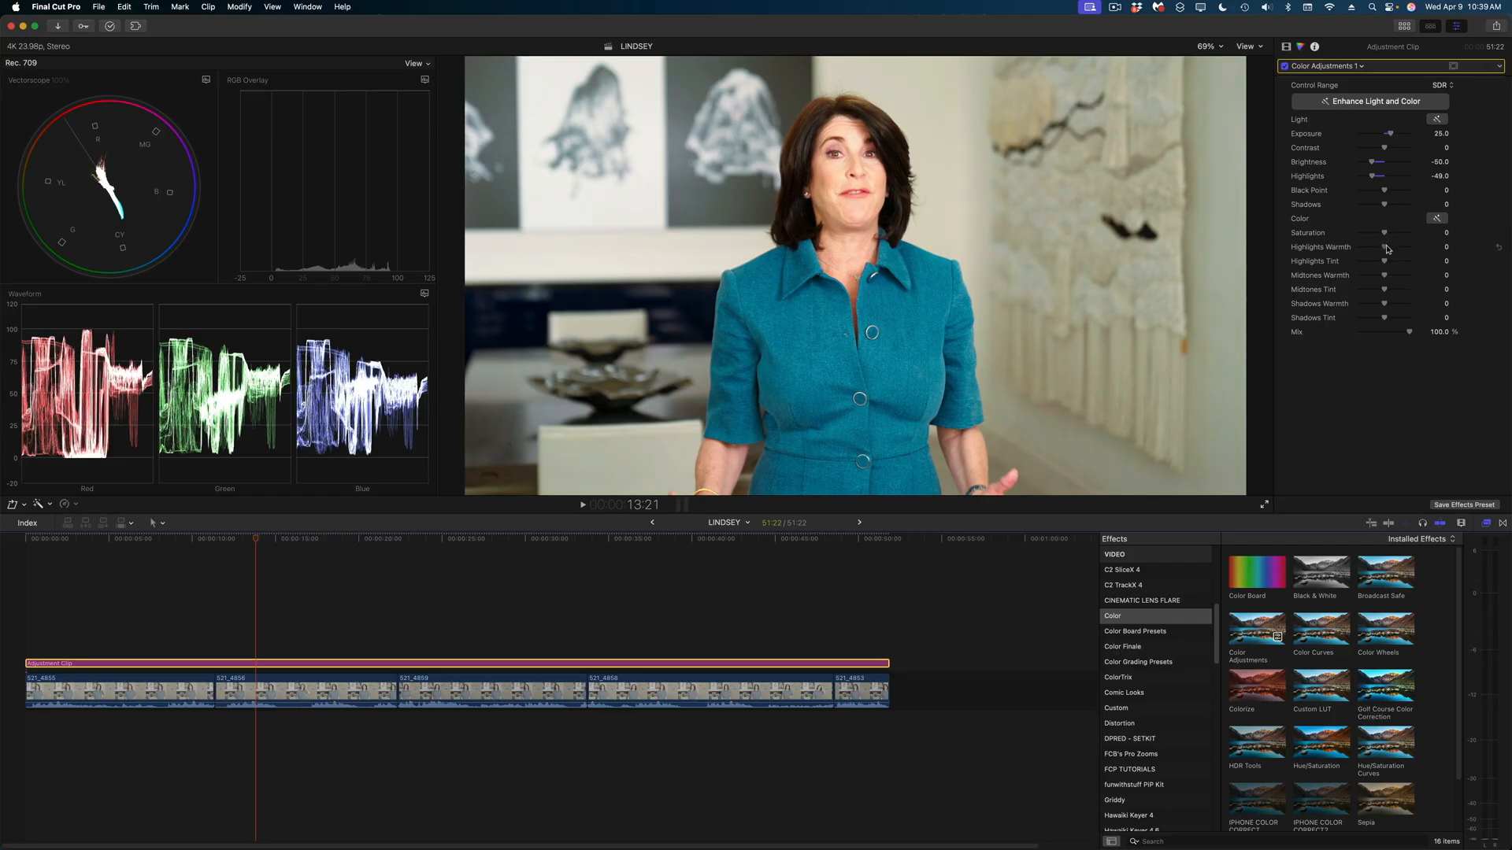
{"action": "left_click_drag", "start_coordinate": [1385, 247], "coordinate": [1396, 247]}
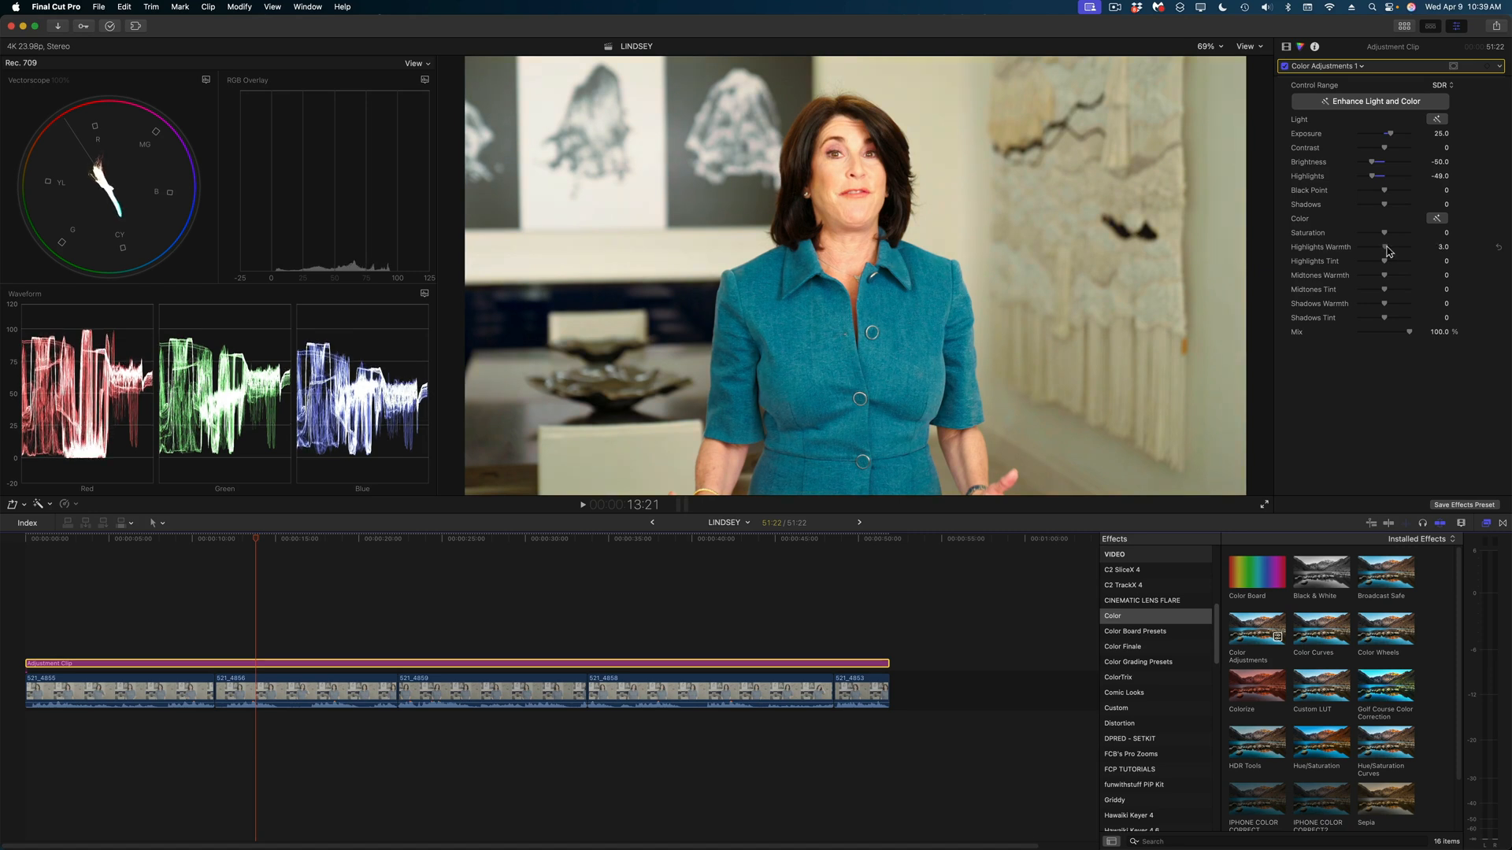
{"action": "mouse_move", "coordinate": [1306, 196]}
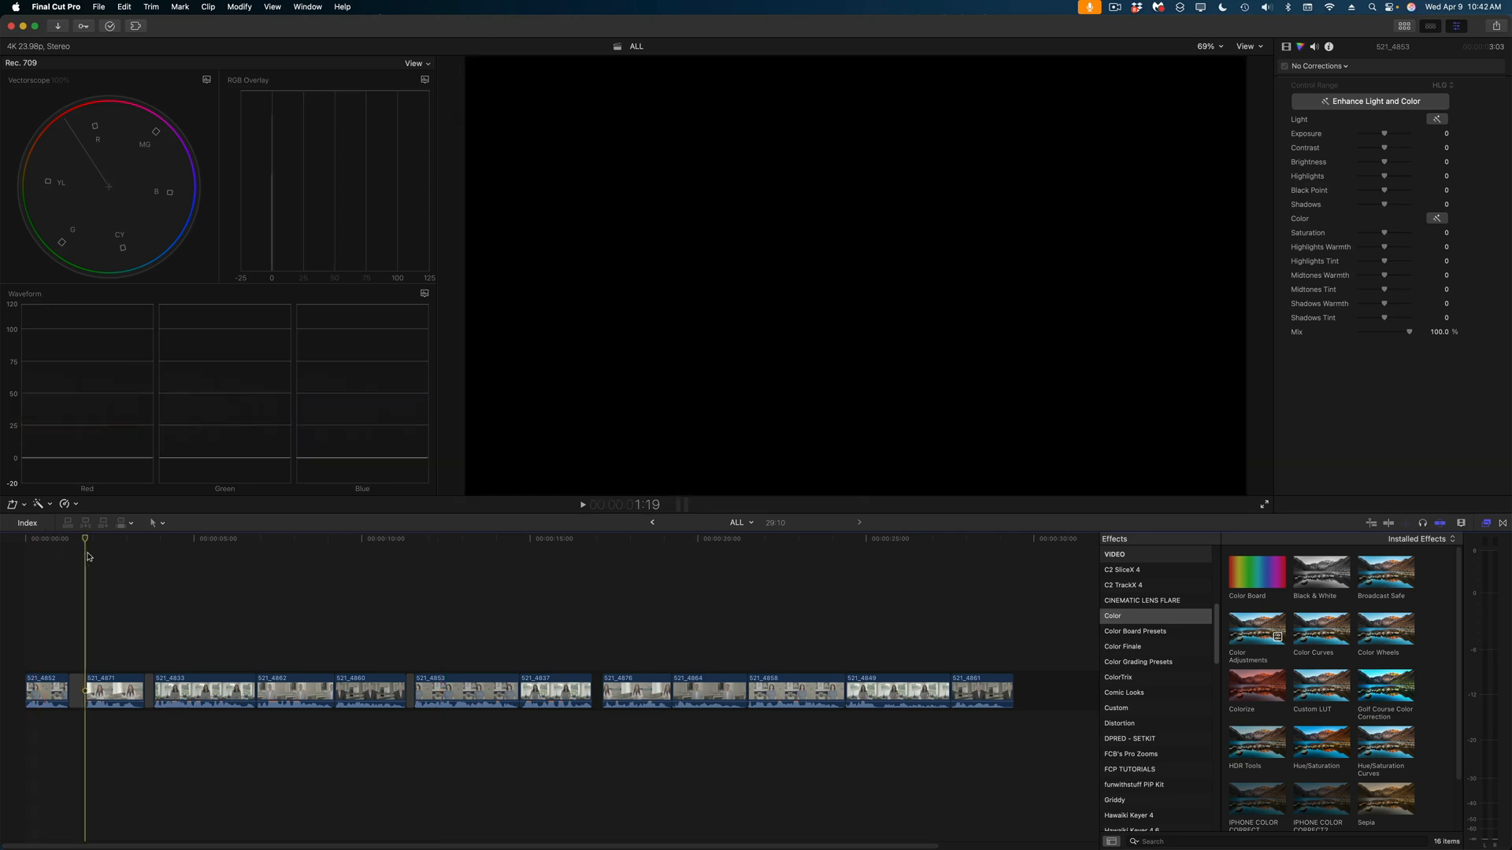
{"action": "left_click", "coordinate": [305, 537]}
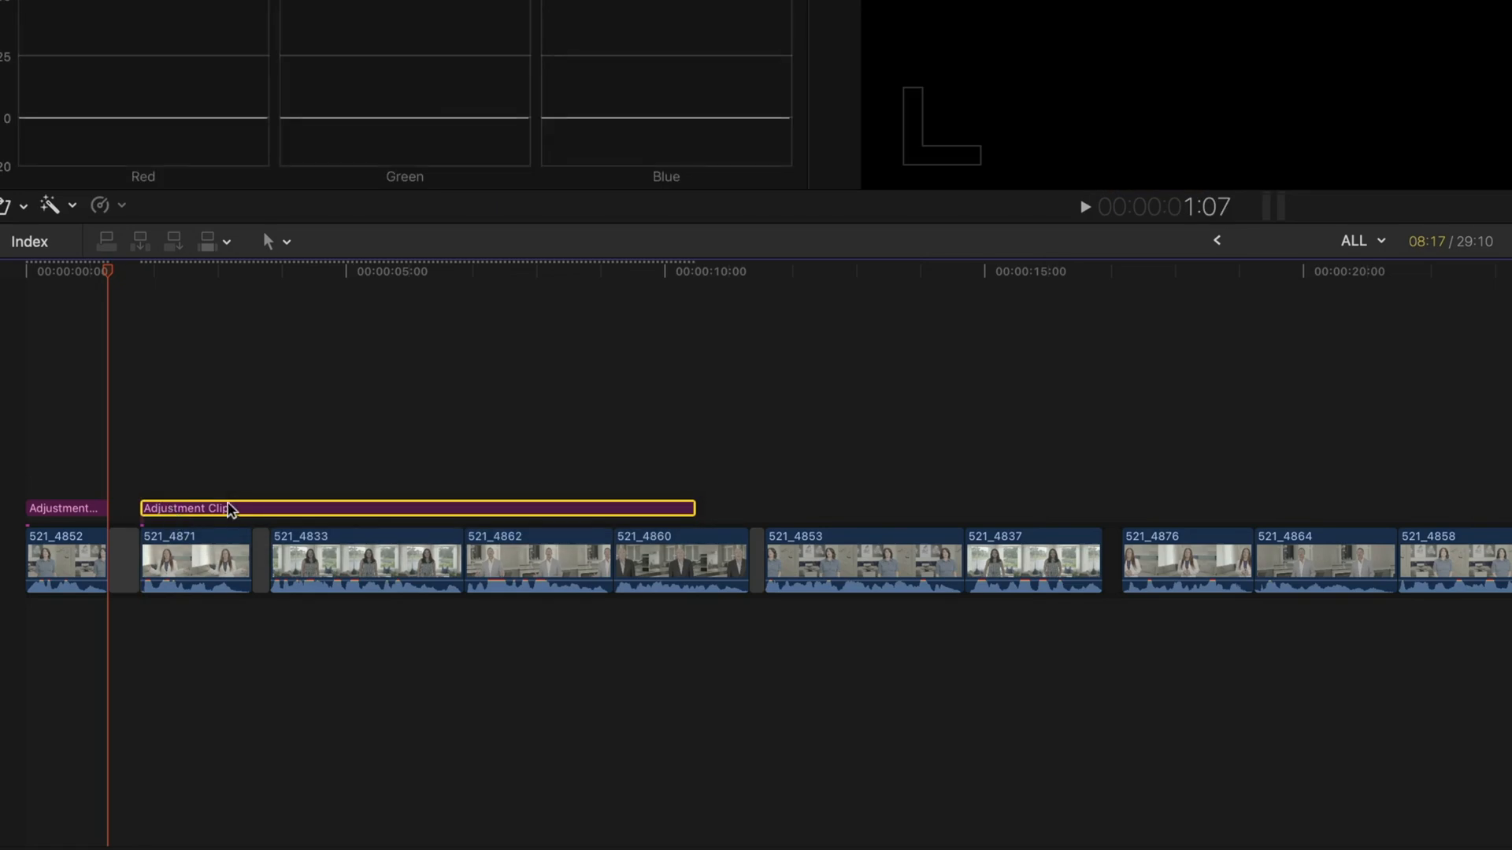
{"action": "left_click_drag", "start_coordinate": [222, 508], "coordinate": [293, 510]}
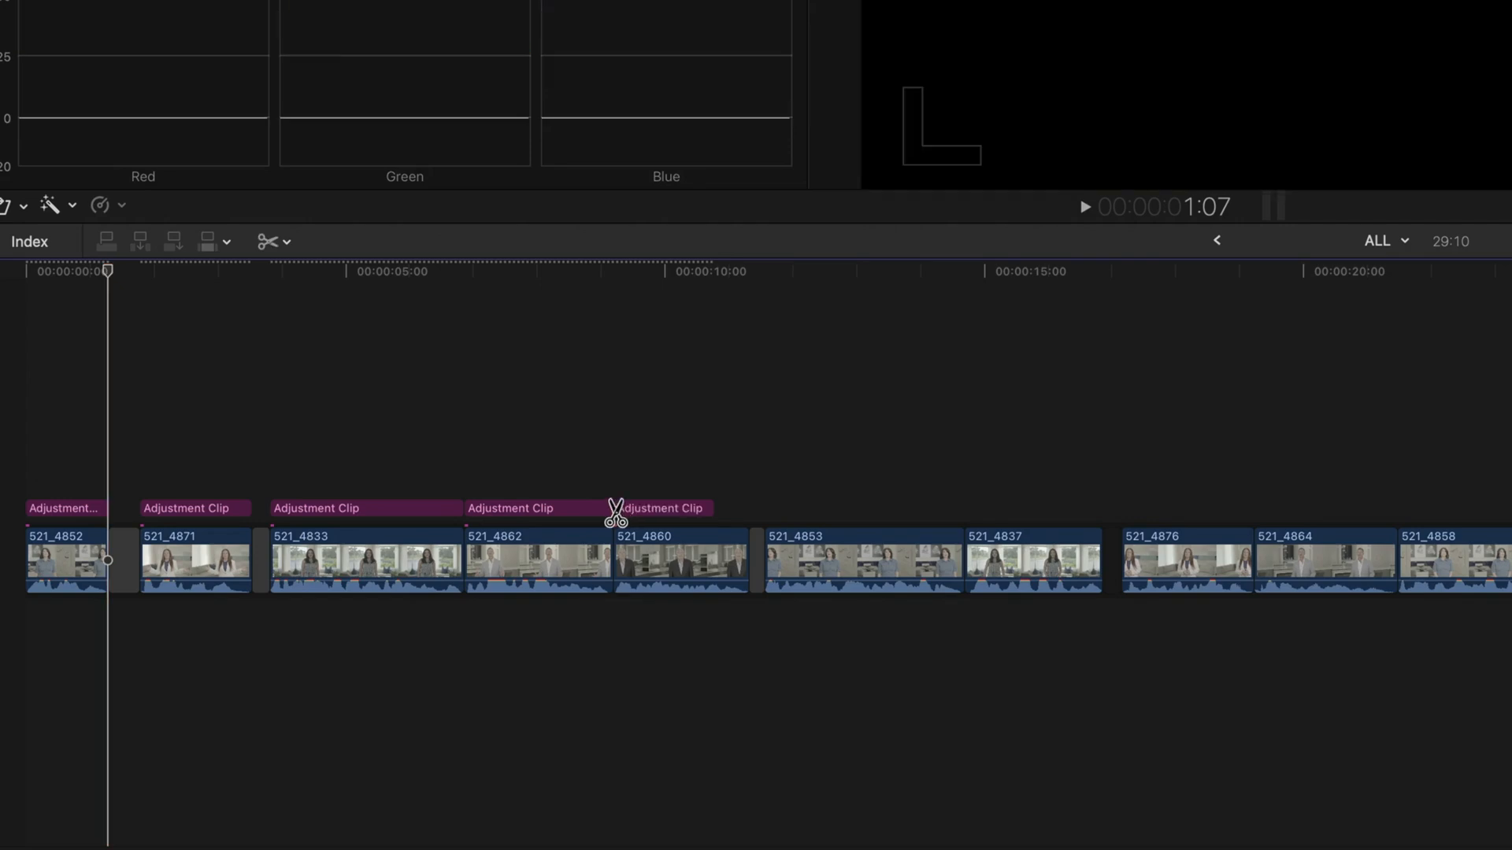
{"action": "left_click_drag", "start_coordinate": [617, 508], "coordinate": [742, 508]}
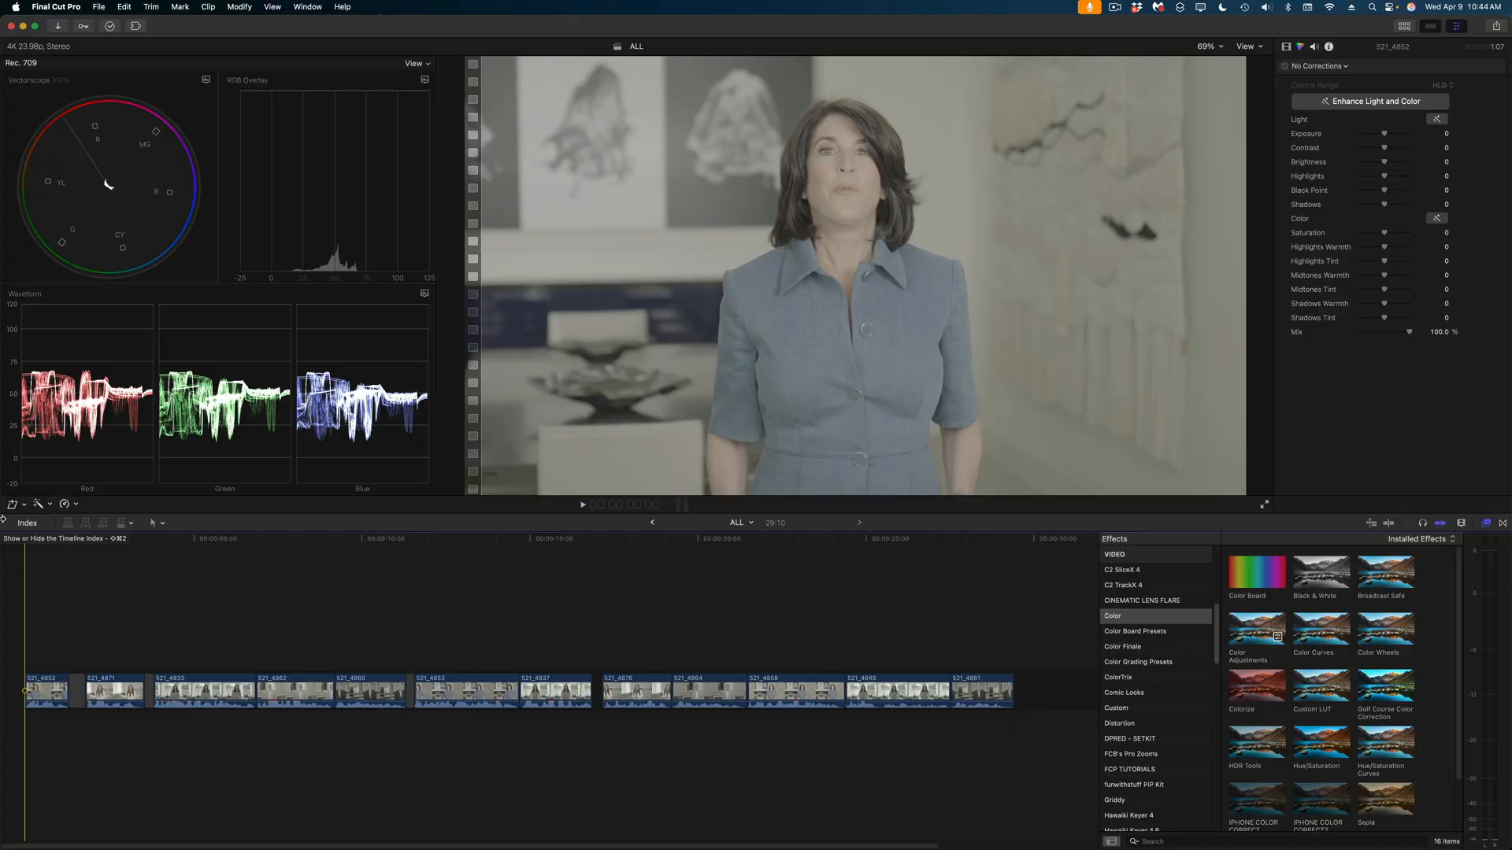
{"action": "mouse_move", "coordinate": [65, 542]}
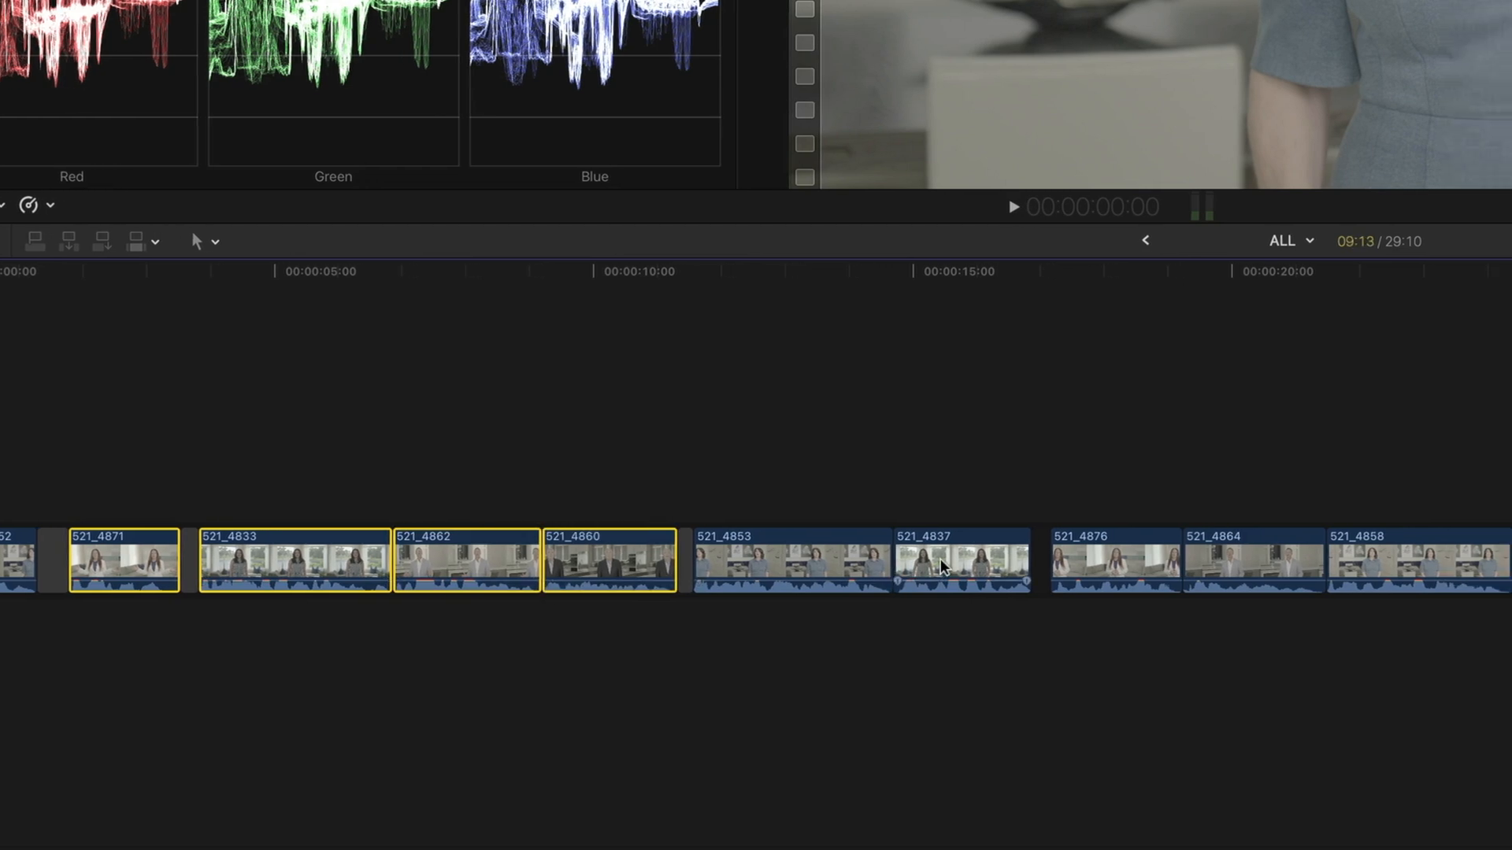
Break apart the first connected storyline with Shift-Command-G.
{"action": "scroll", "scroll_direction": "right", "scroll_amount": 3}
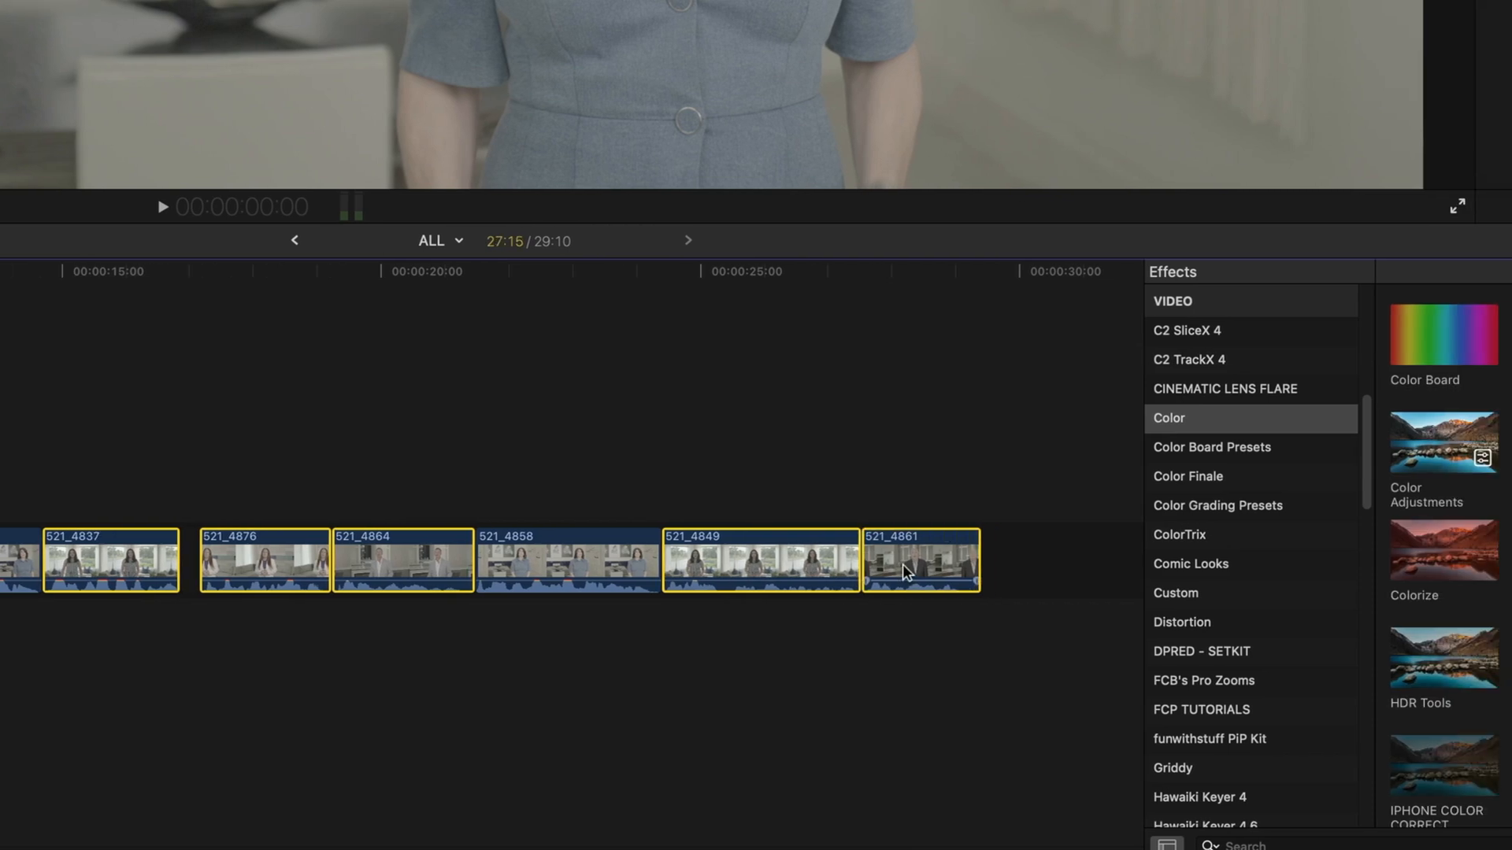
{"action": "right_click", "coordinate": [918, 562]}
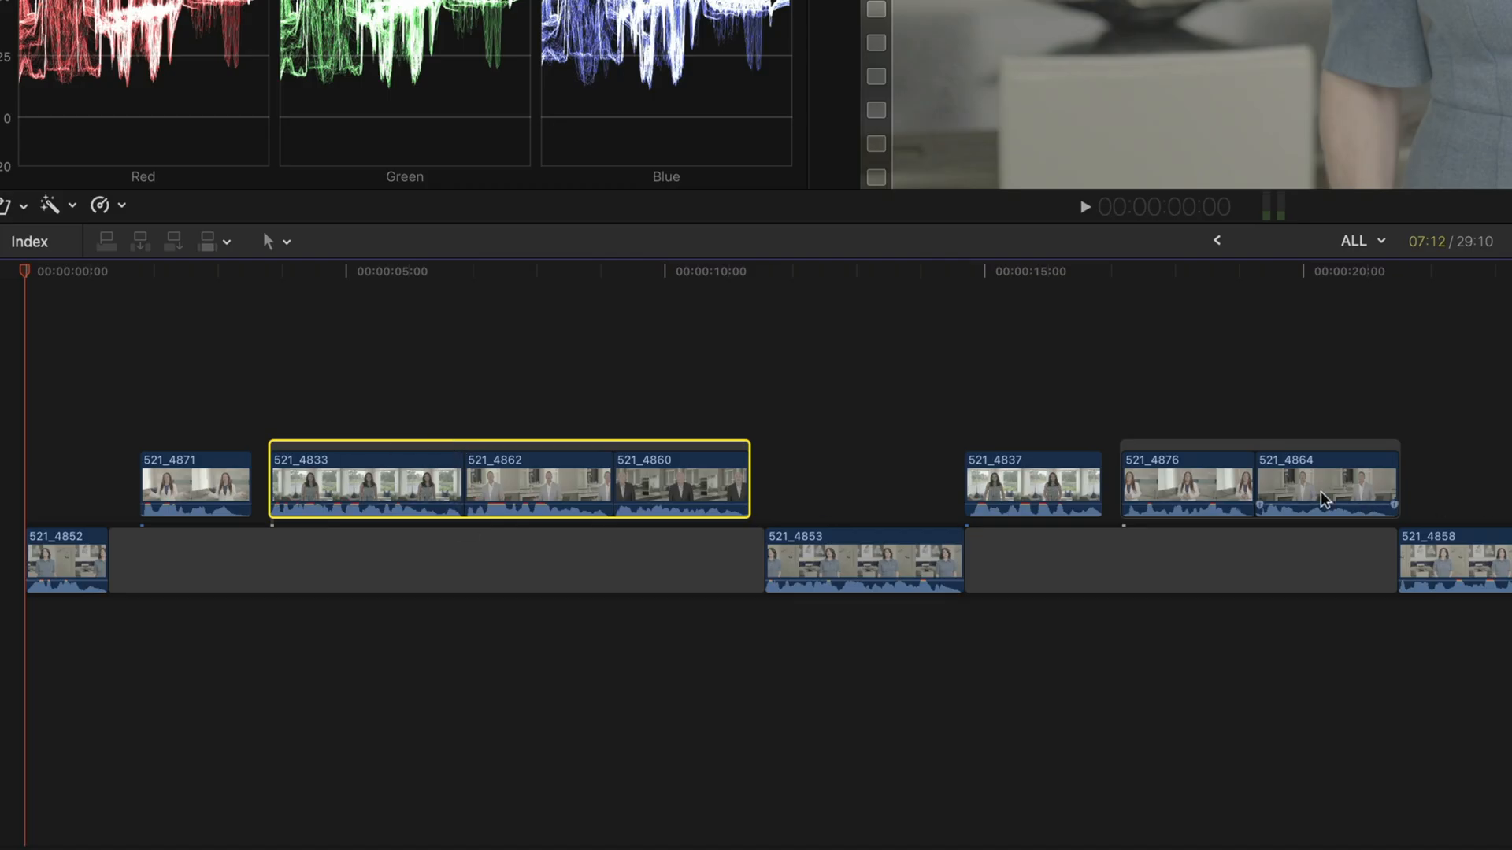
{"action": "mouse_move", "coordinate": [1263, 439]}
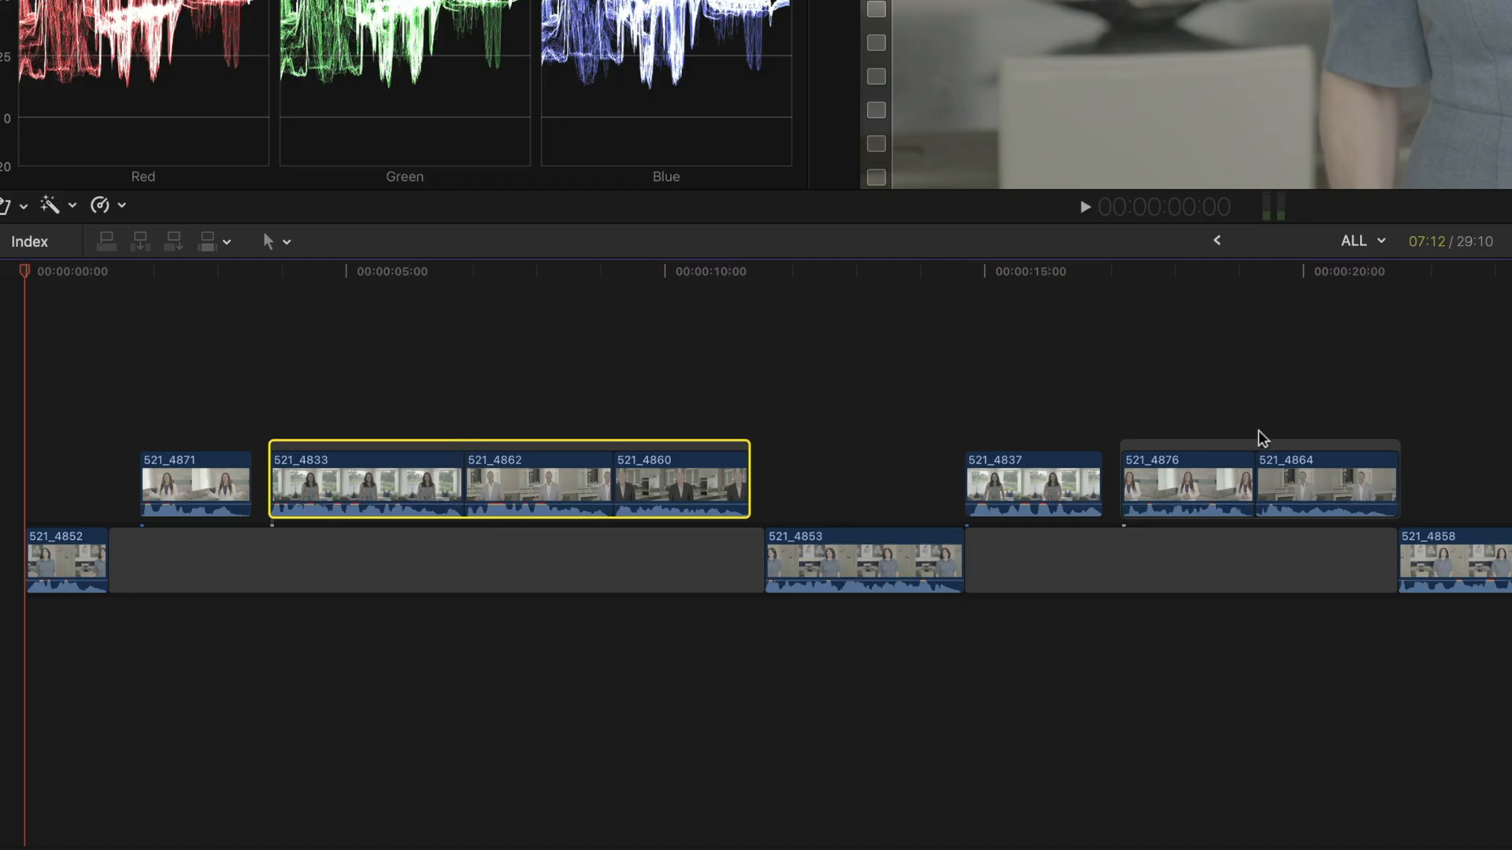
{"action": "mouse_move", "coordinate": [533, 385]}
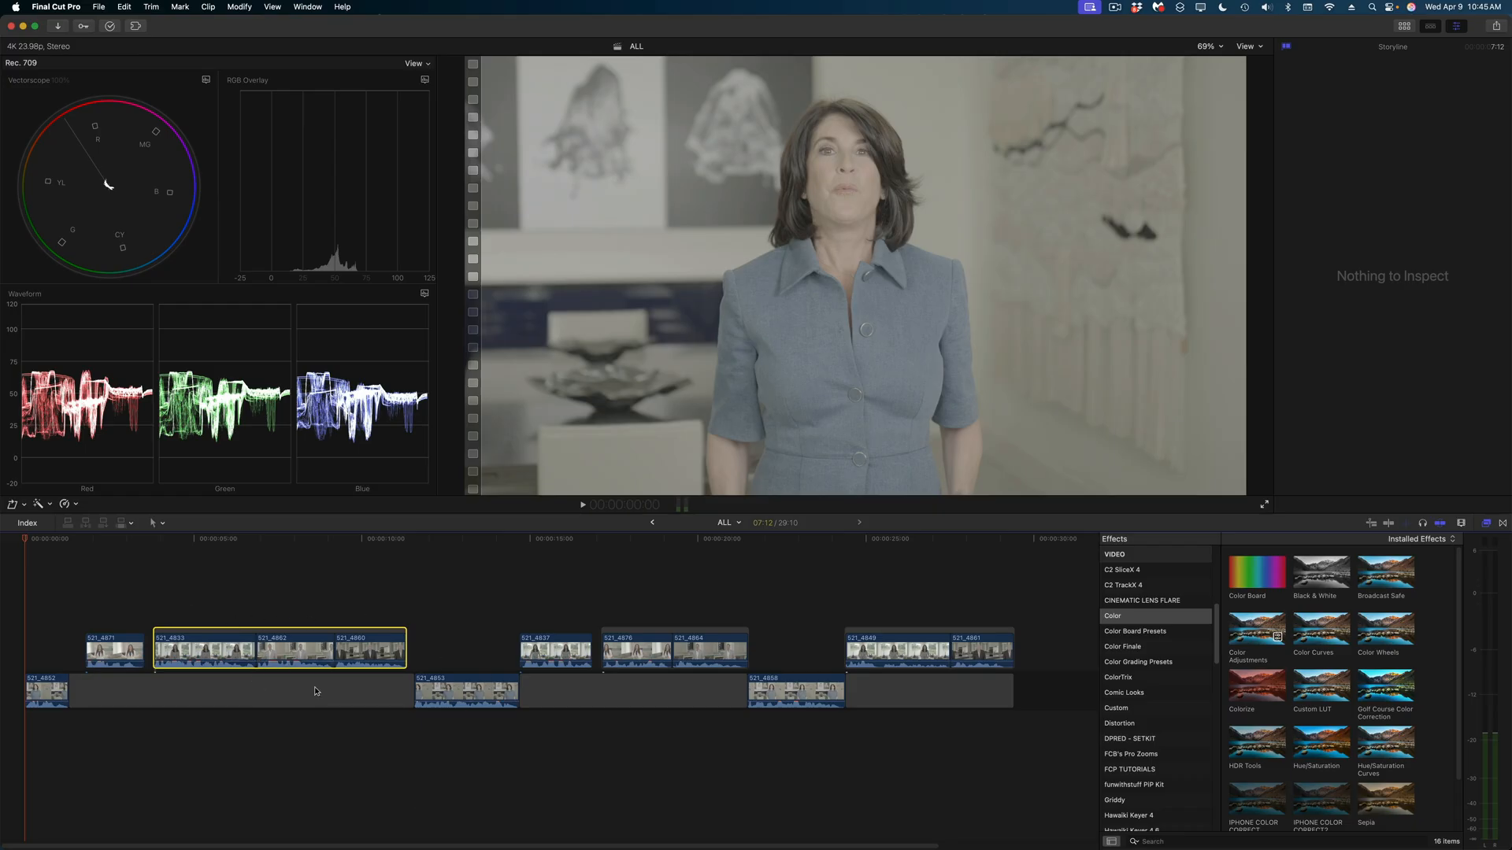
{"action": "left_click", "coordinate": [673, 647]}
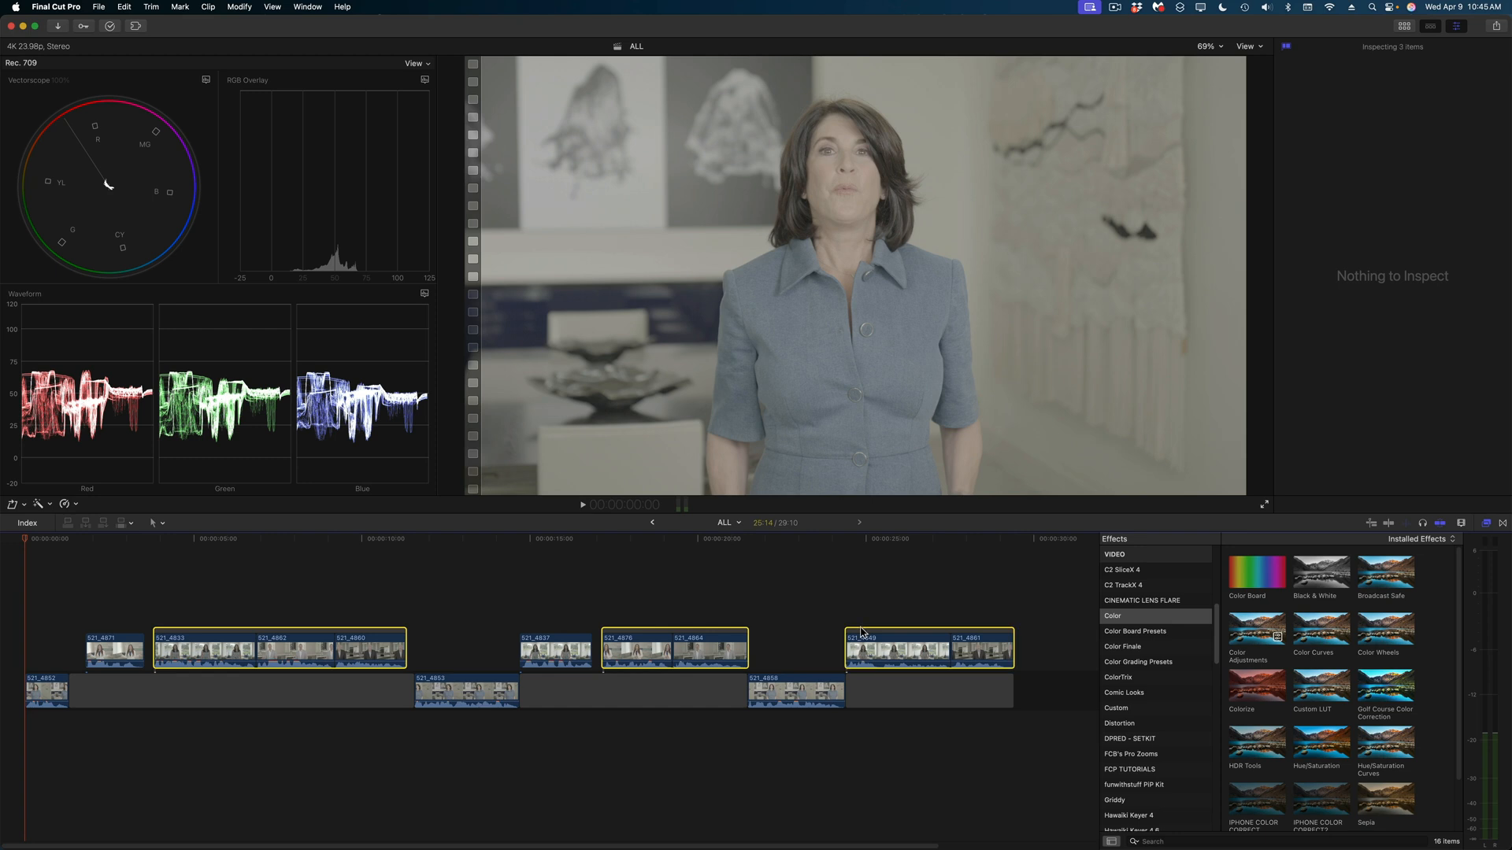
{"action": "key", "text": "shift+cmd+g"}
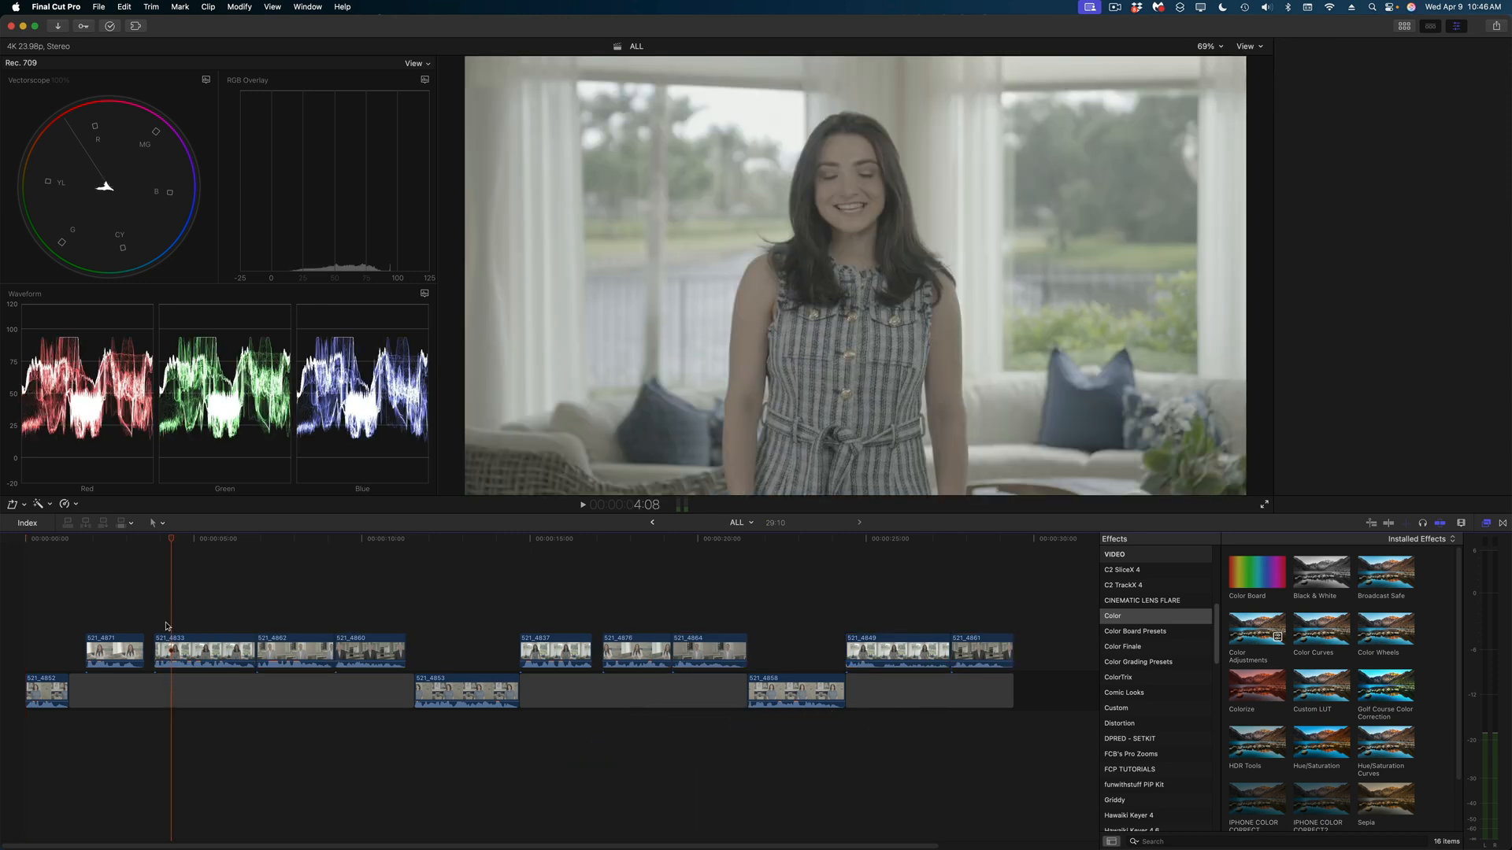
Stretch the adjustment clip past 521_4864 to the end of the project.
{"action": "left_click", "coordinate": [708, 649]}
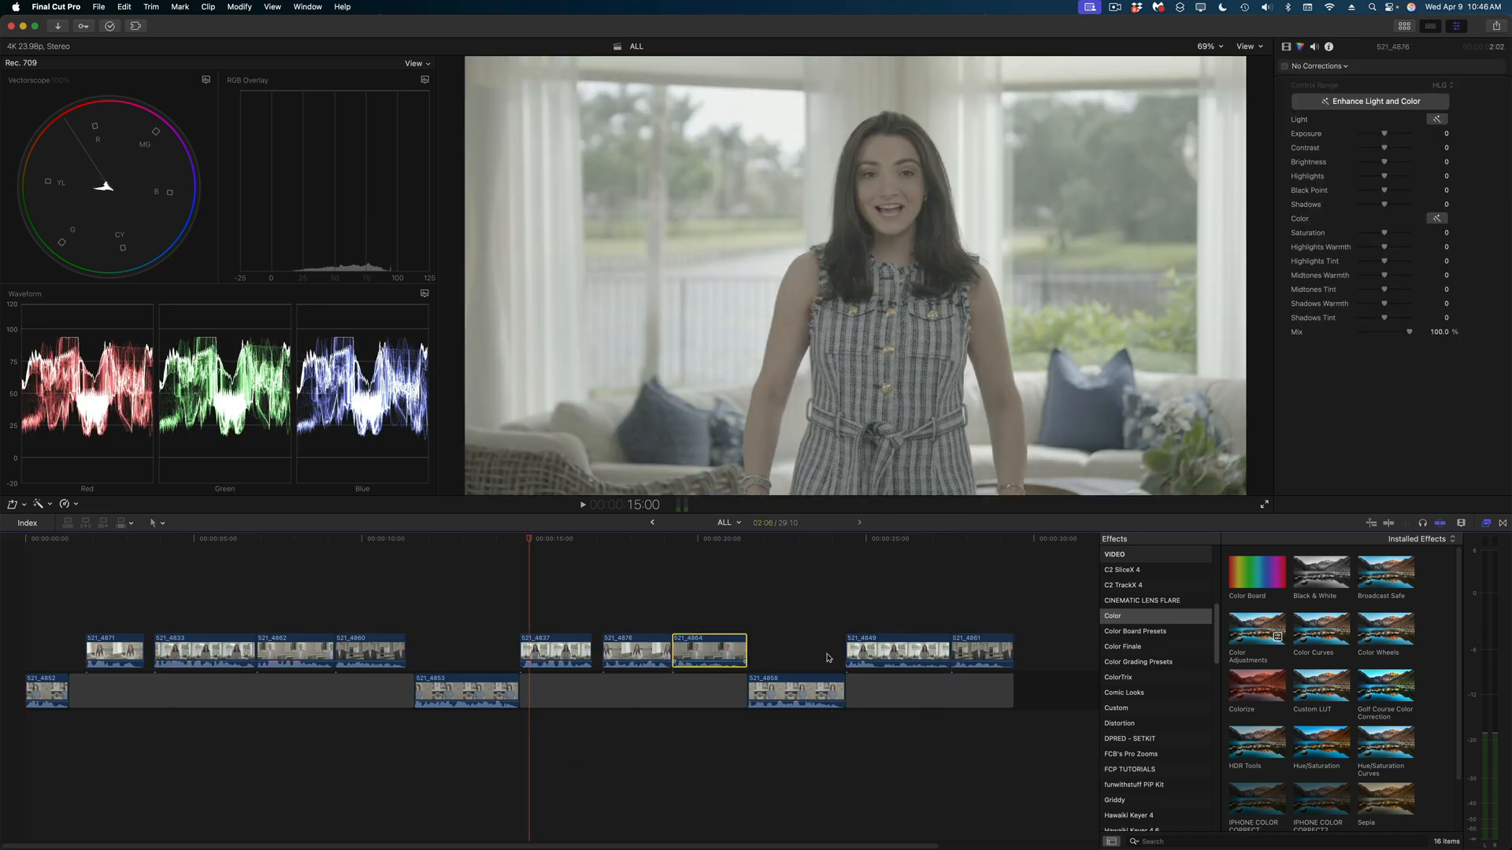
{"action": "left_click", "coordinate": [982, 651]}
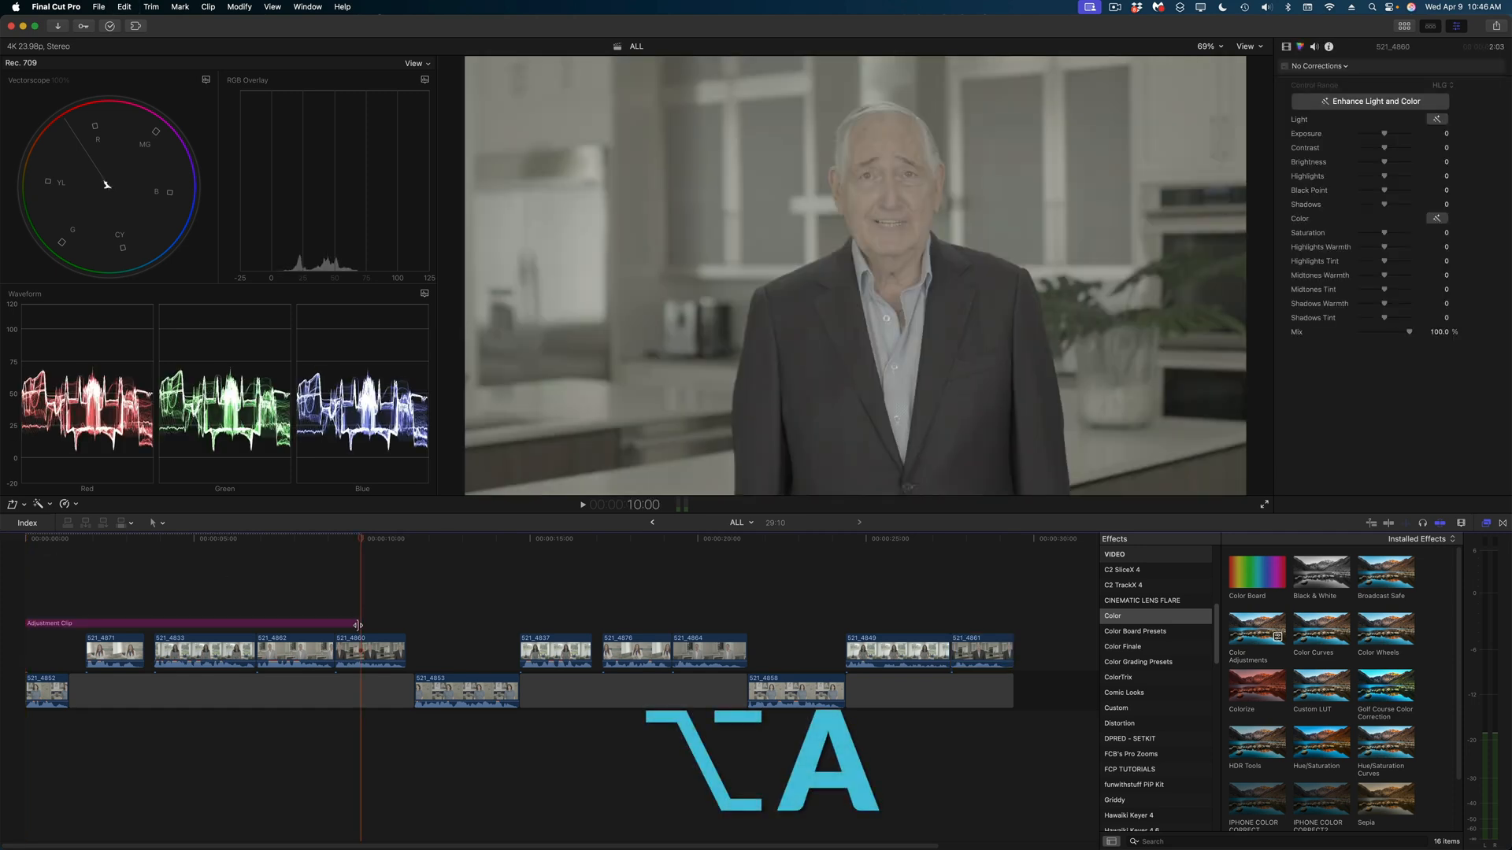
{"action": "left_click_drag", "start_coordinate": [359, 622], "coordinate": [1010, 622]}
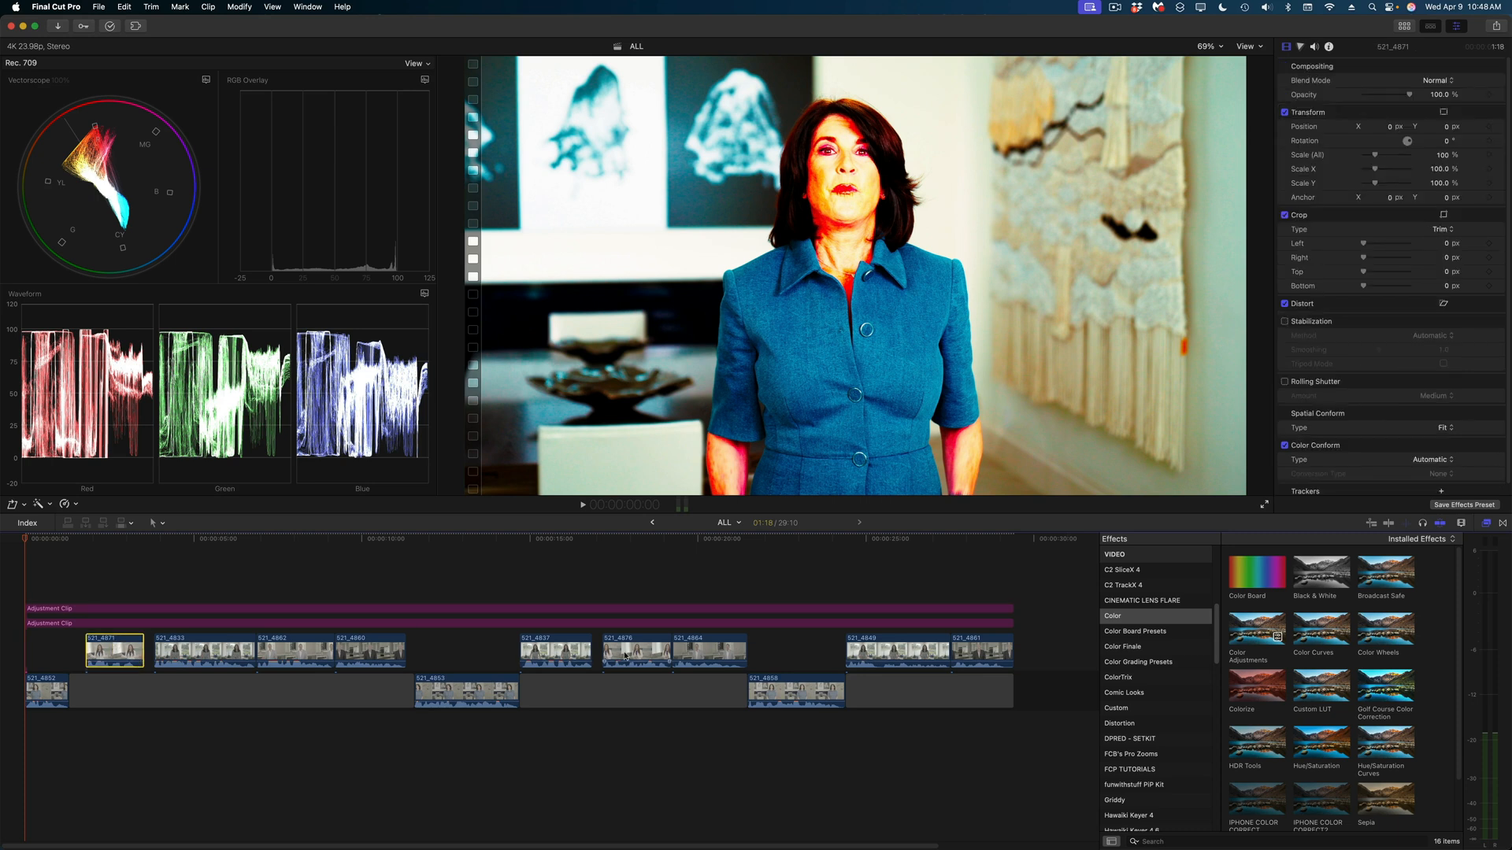
Move clips 521_4833 and 521_4837 up into their own lane and select the topmost adjustment clip.
{"action": "left_click", "coordinate": [635, 650]}
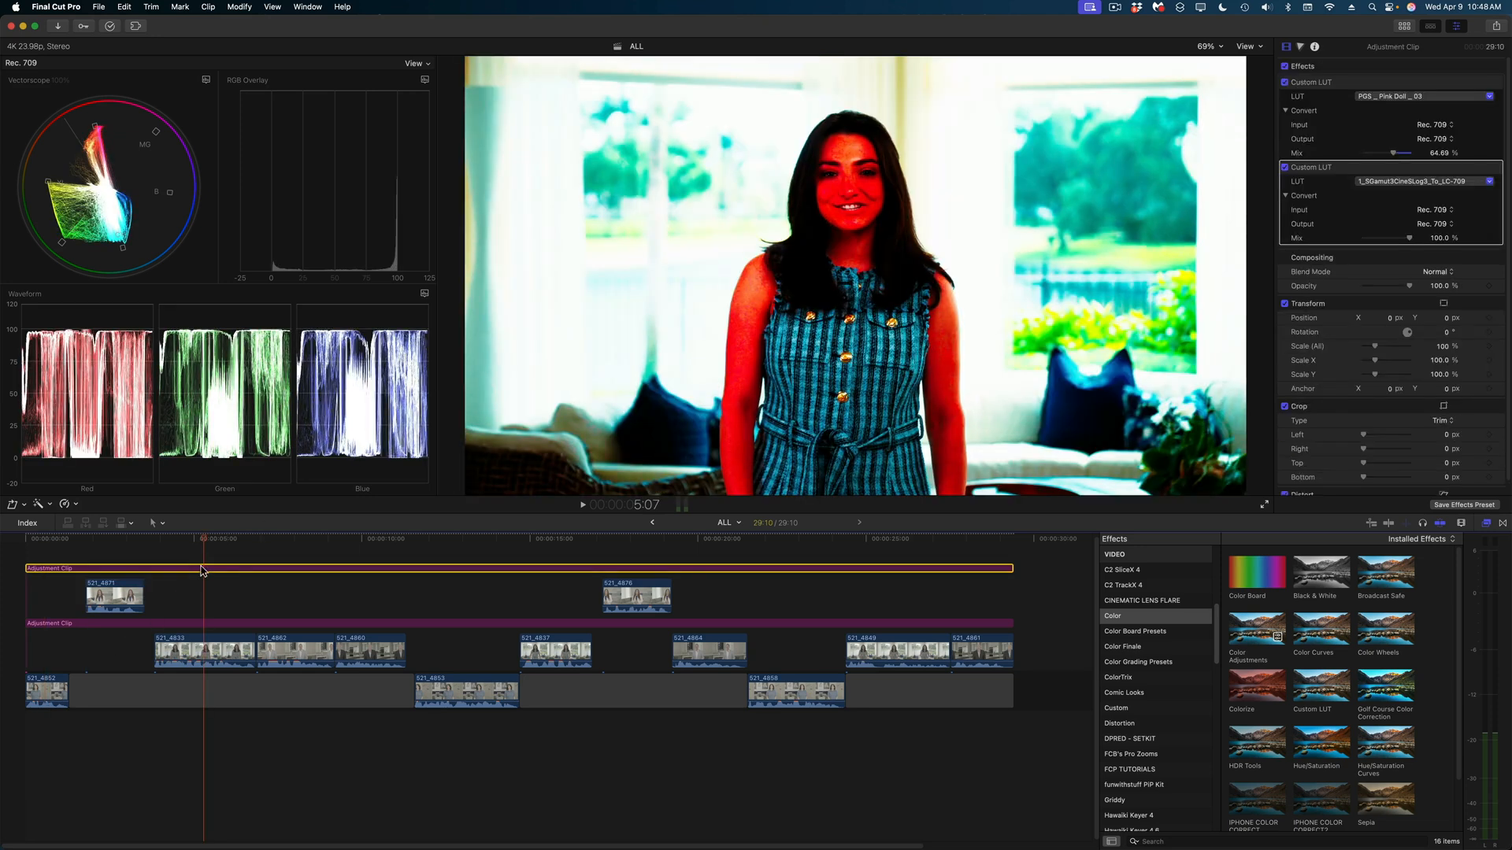
{"action": "left_click", "coordinate": [202, 670]}
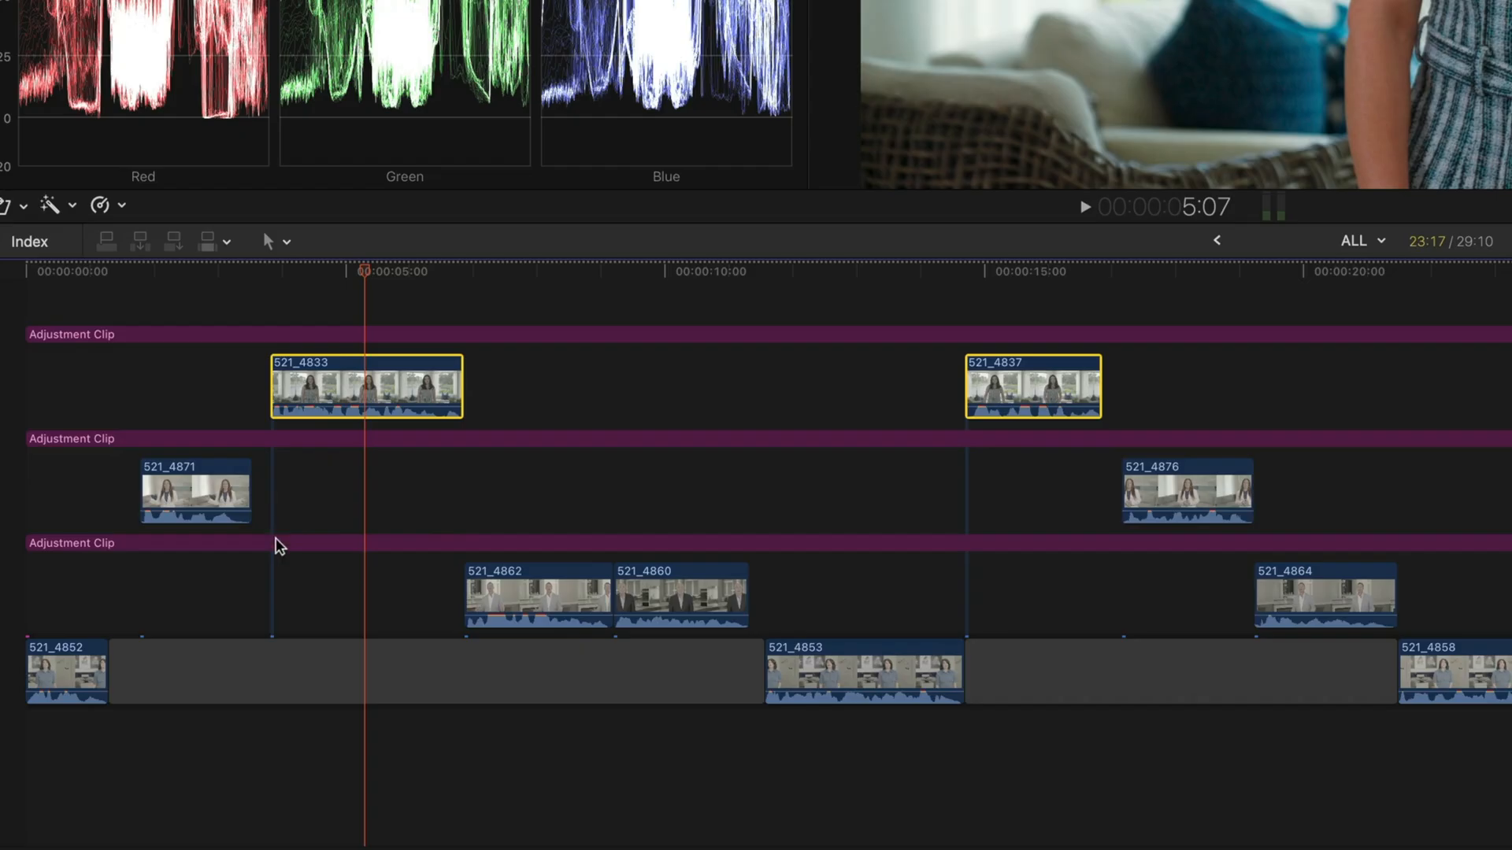
{"action": "mouse_move", "coordinate": [283, 322]}
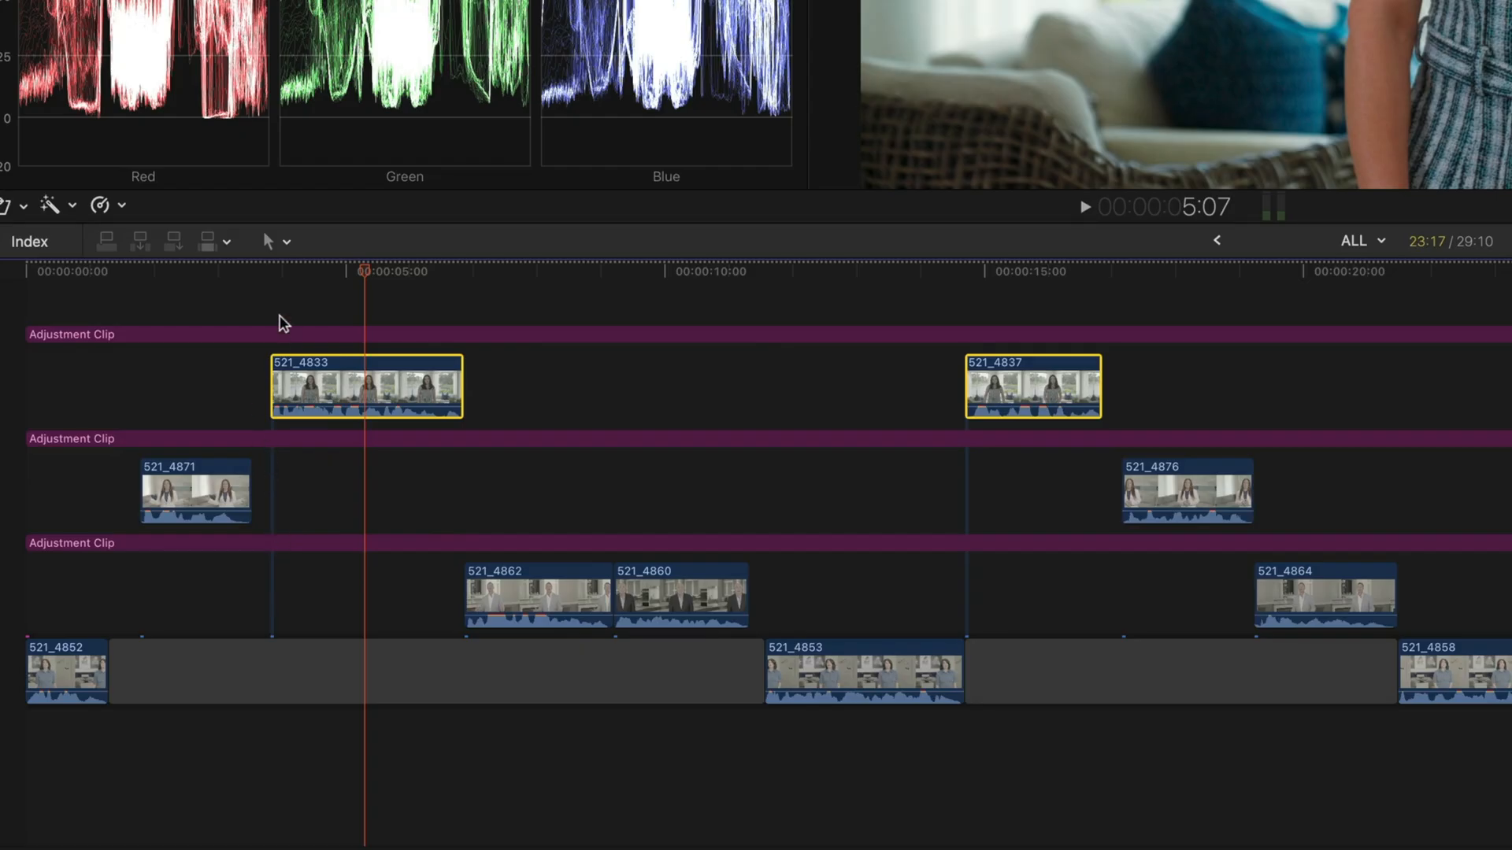
{"action": "left_click", "coordinate": [72, 334]}
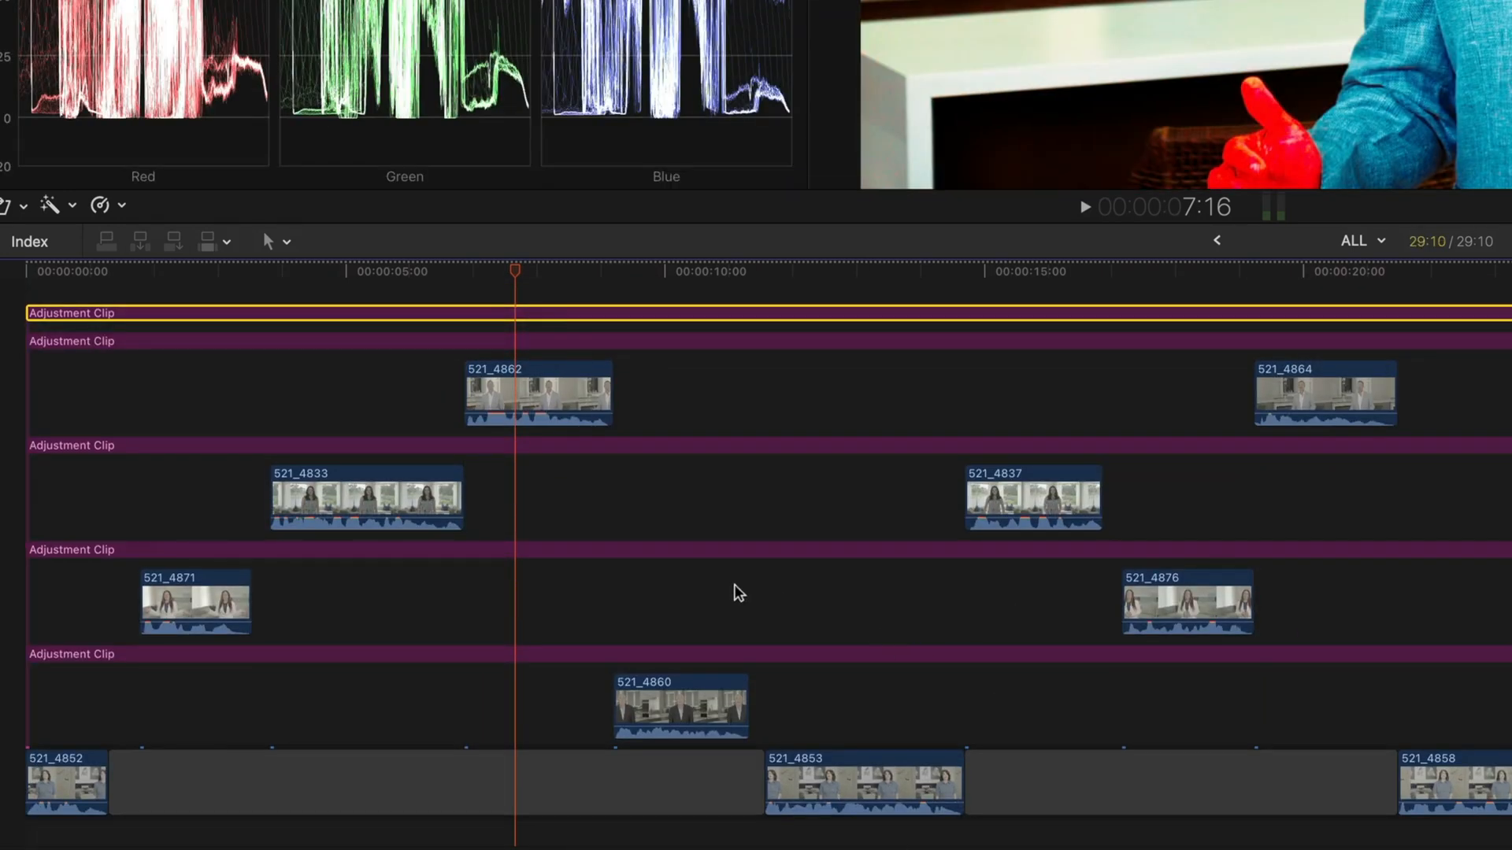
{"action": "left_click", "coordinate": [680, 706]}
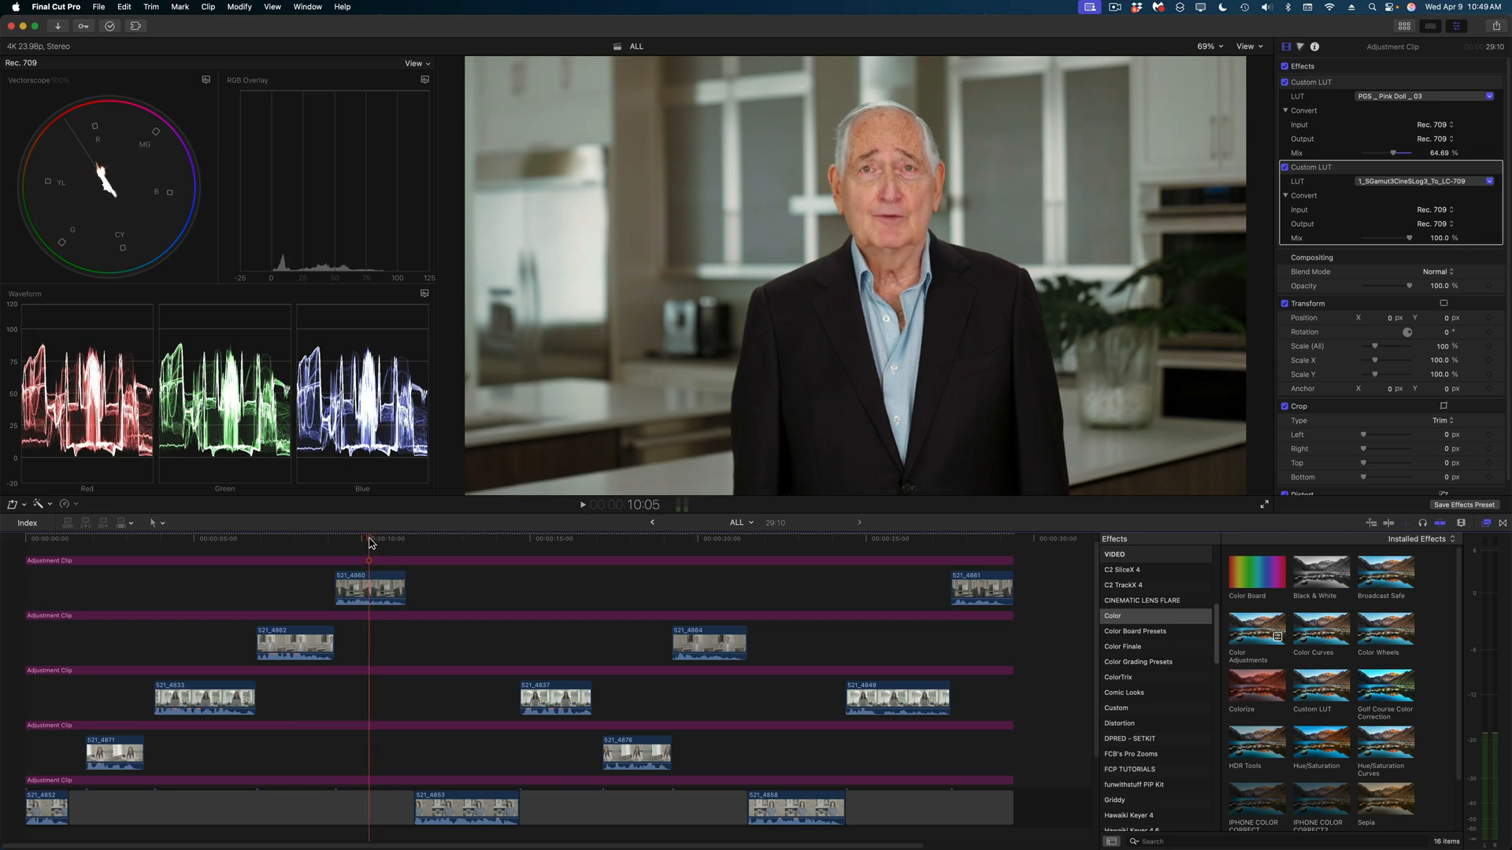
Add a new color correction to the adjustment clip above the 521_4871 row.
{"action": "left_click", "coordinate": [303, 560]}
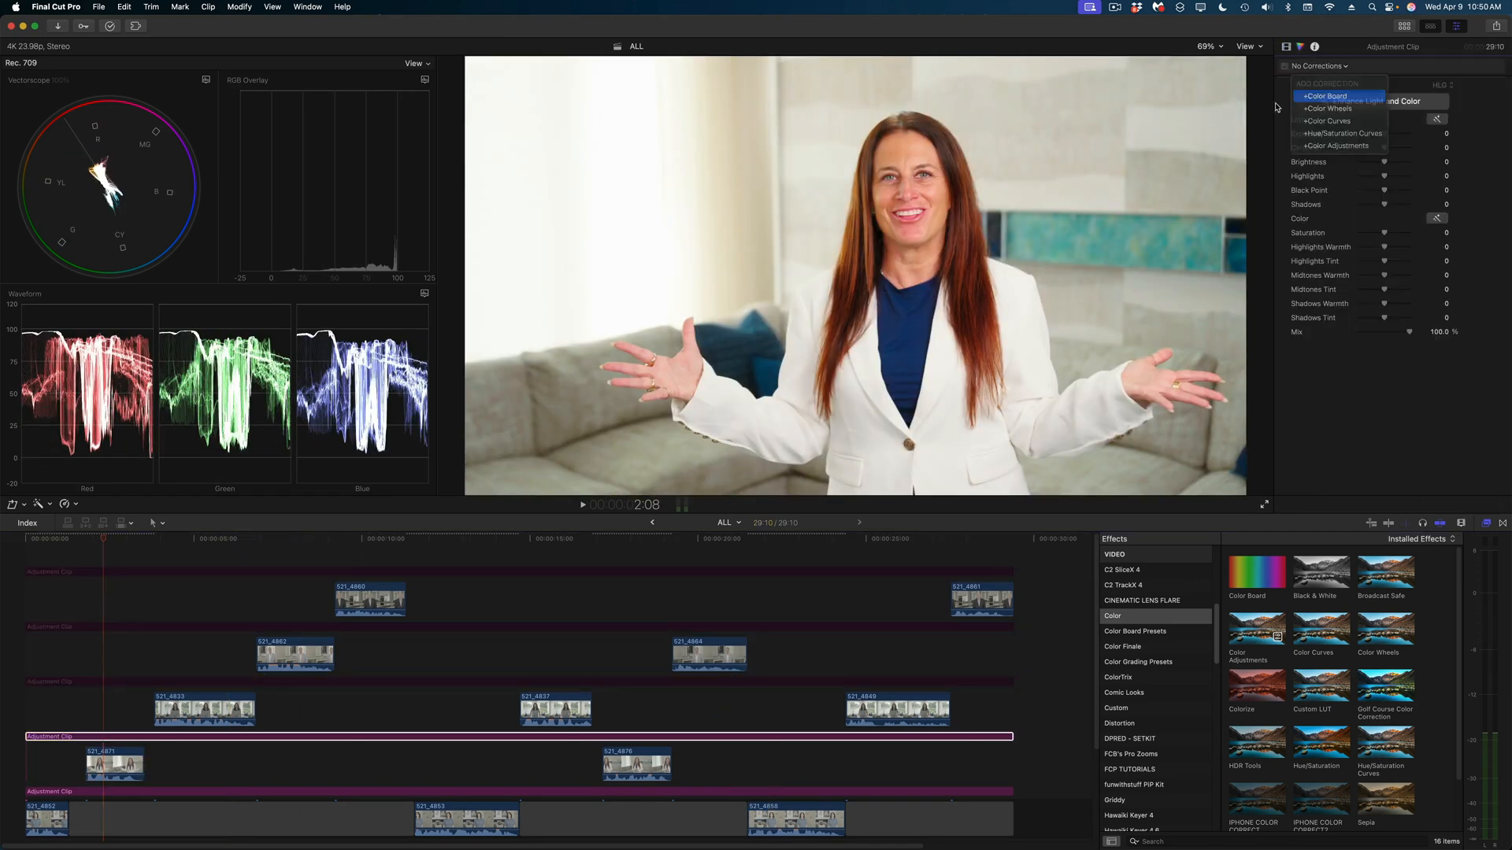
{"action": "left_click", "coordinate": [1324, 95]}
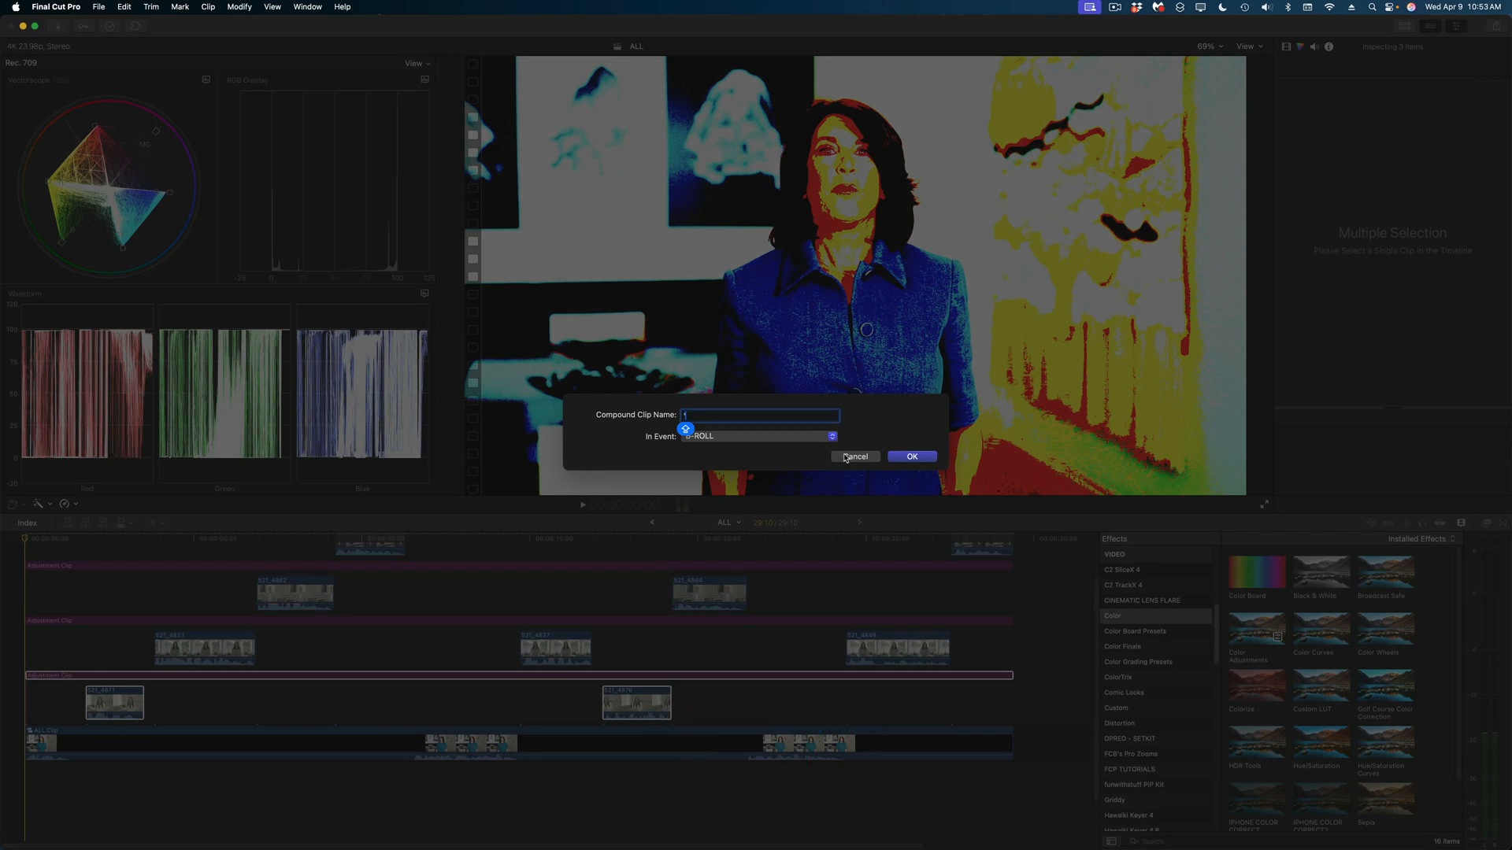
Make the bottom storyline and its adjustment clip into a compound clip.
{"action": "left_click", "coordinate": [854, 456]}
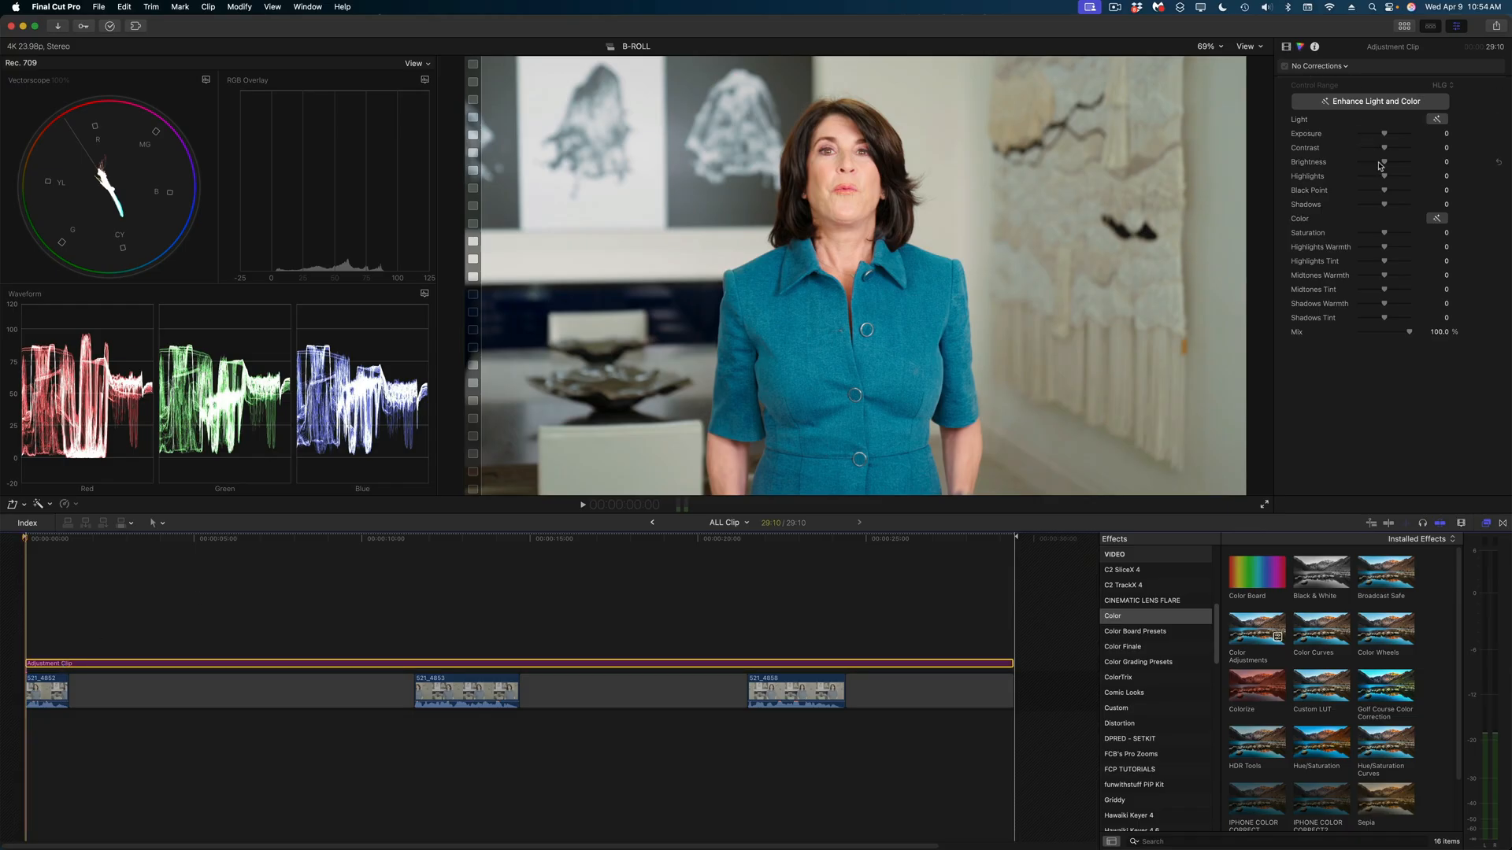
Adjust an Inspector value and move the playhead later to review compound clips ALL Clip through ALL Clip 4.
{"action": "left_click_drag", "start_coordinate": [1384, 161], "coordinate": [1410, 161]}
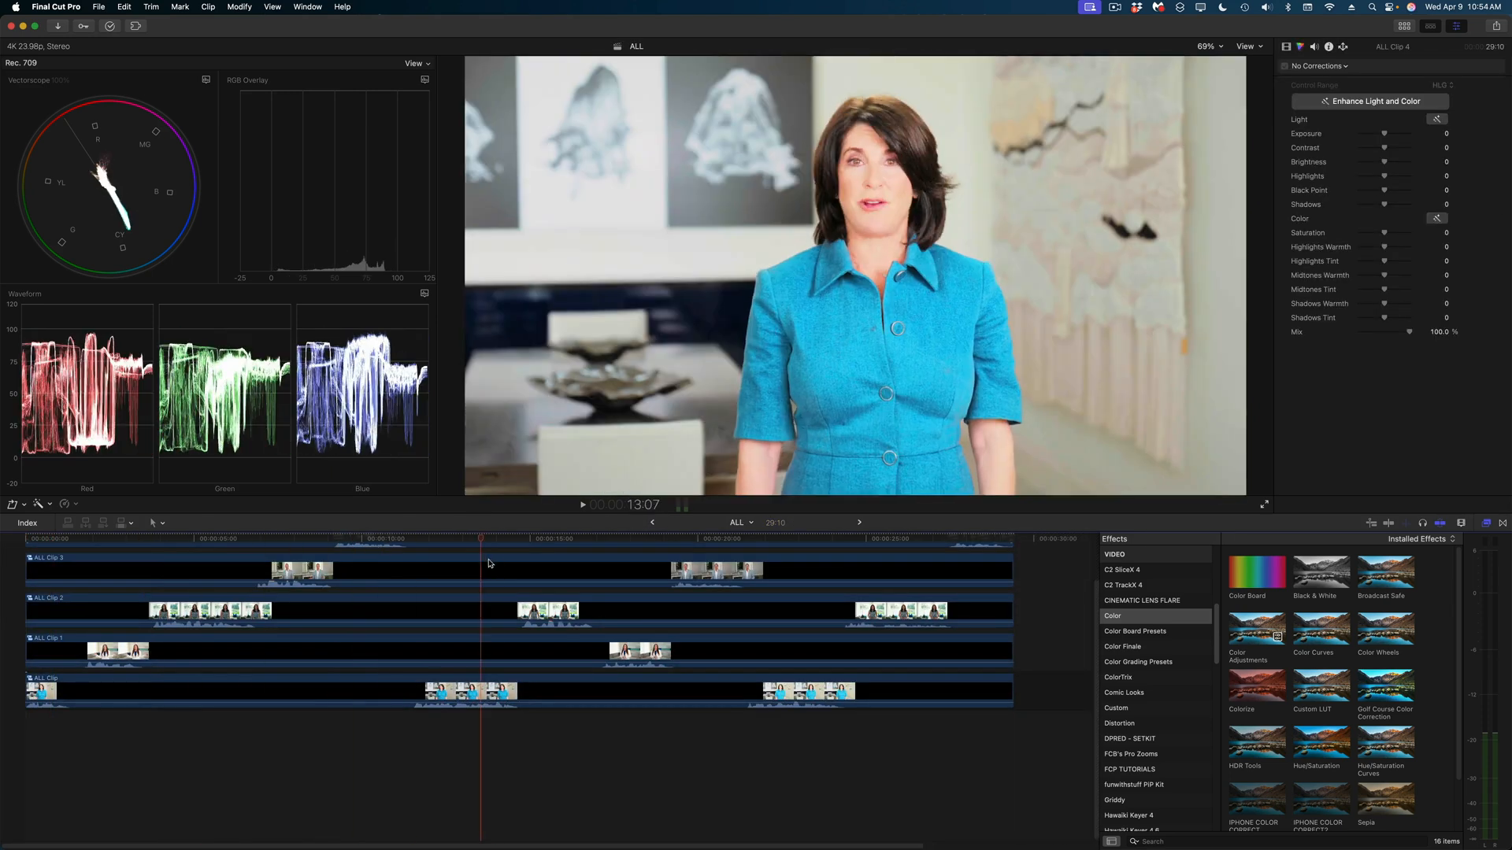
{"action": "left_click", "coordinate": [817, 539]}
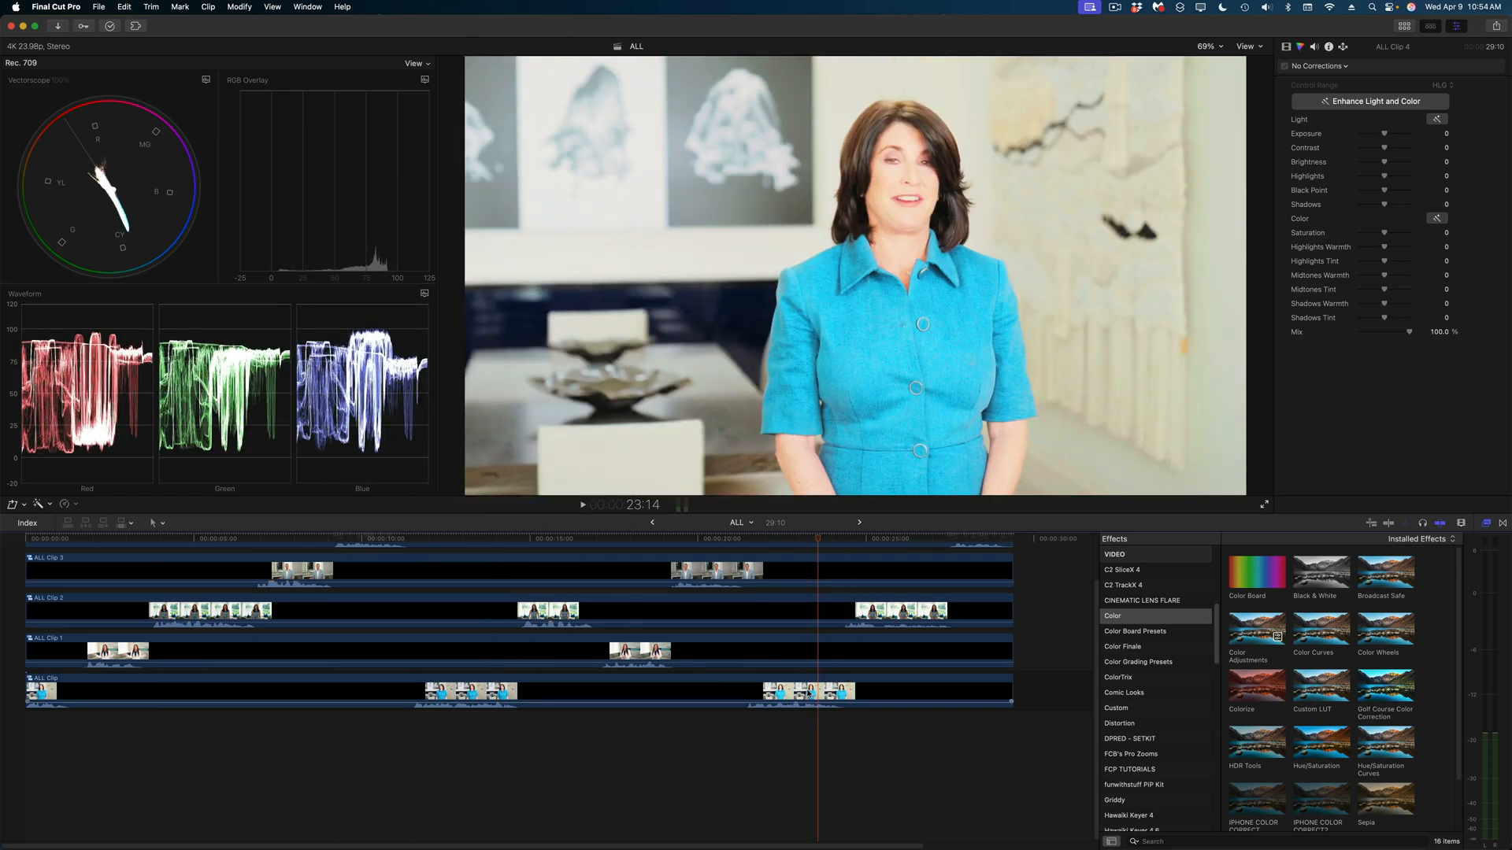
{"action": "left_click", "coordinate": [887, 538]}
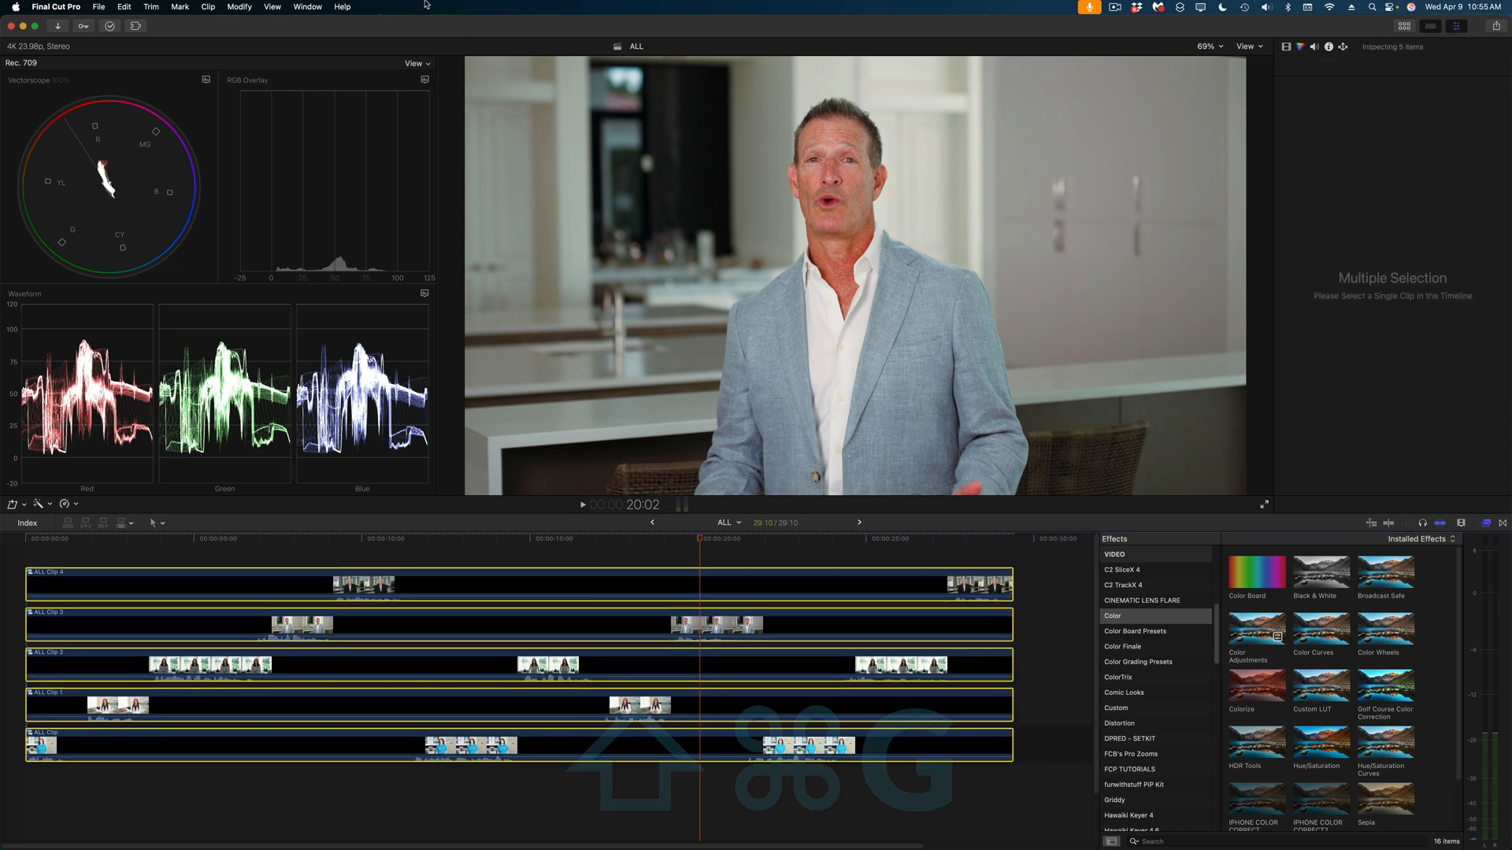
Break the compound clips back into their parts and select clips in the timeline.
{"action": "key", "text": "shift+cmd+g"}
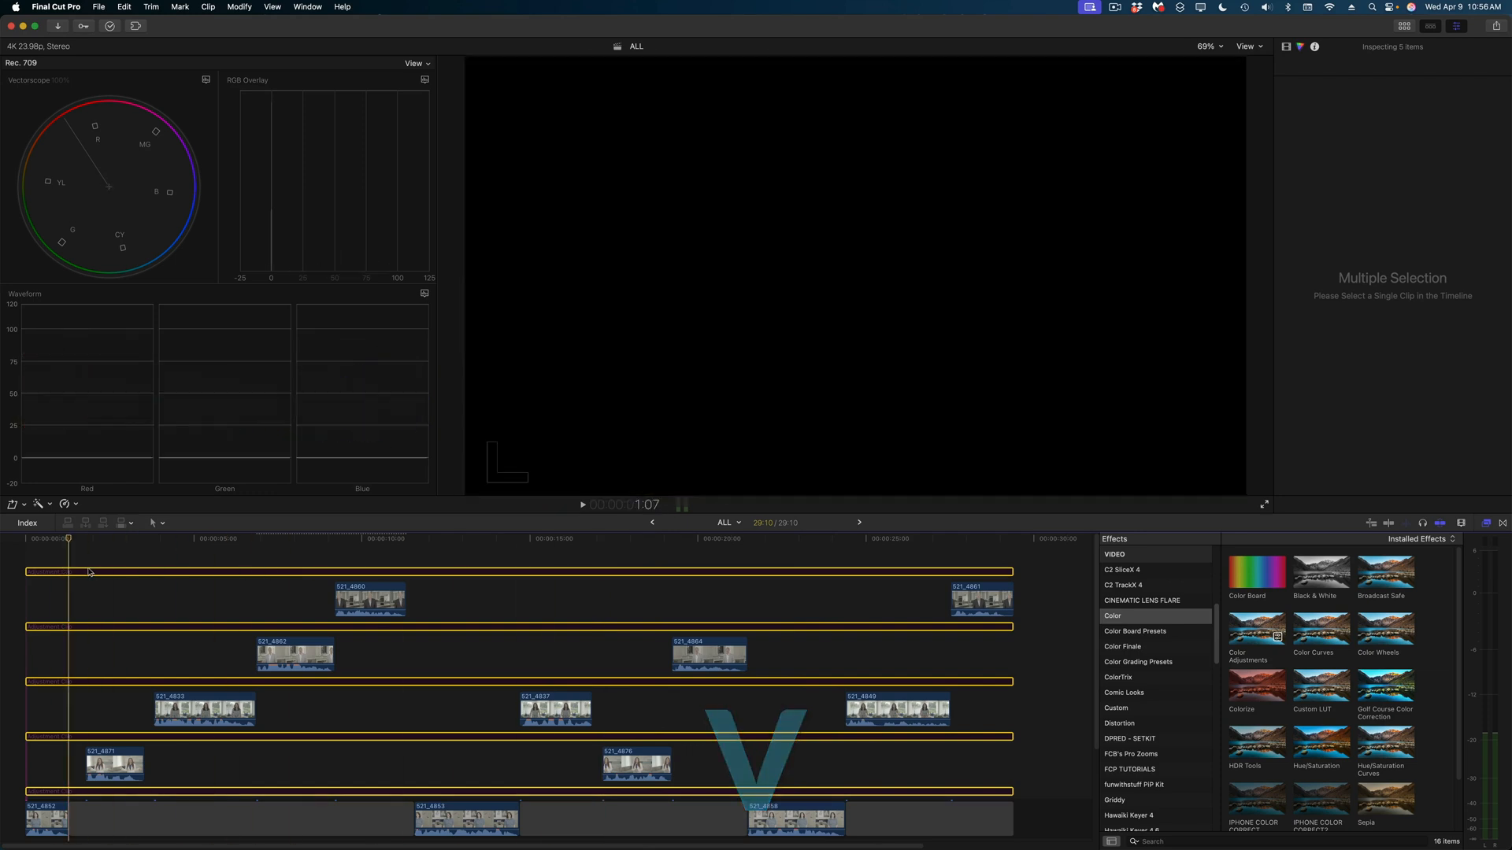
{"action": "left_click", "coordinate": [865, 538]}
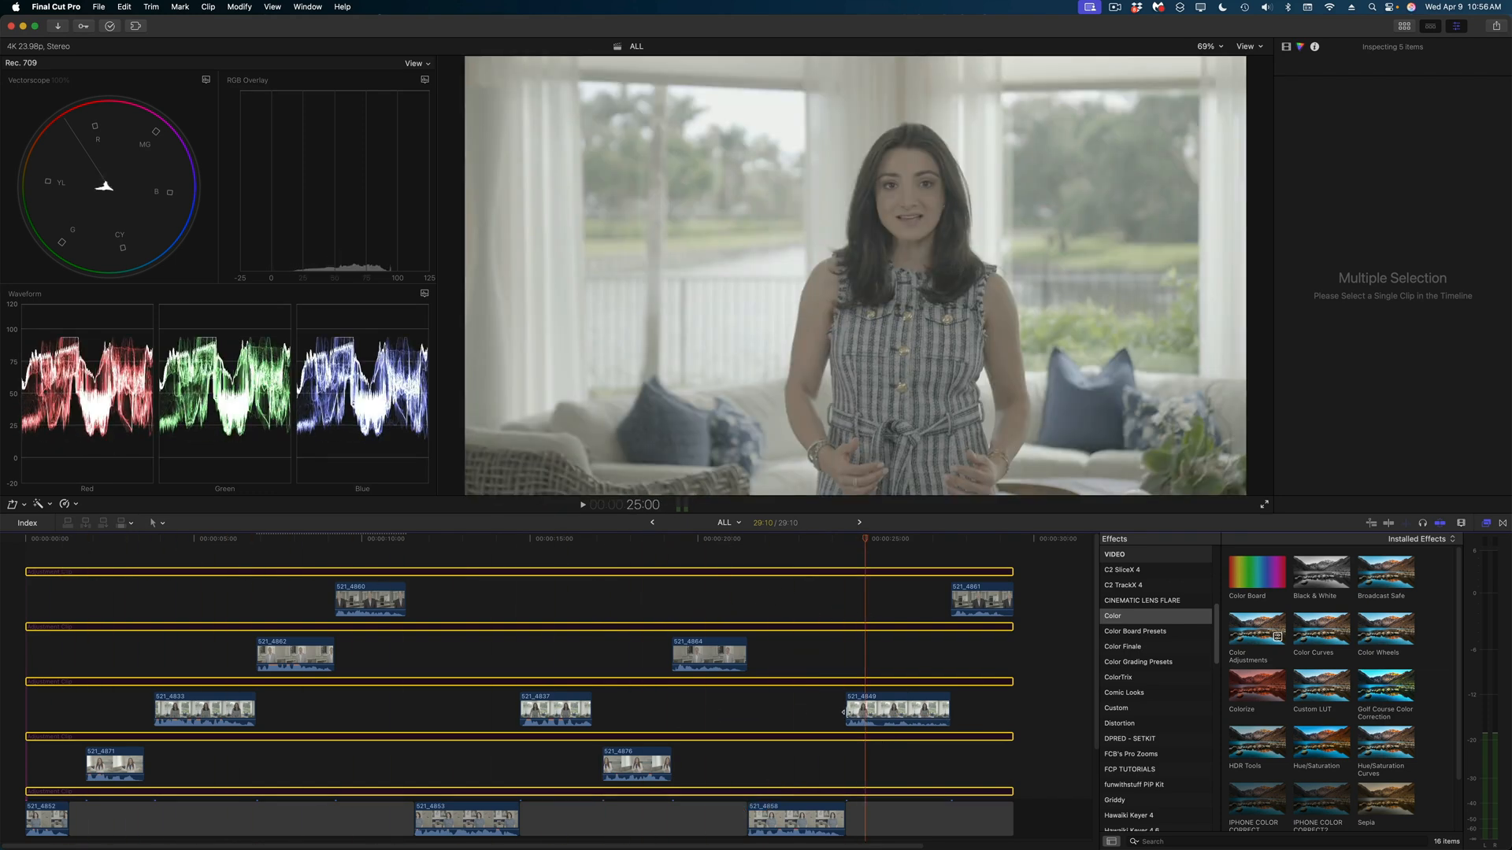
{"action": "left_click", "coordinate": [898, 710]}
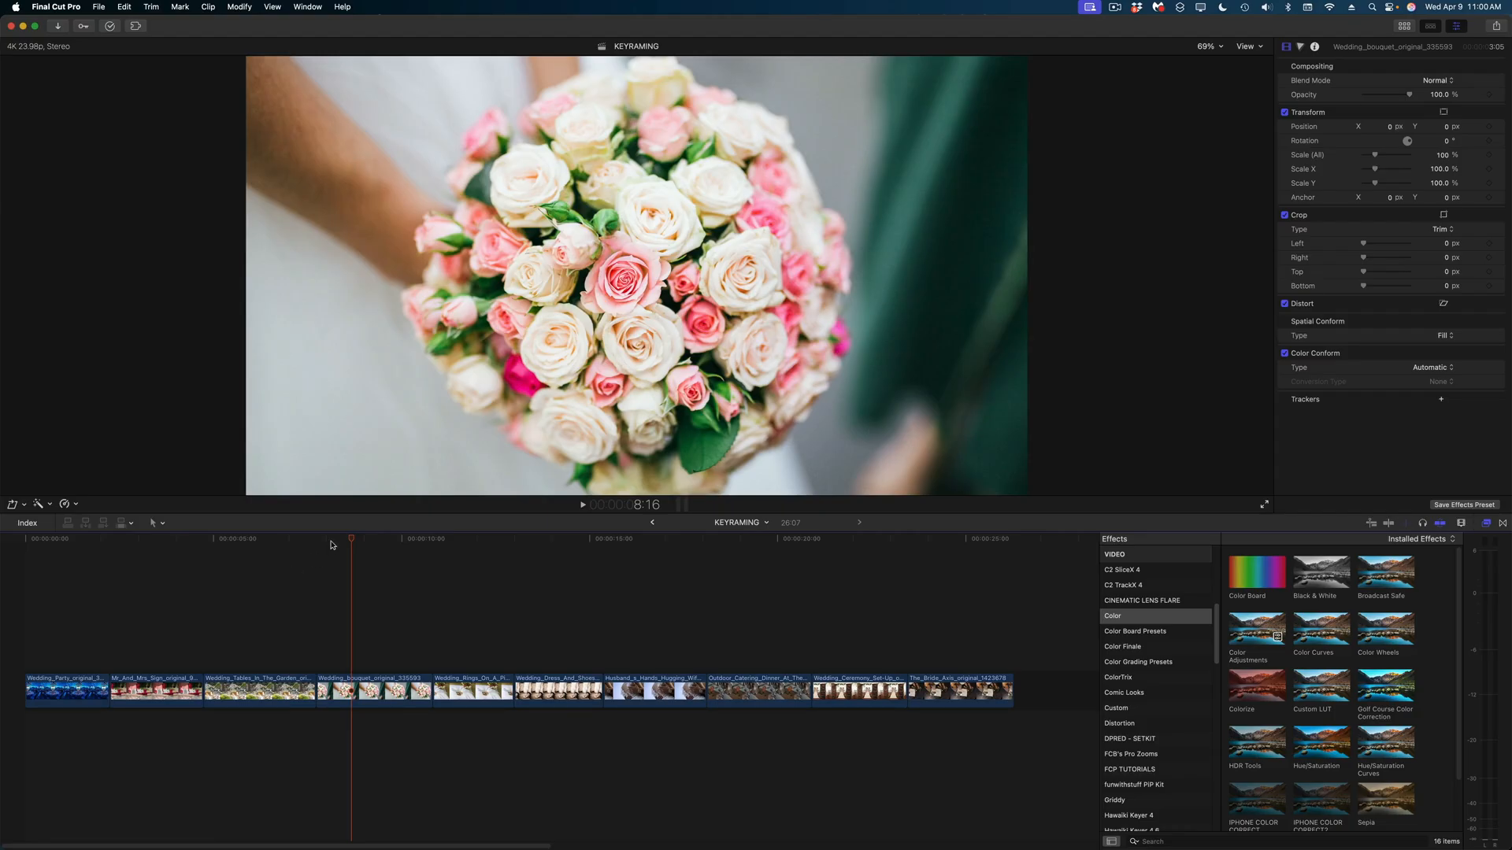
Add an adjustment clip spanning the first three wedding clips, scaled to about 111%.
{"action": "left_click", "coordinate": [176, 537]}
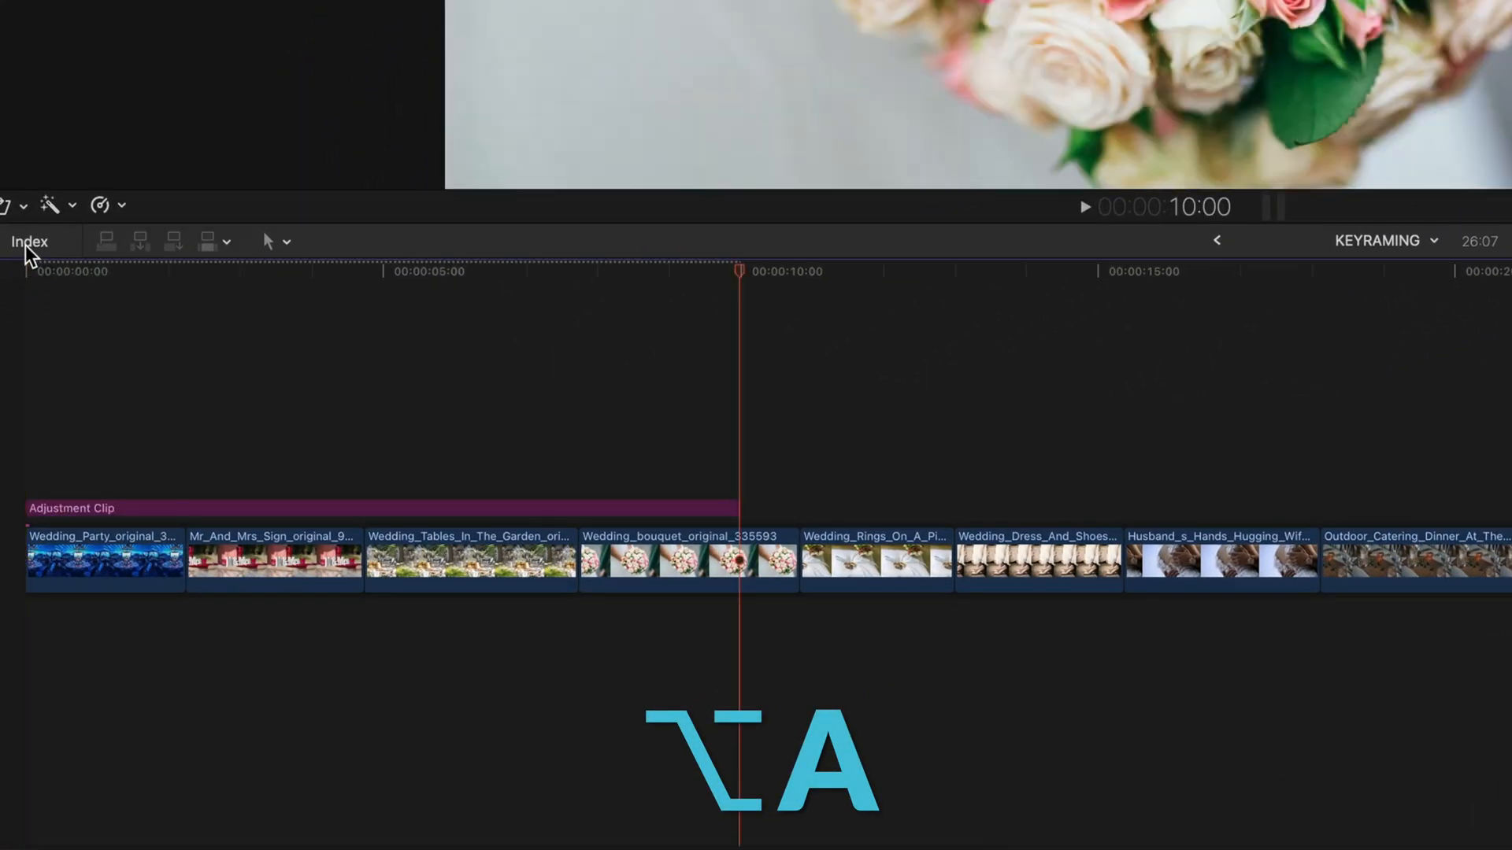
{"action": "left_click", "coordinate": [471, 562]}
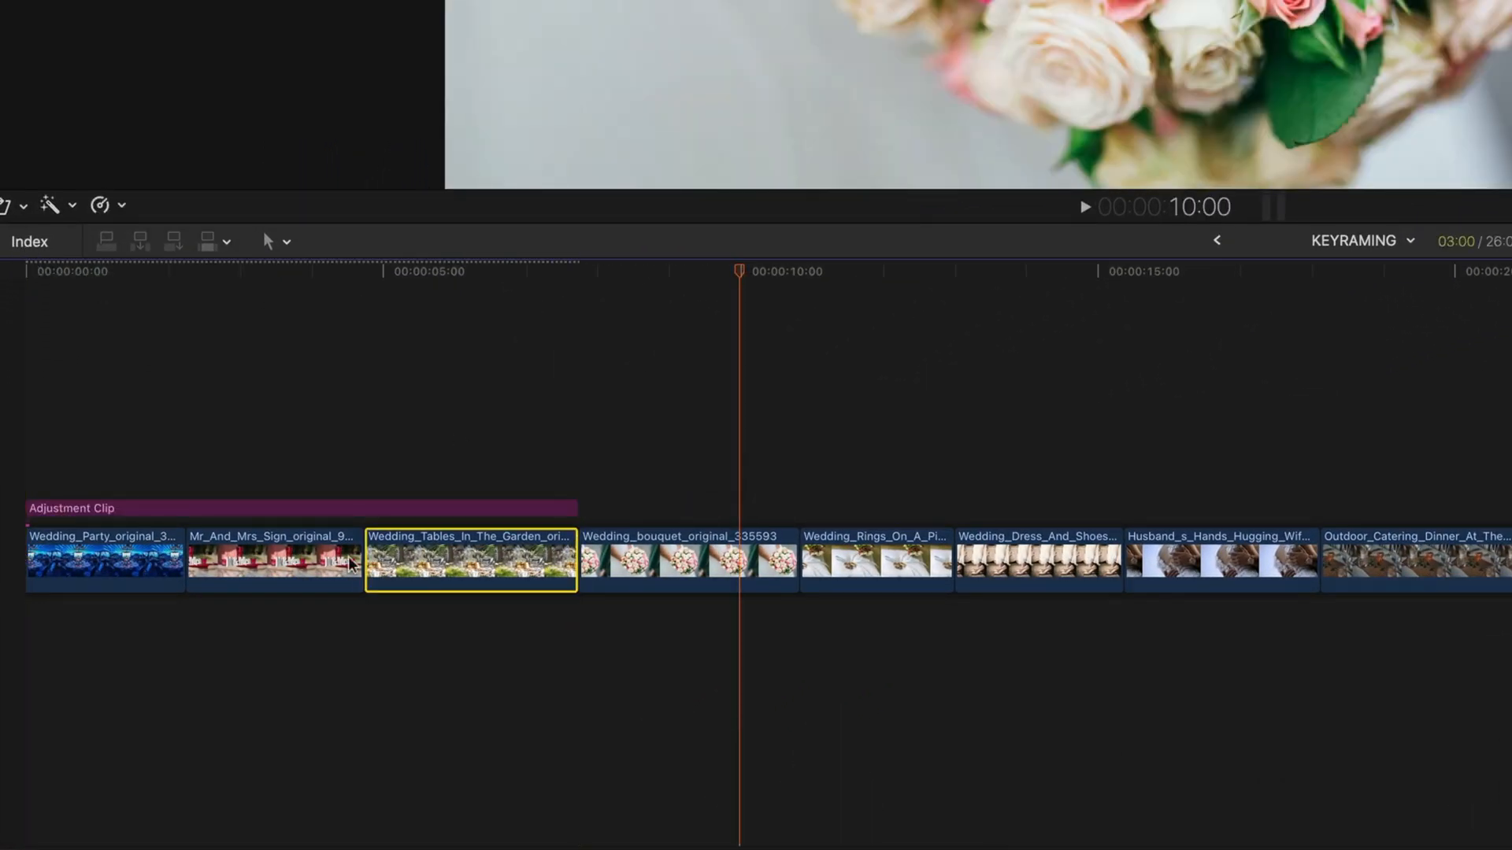
{"action": "left_click", "coordinate": [104, 562]}
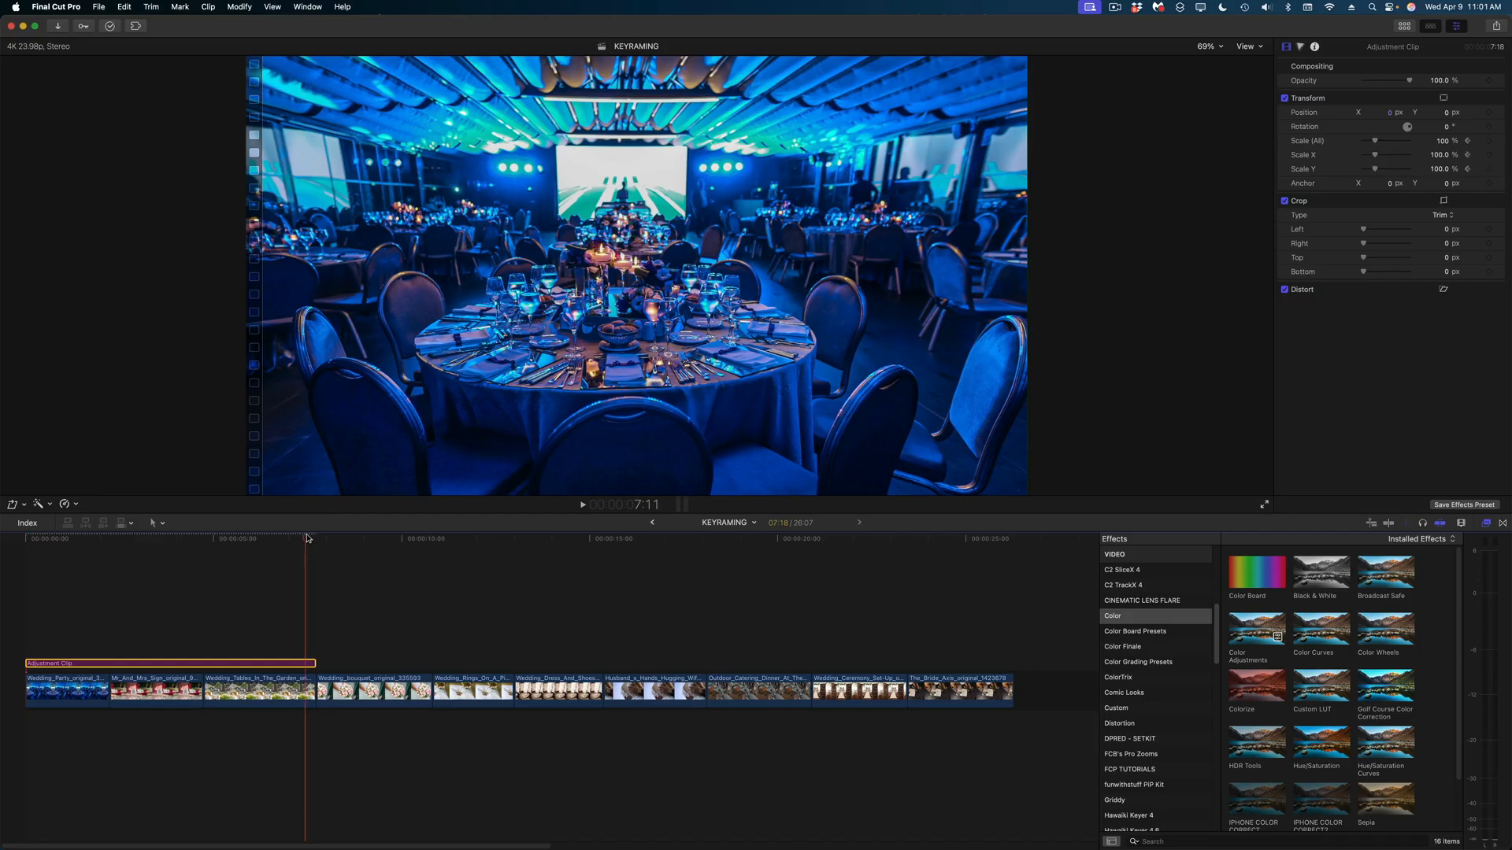
{"action": "left_click", "coordinate": [314, 539]}
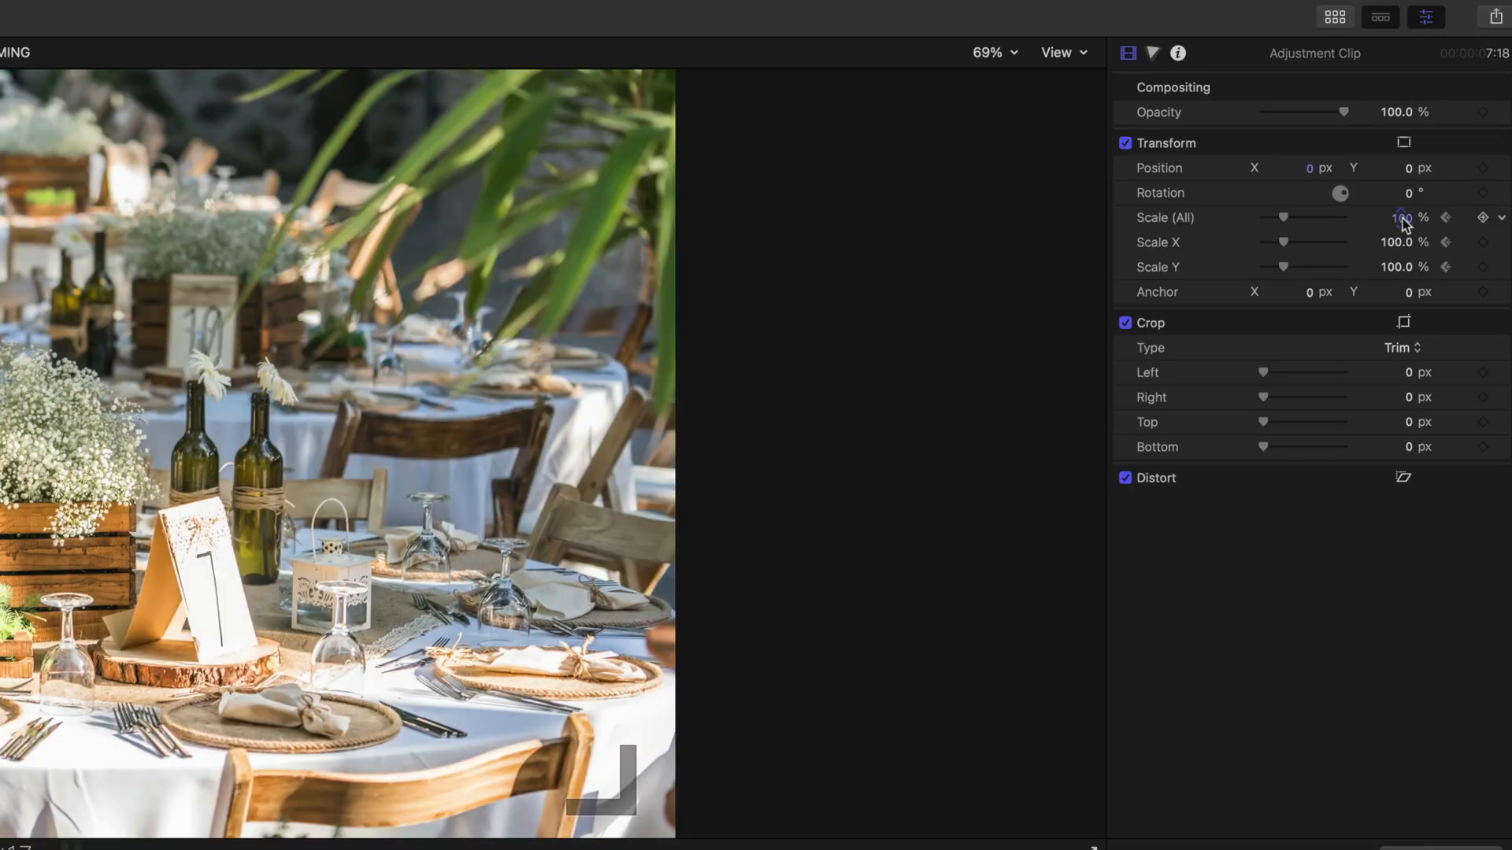
{"action": "left_click_drag", "start_coordinate": [1400, 218], "coordinate": [1408, 218]}
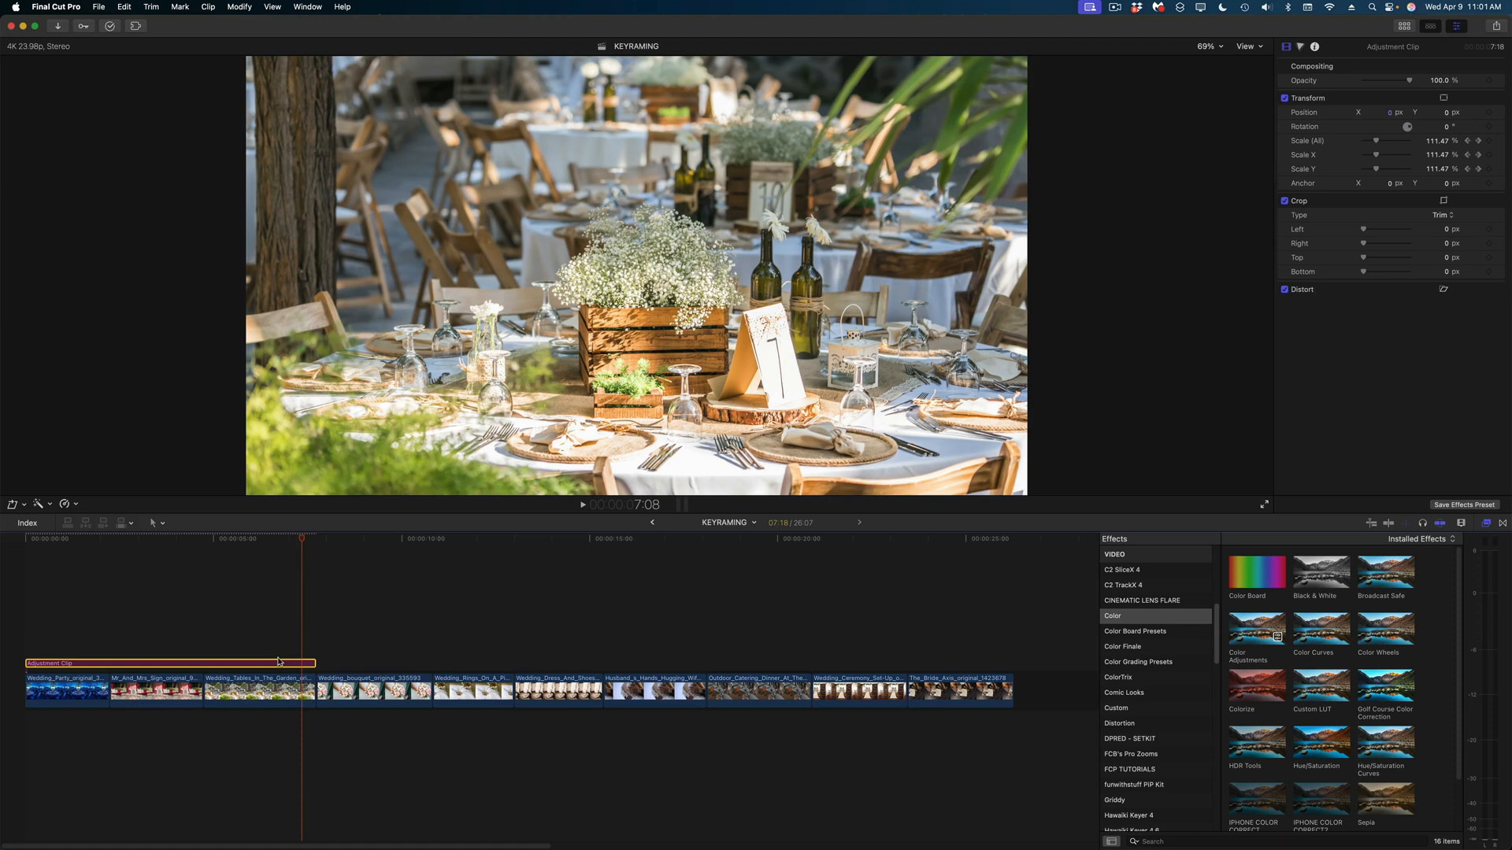
{"action": "mouse_move", "coordinate": [279, 666]}
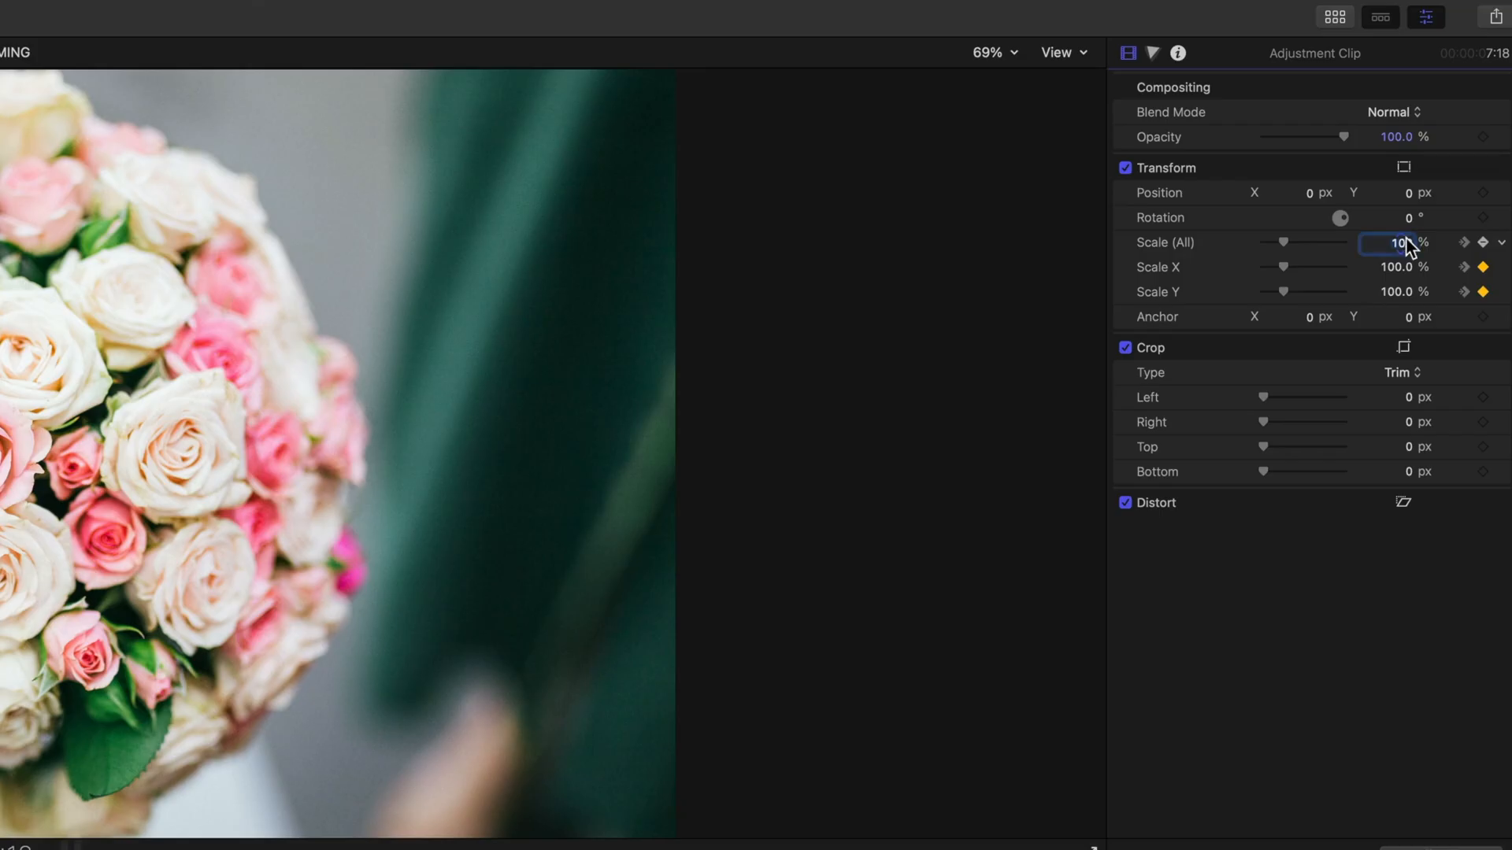
Enter 112 for the adjustment clip's Scale (All) keyframe.
{"action": "type", "text": "112"}
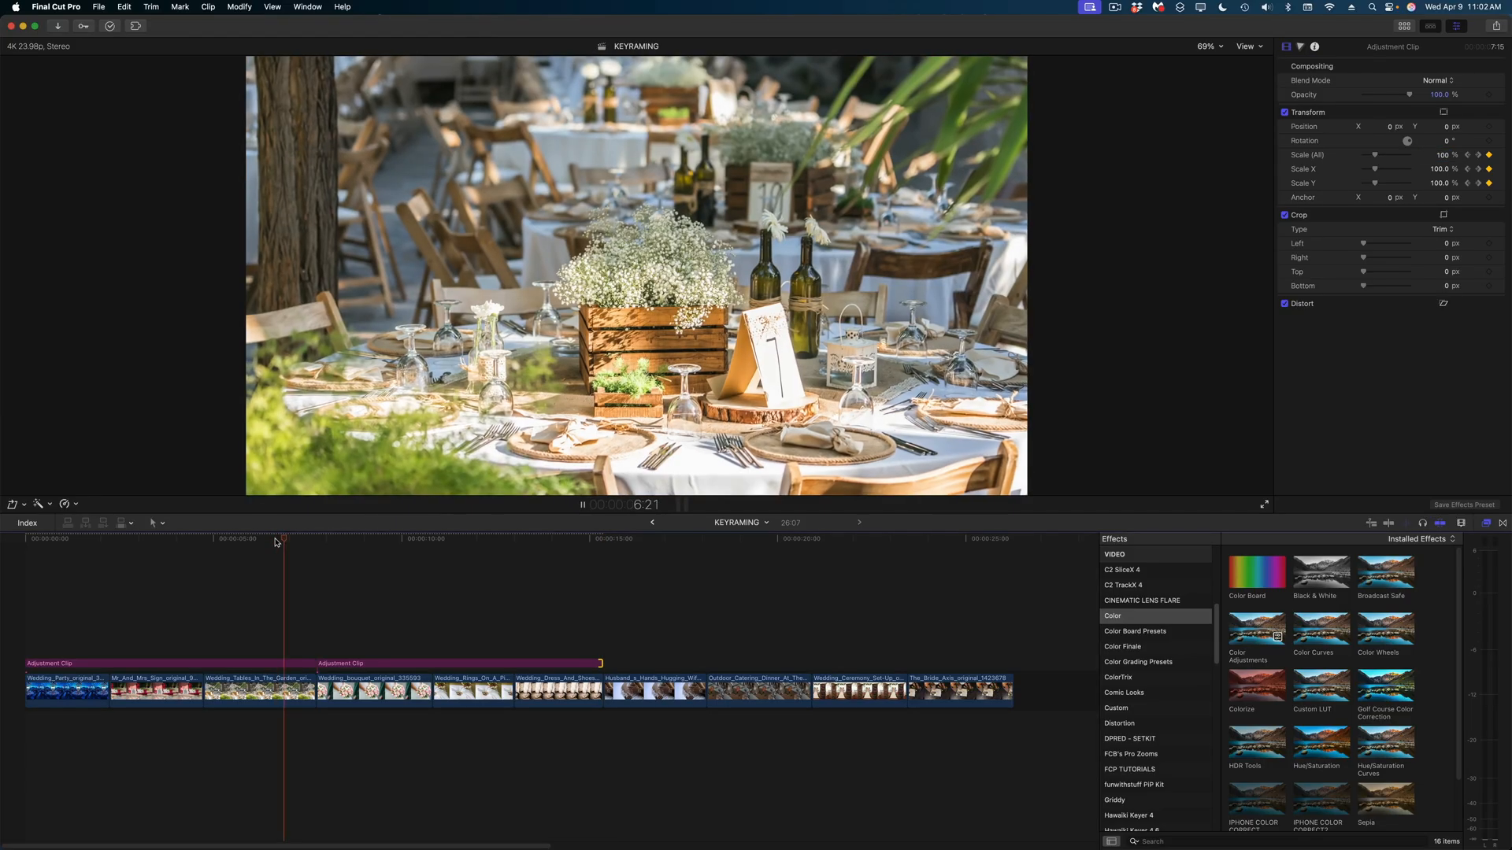
{"action": "left_click", "coordinate": [360, 538]}
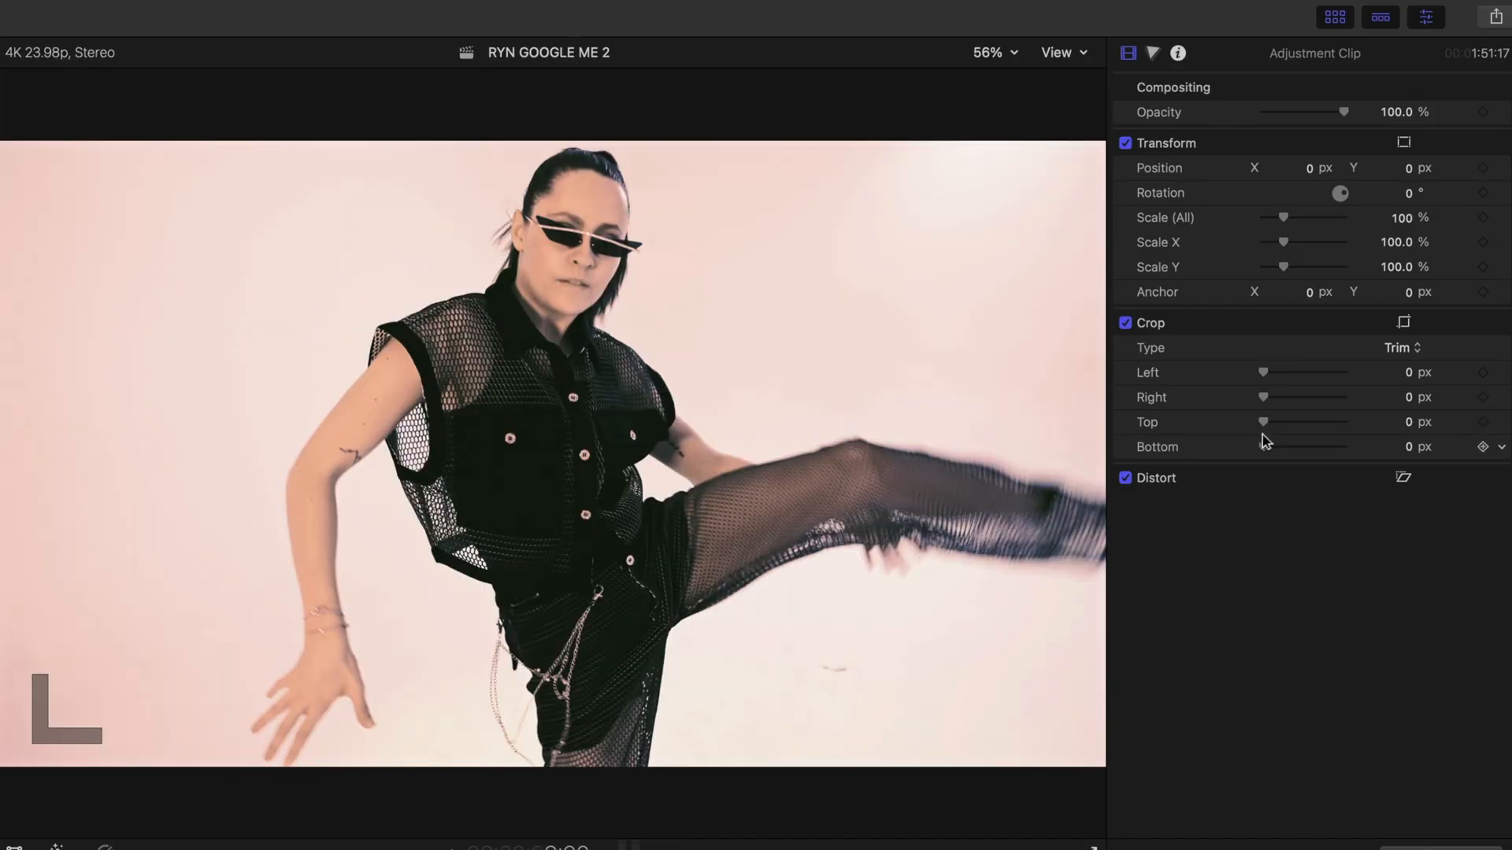
Lower the Mix sliders on both Custom LUT effects of clip C0779.
{"action": "left_click_drag", "start_coordinate": [1263, 421], "coordinate": [1270, 446]}
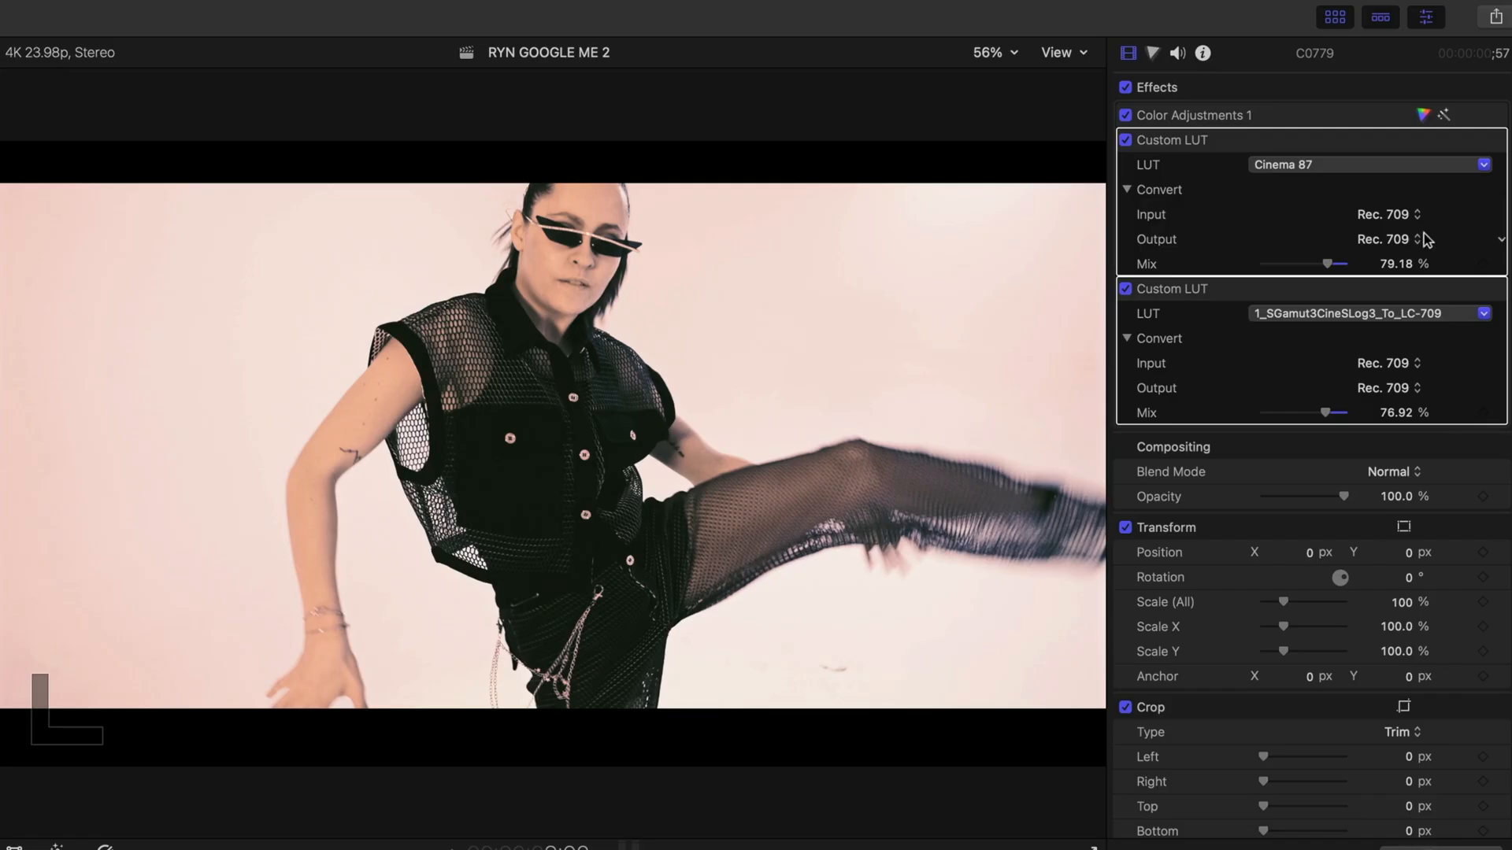
{"action": "left_click_drag", "start_coordinate": [1403, 551], "coordinate": [1403, 557]}
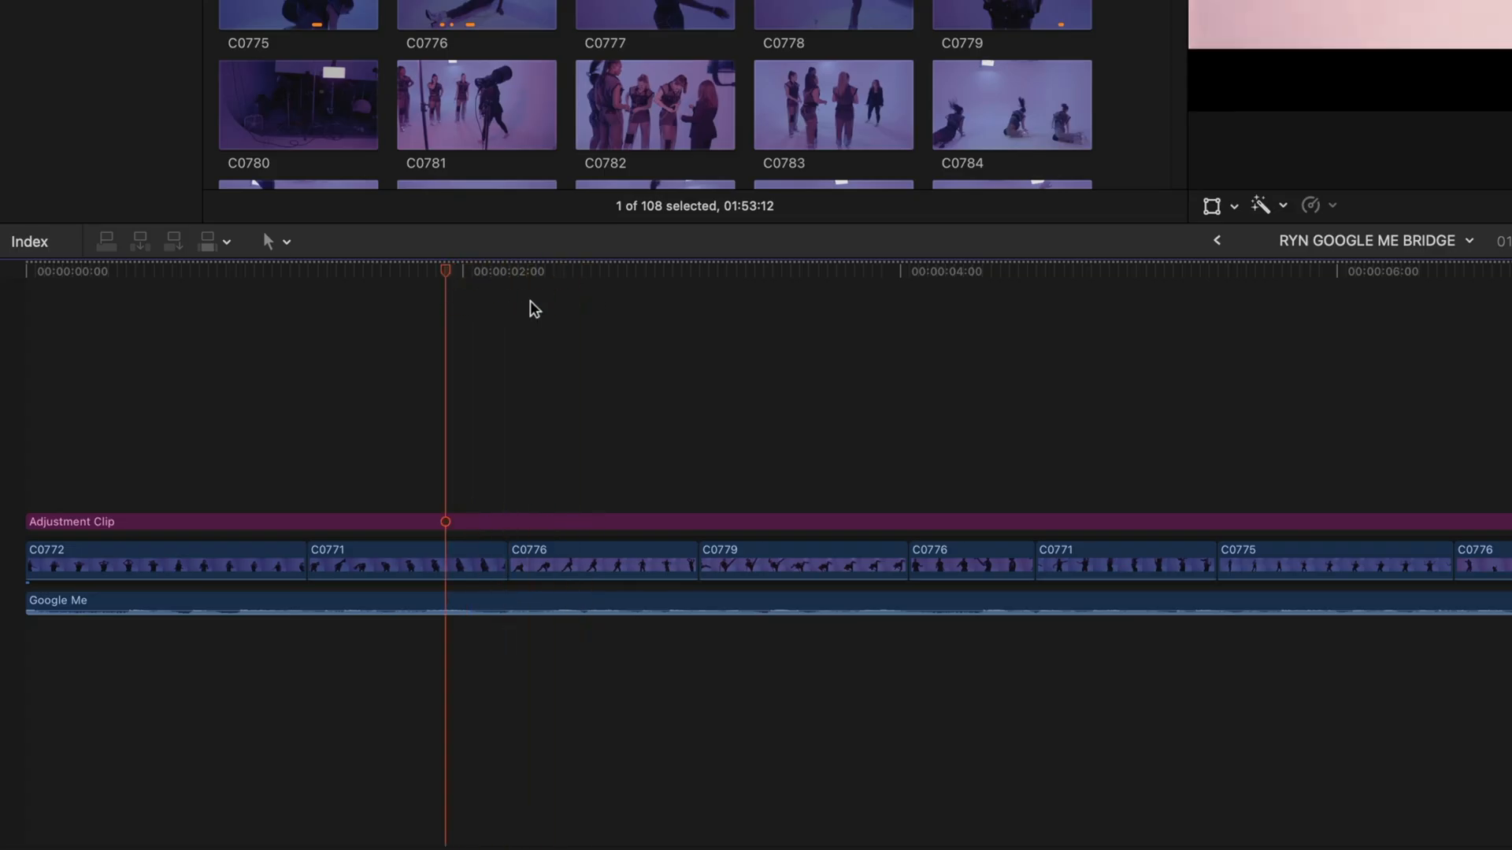
Place Colorize adjustment clips over the dance footage, tinting the first pink.
{"action": "left_click", "coordinate": [415, 562]}
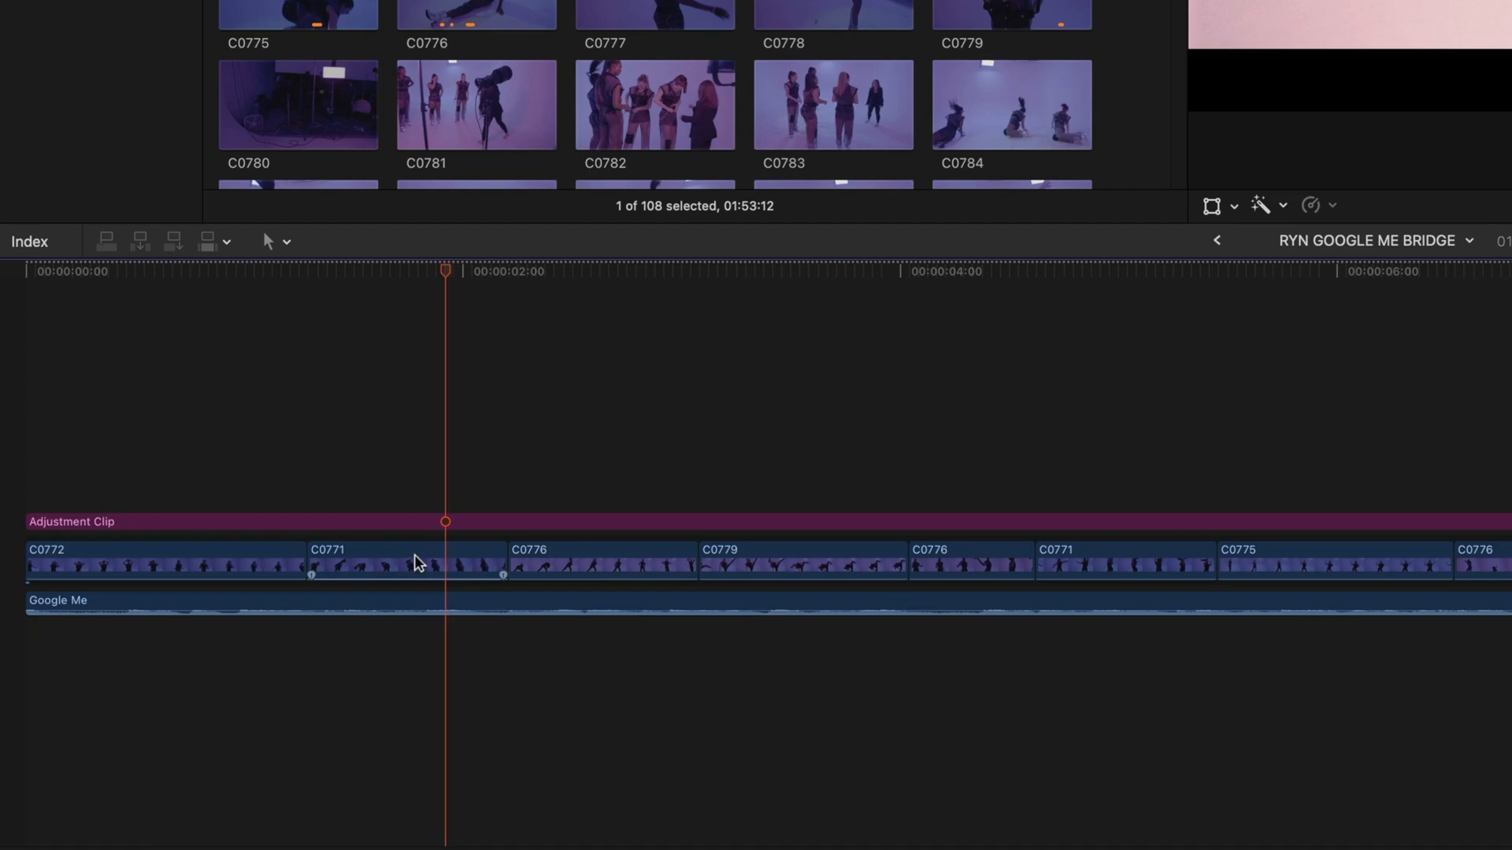
{"action": "left_click", "coordinate": [405, 564]}
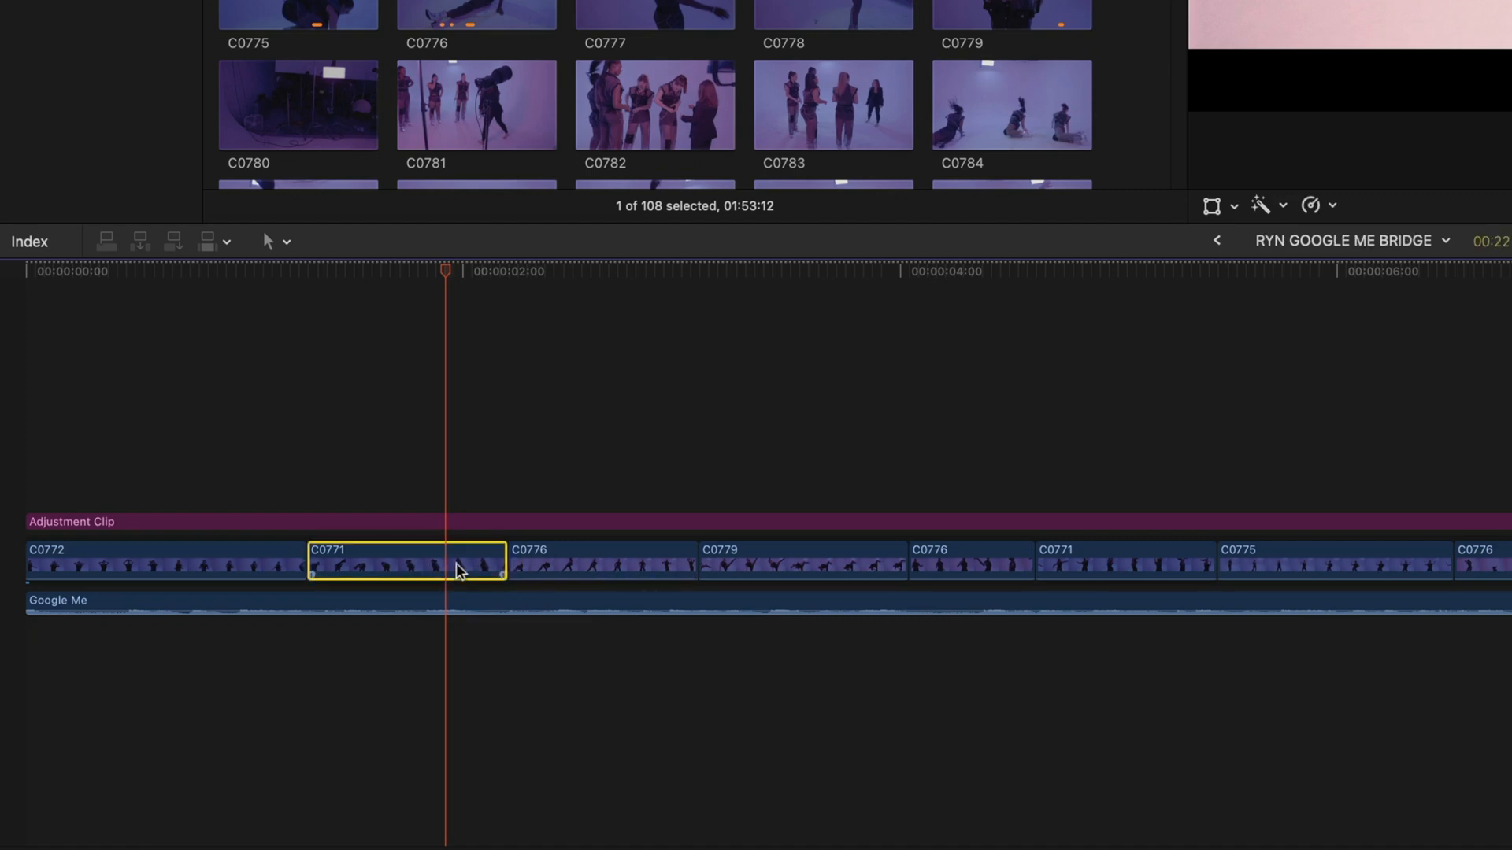
{"action": "left_click", "coordinate": [601, 562]}
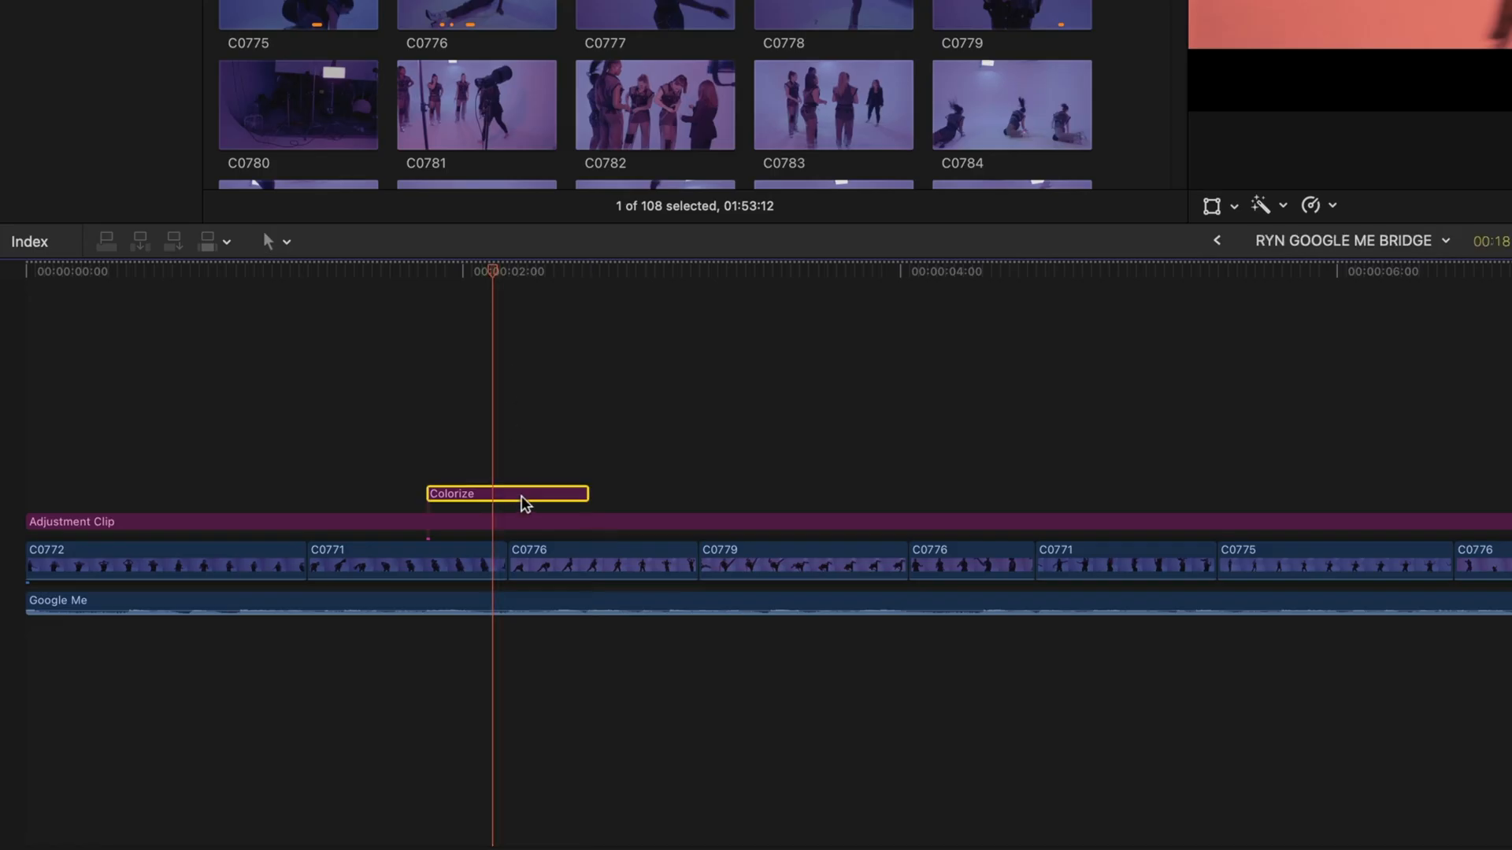
{"action": "mouse_move", "coordinate": [429, 249]}
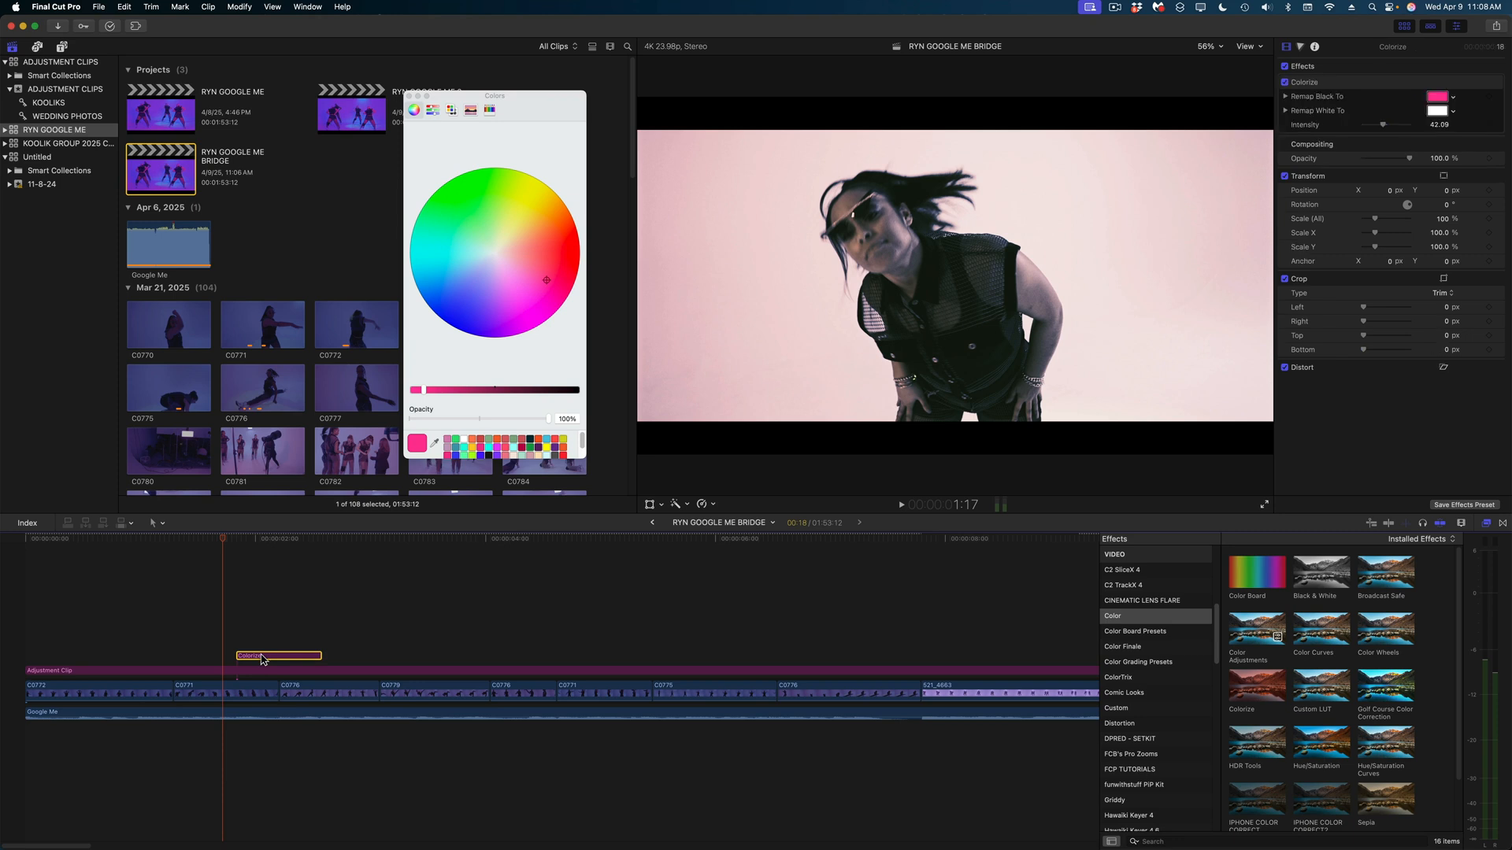
{"action": "left_click", "coordinate": [327, 691]}
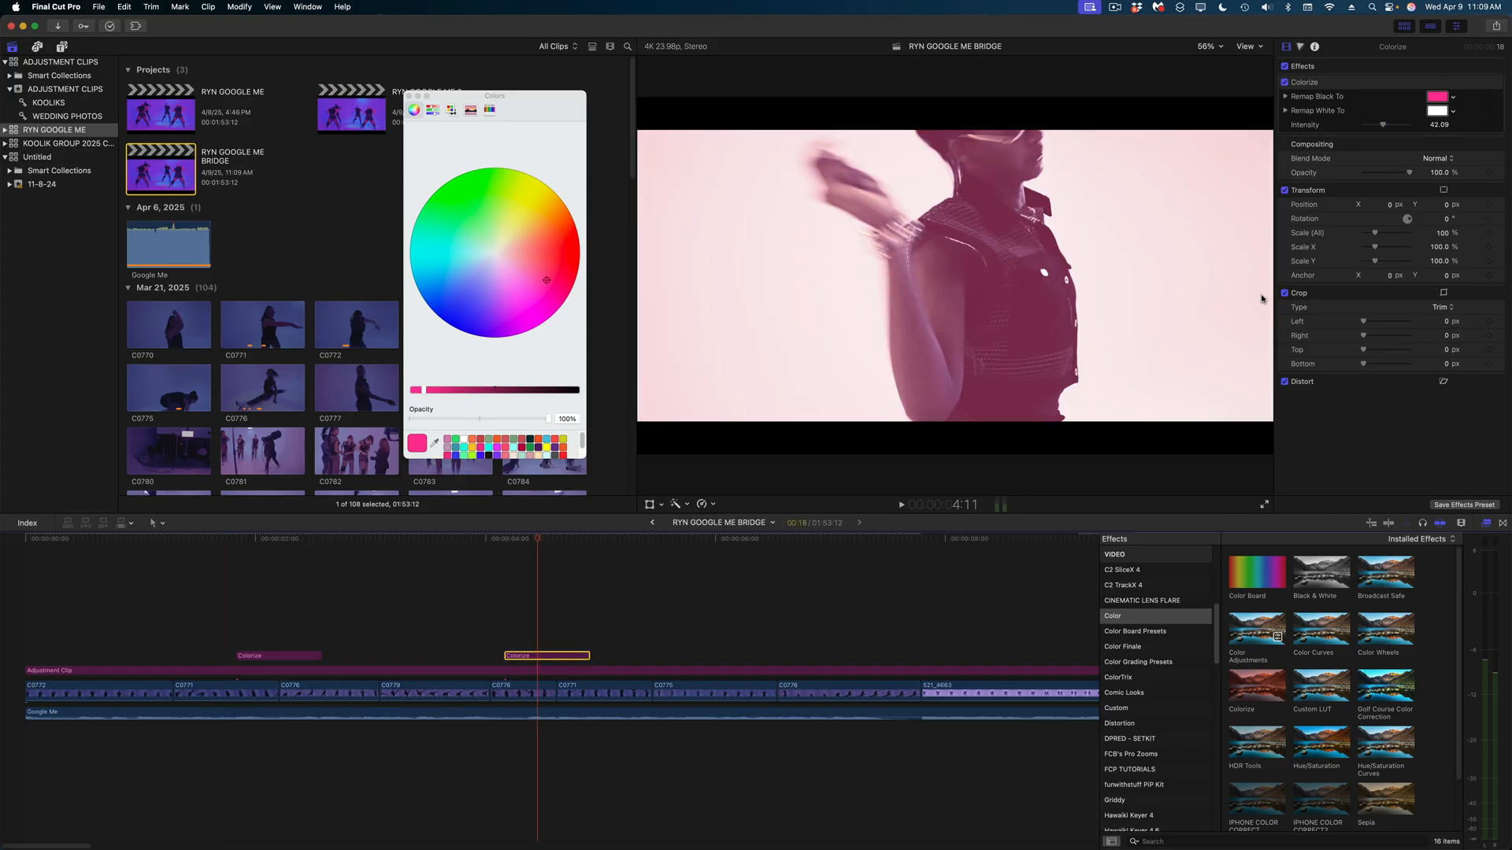
{"action": "left_click", "coordinate": [433, 261]}
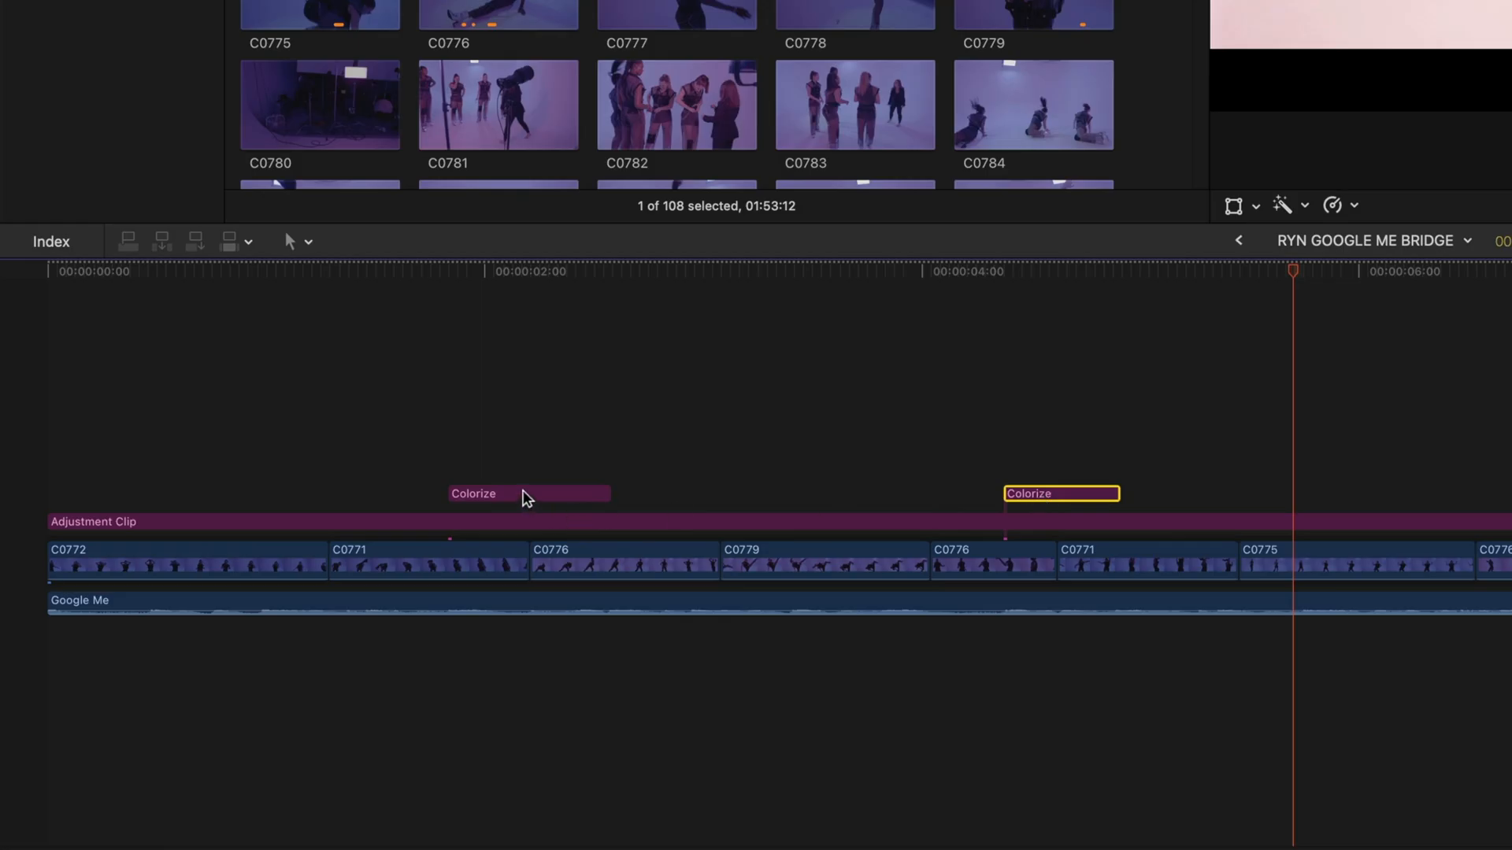
List clips in the Timeline Index and rename the first Colorize clip Pink.
{"action": "left_click", "coordinate": [50, 241]}
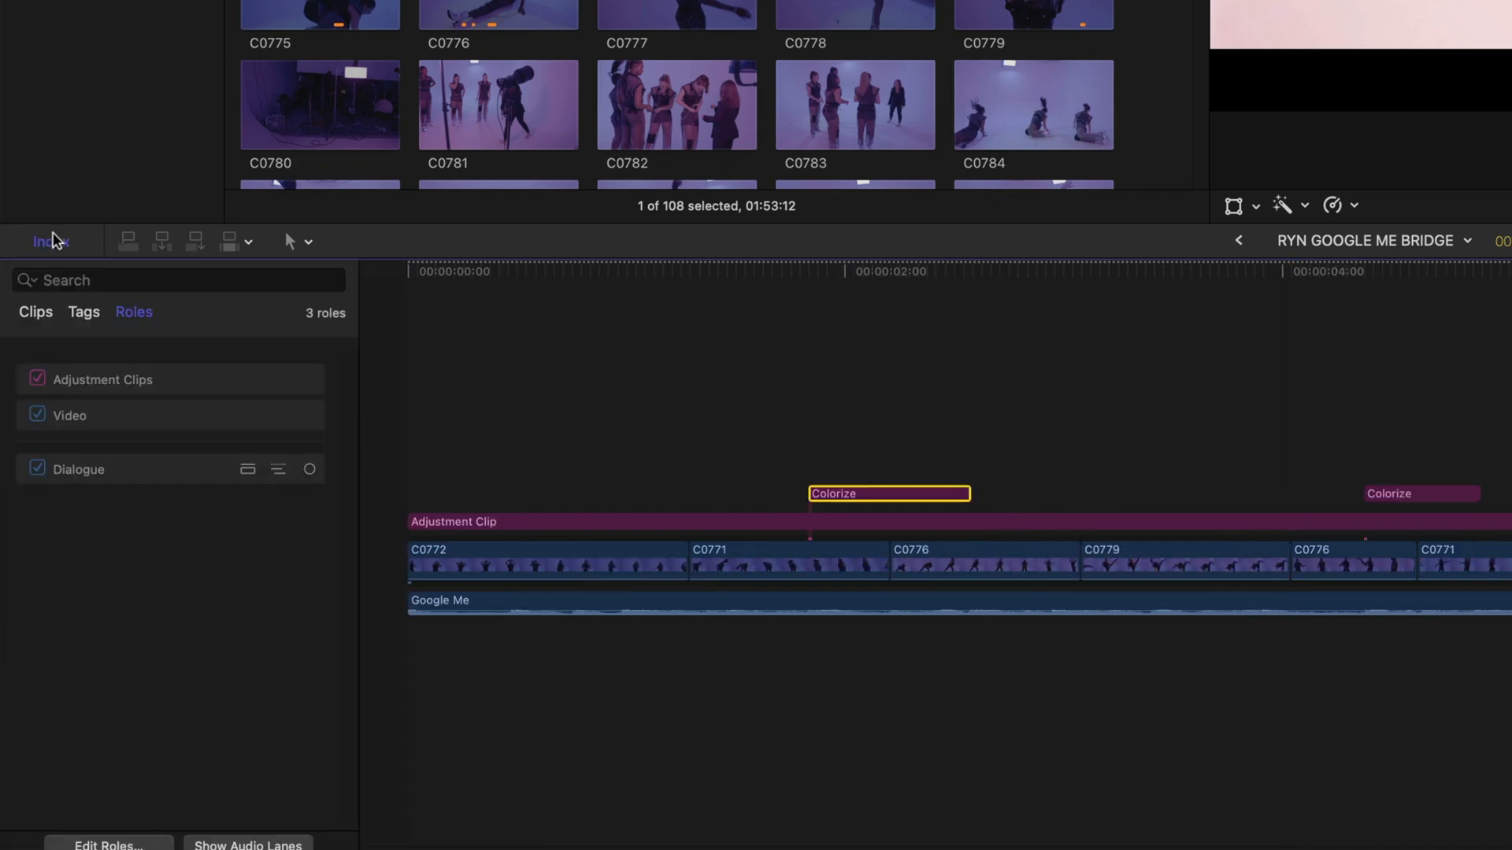
{"action": "left_click", "coordinate": [35, 312]}
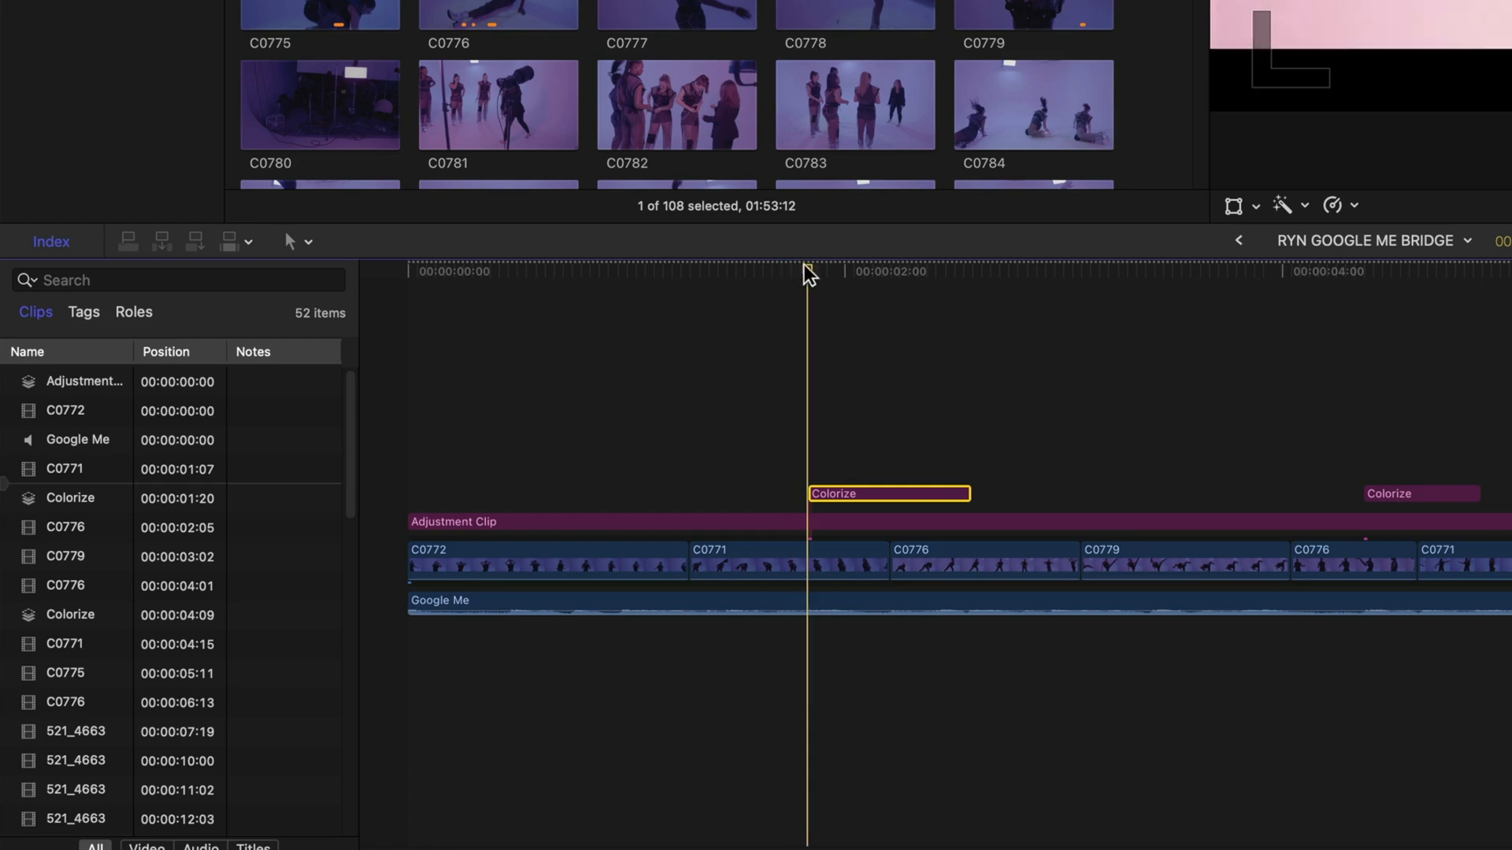
{"action": "left_click", "coordinate": [887, 493]}
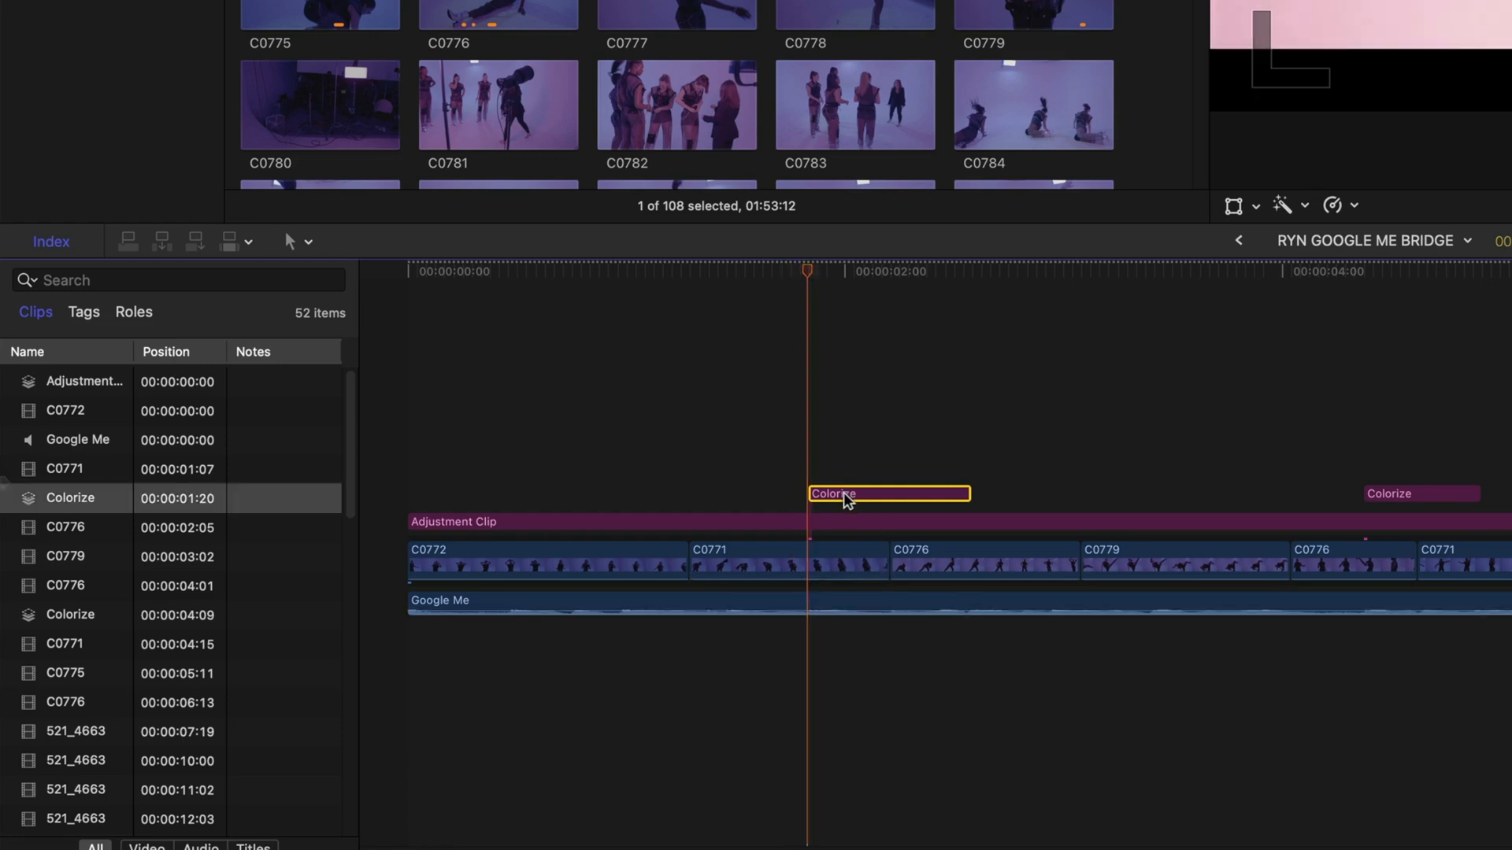
{"action": "type", "text": "Pink"}
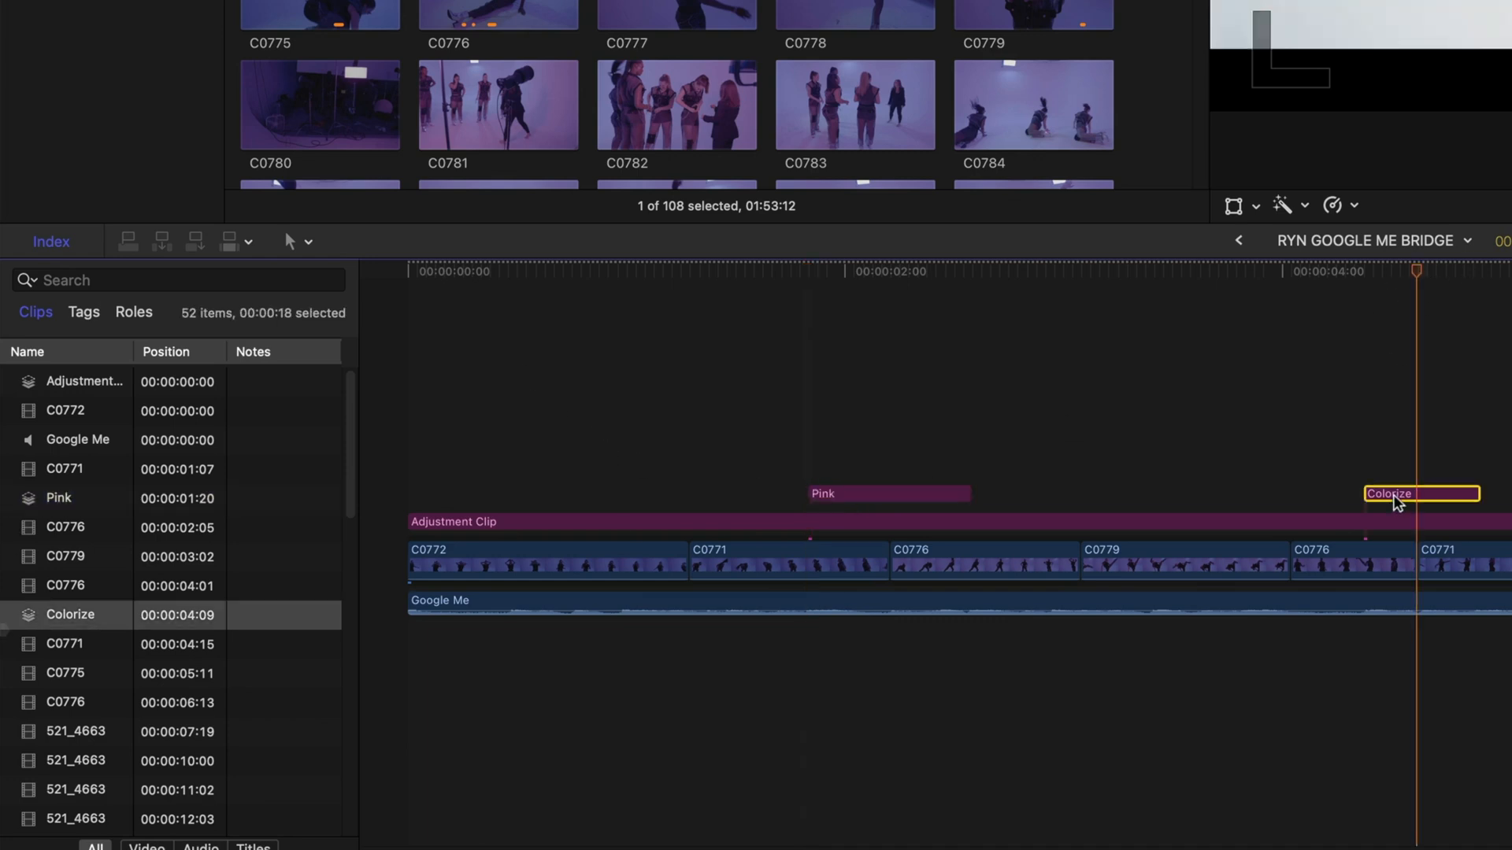
Rename the second Colorize clip Teal and drag it later along the timeline.
{"action": "left_click", "coordinate": [69, 614]}
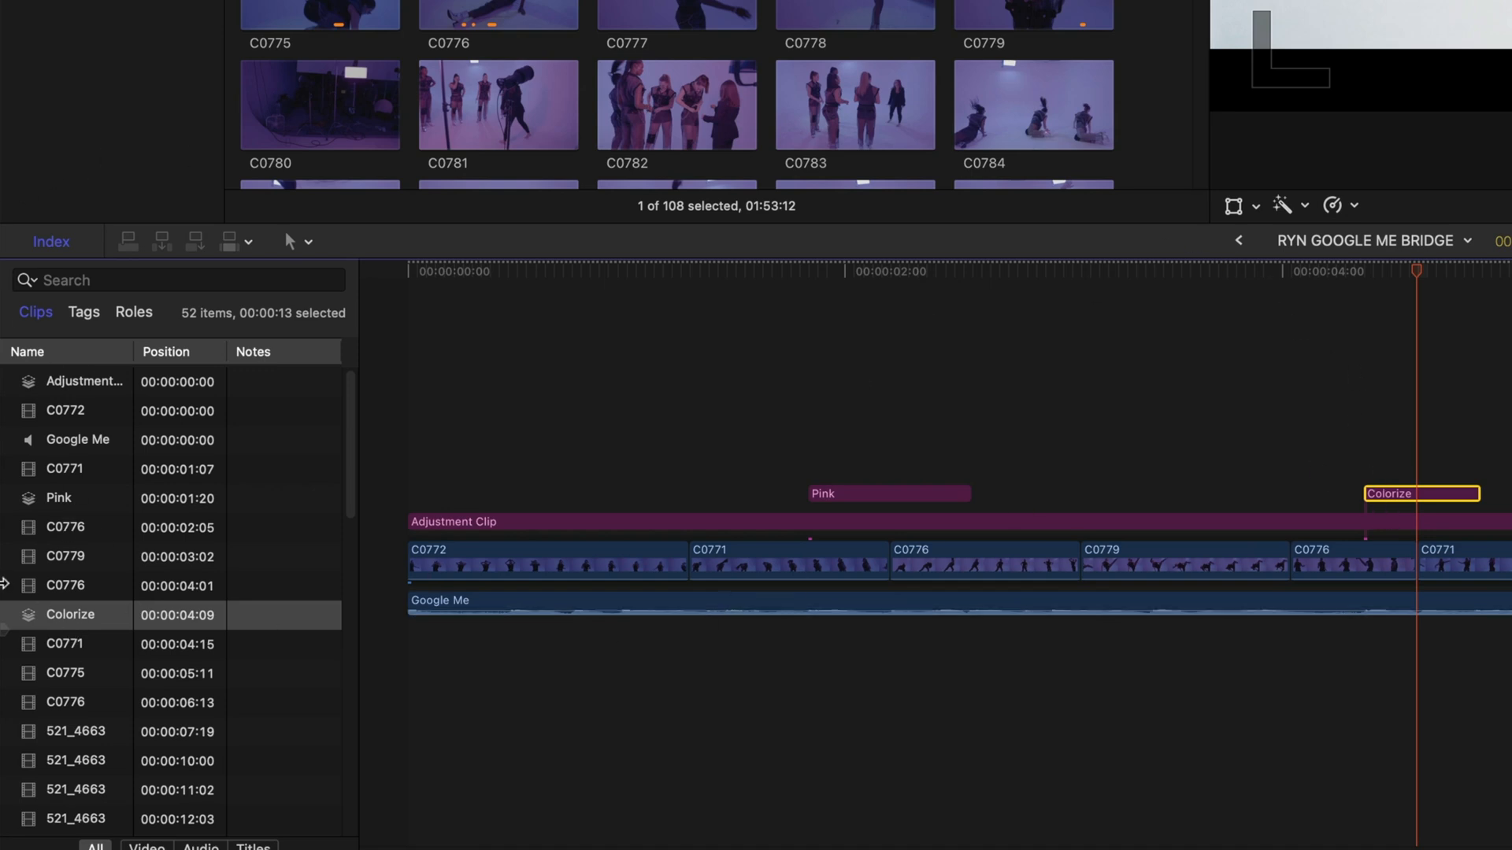
{"action": "left_click", "coordinate": [69, 614]}
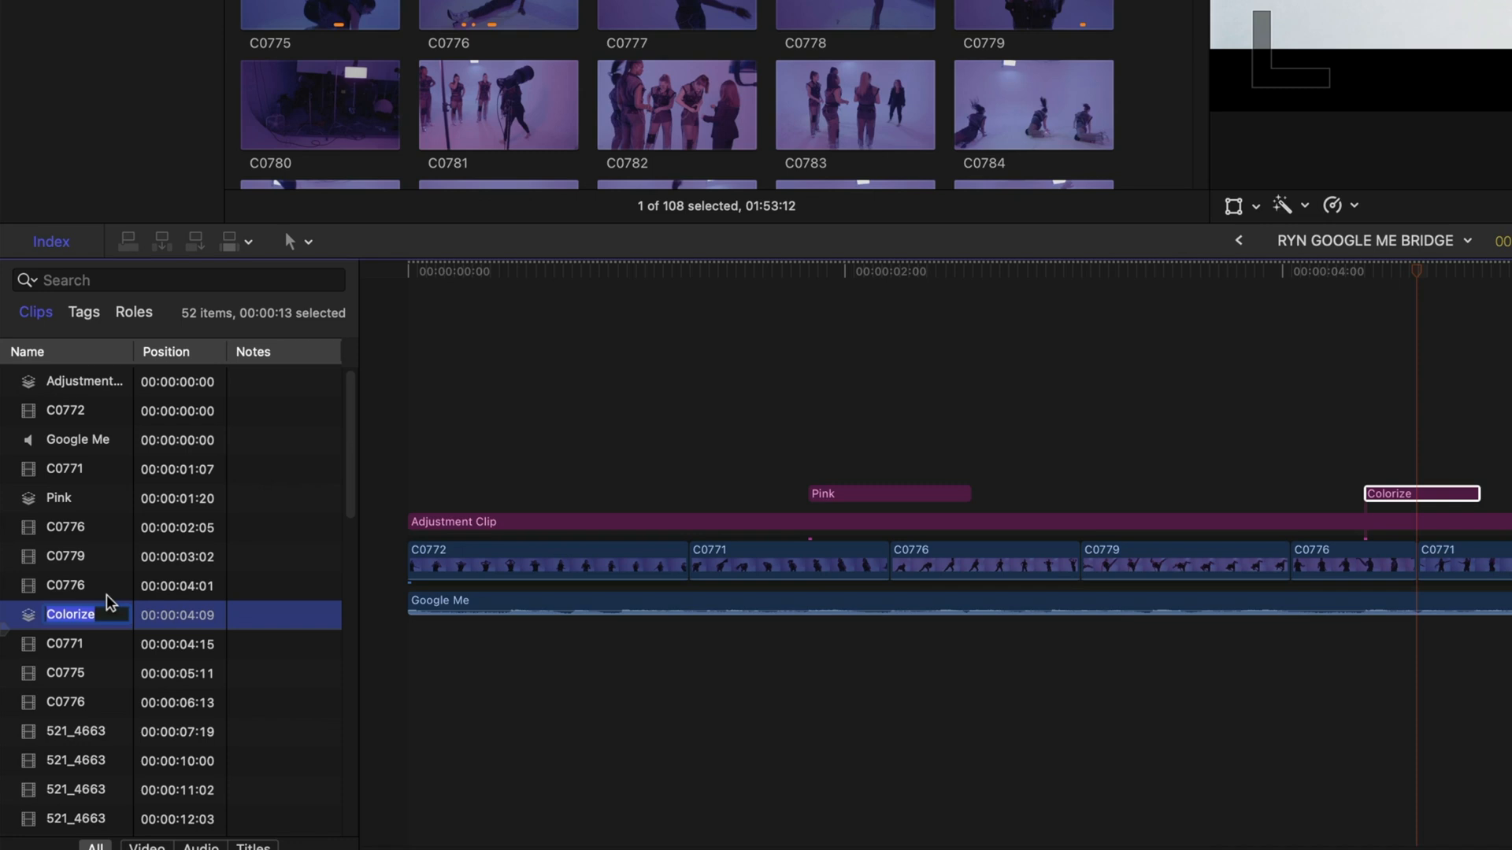
{"action": "type", "text": "Teal"}
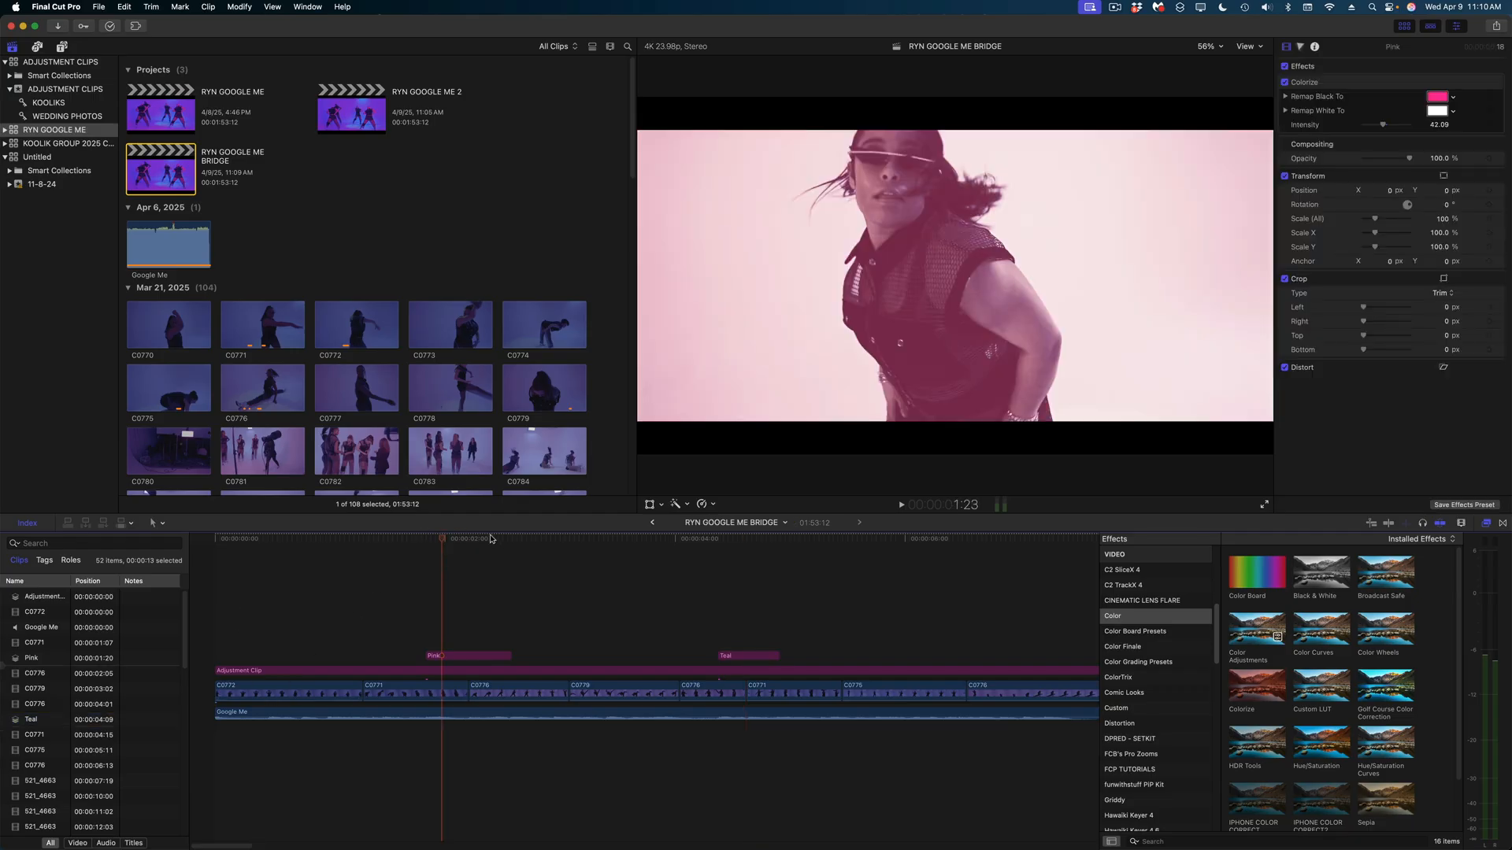
{"action": "left_click", "coordinate": [702, 670]}
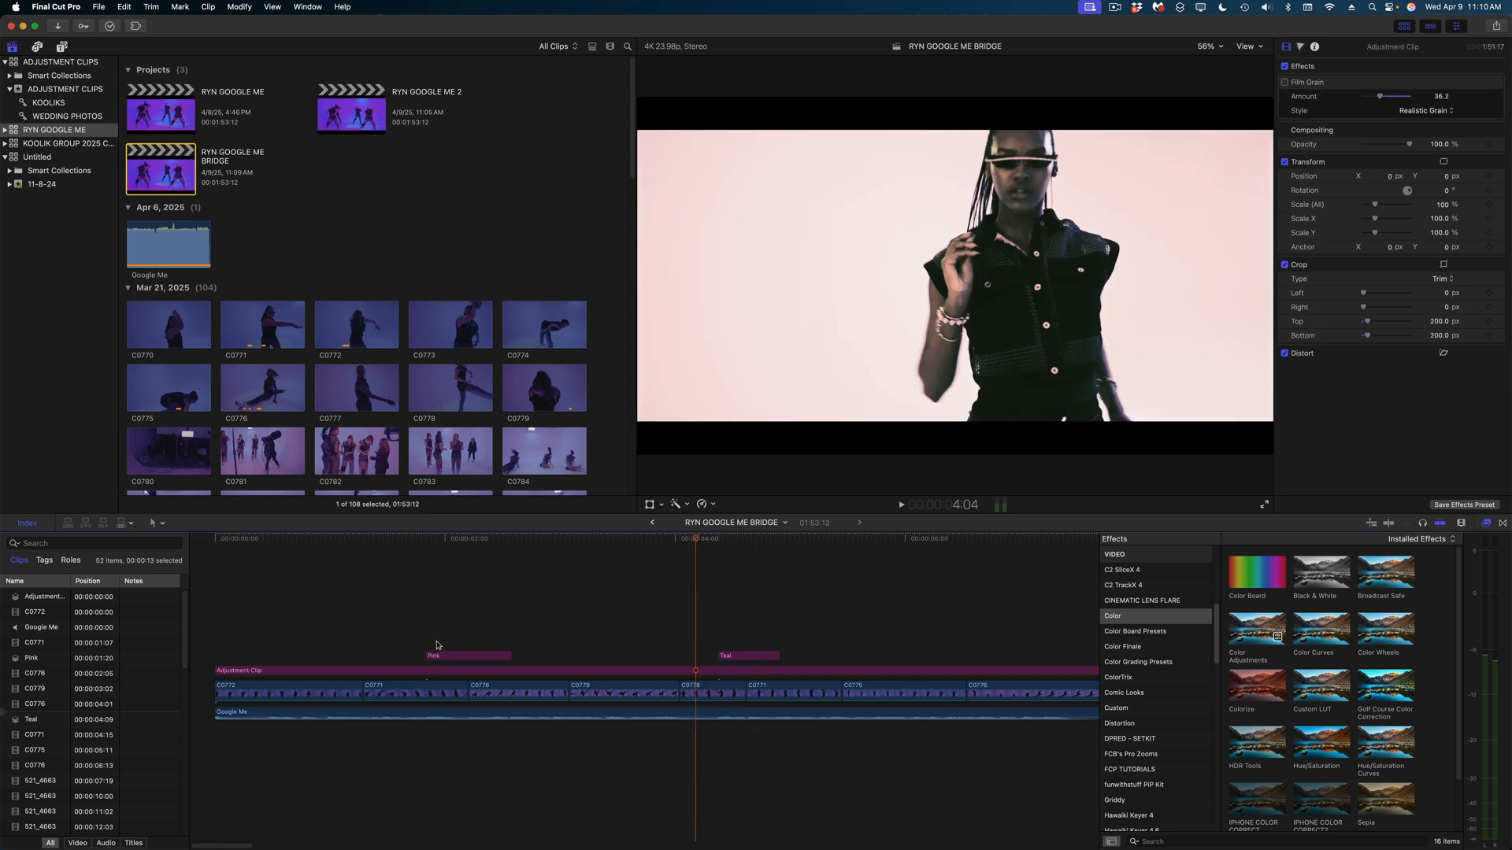
{"action": "mouse_move", "coordinate": [614, 631]}
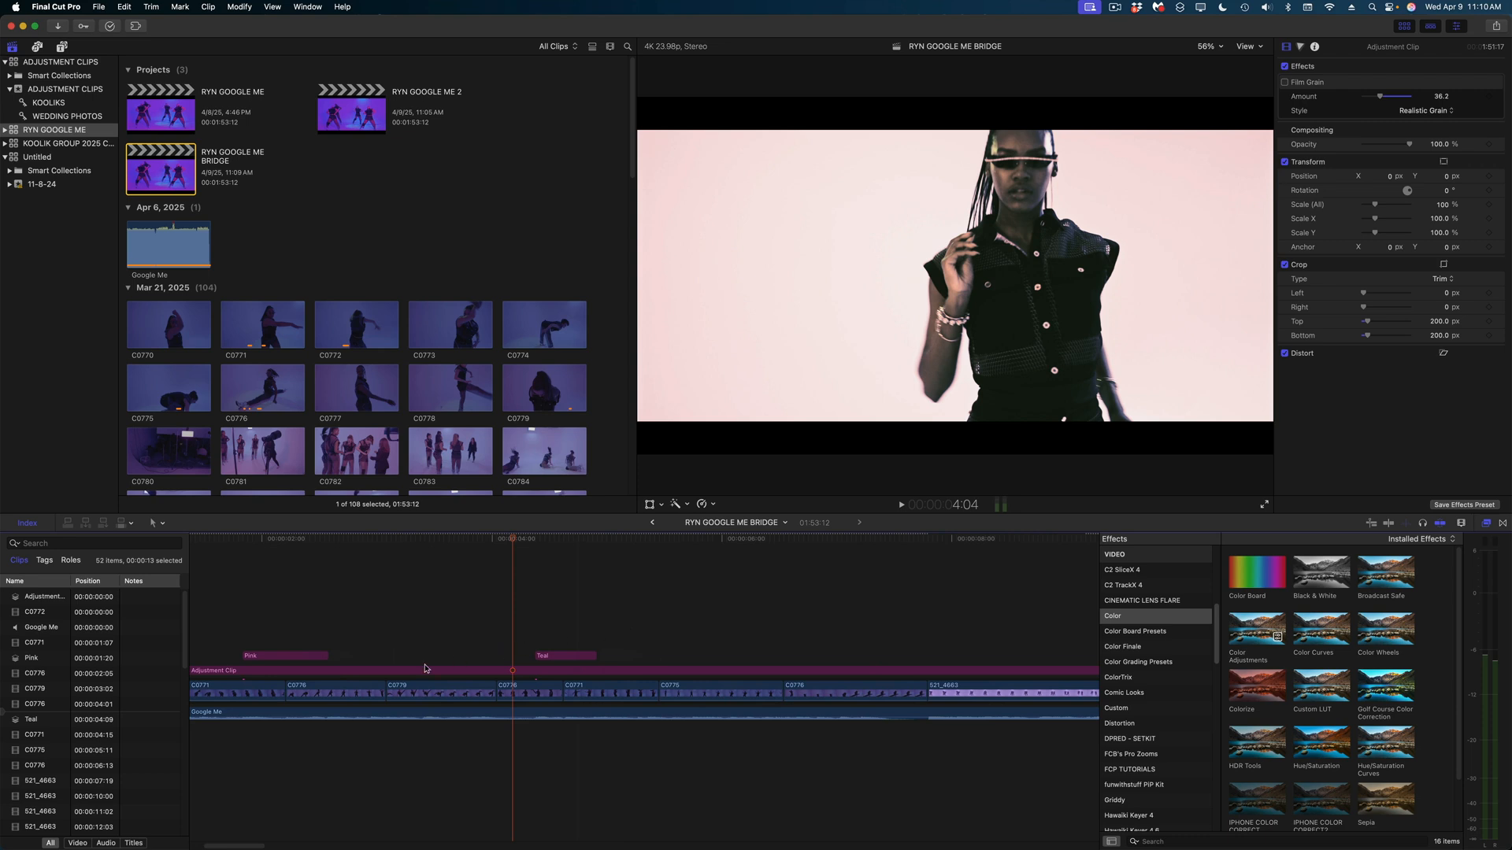
{"action": "left_click", "coordinate": [564, 656]}
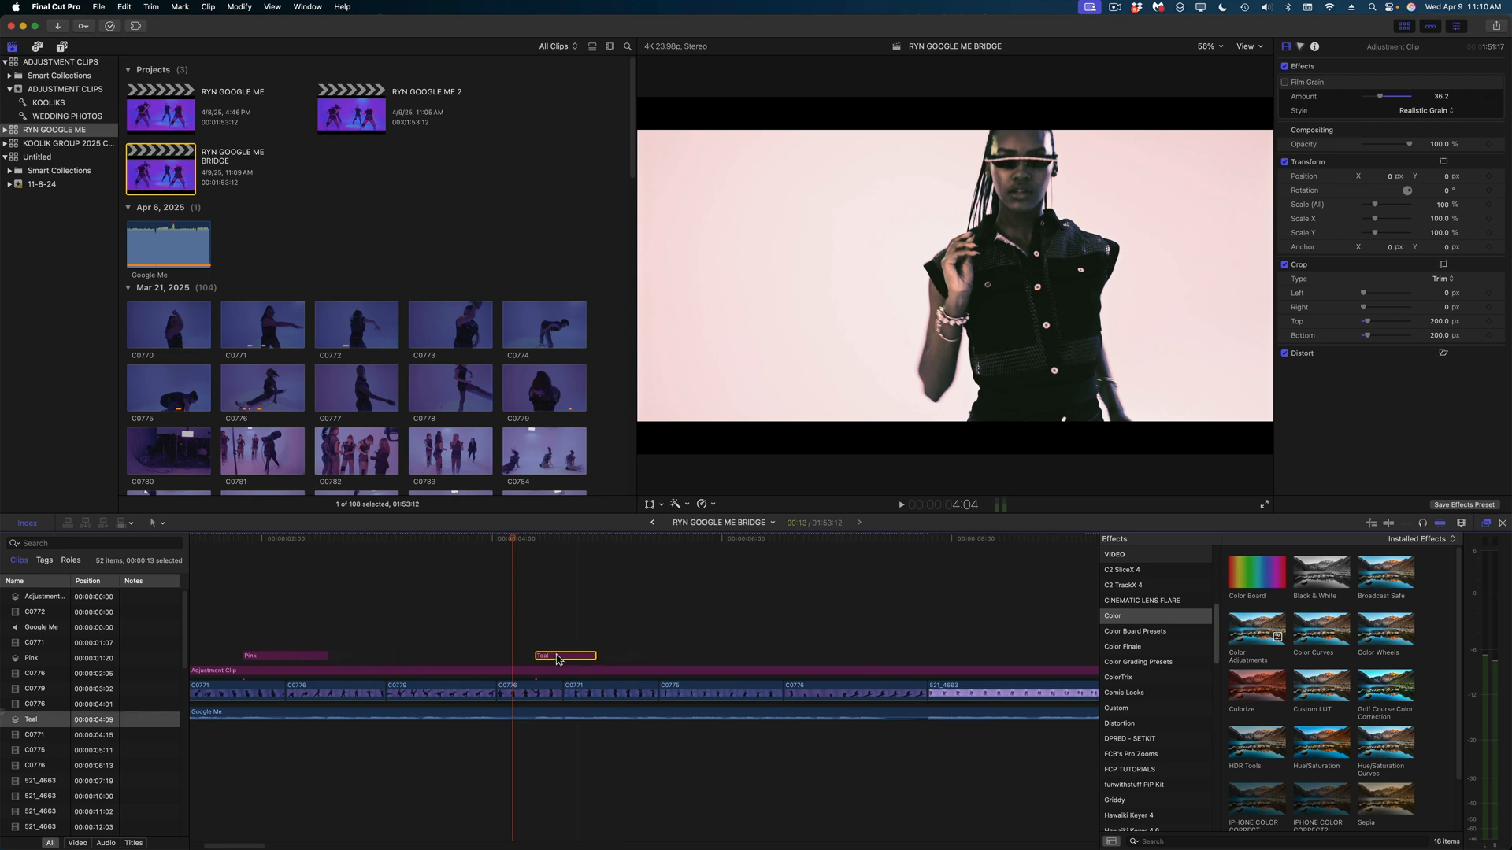
{"action": "left_click_drag", "start_coordinate": [564, 656], "coordinate": [929, 656]}
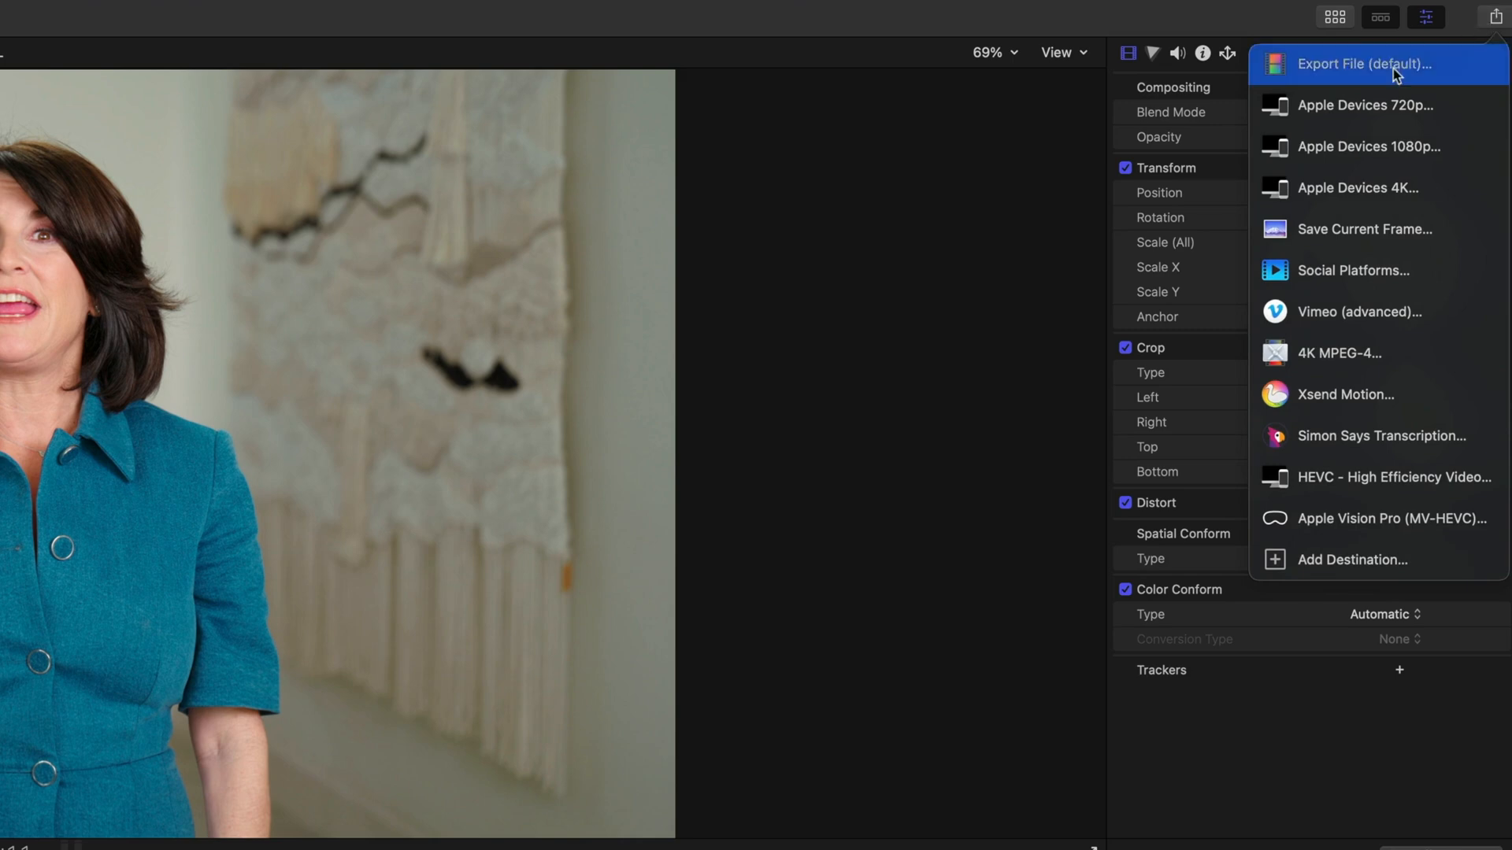
Export as a multitrack QuickTime movie with the All Adjustment Clips role removed.
{"action": "left_click", "coordinate": [1350, 64]}
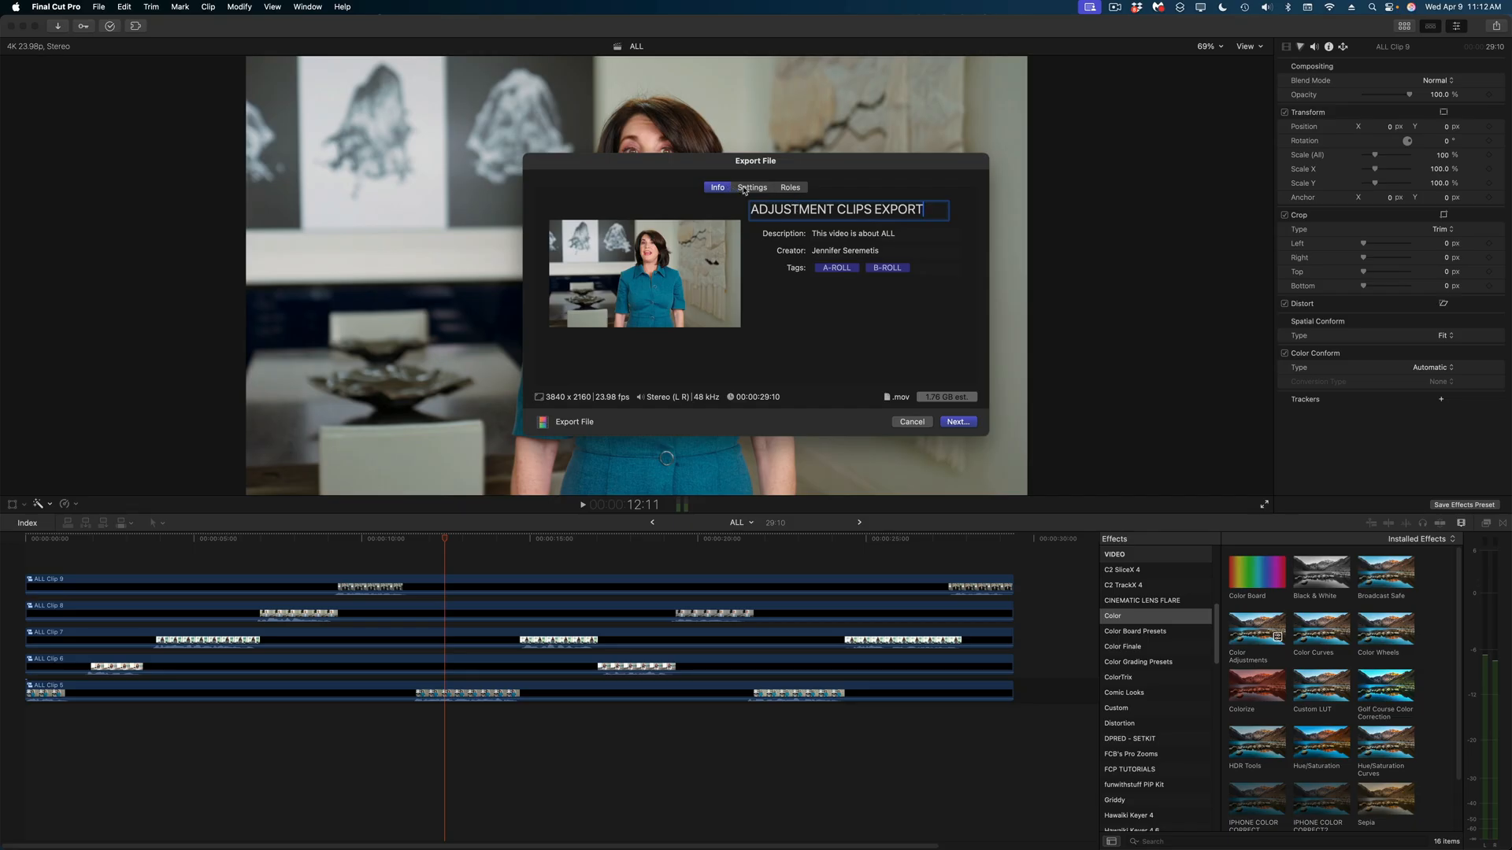
{"action": "left_click", "coordinate": [790, 188]}
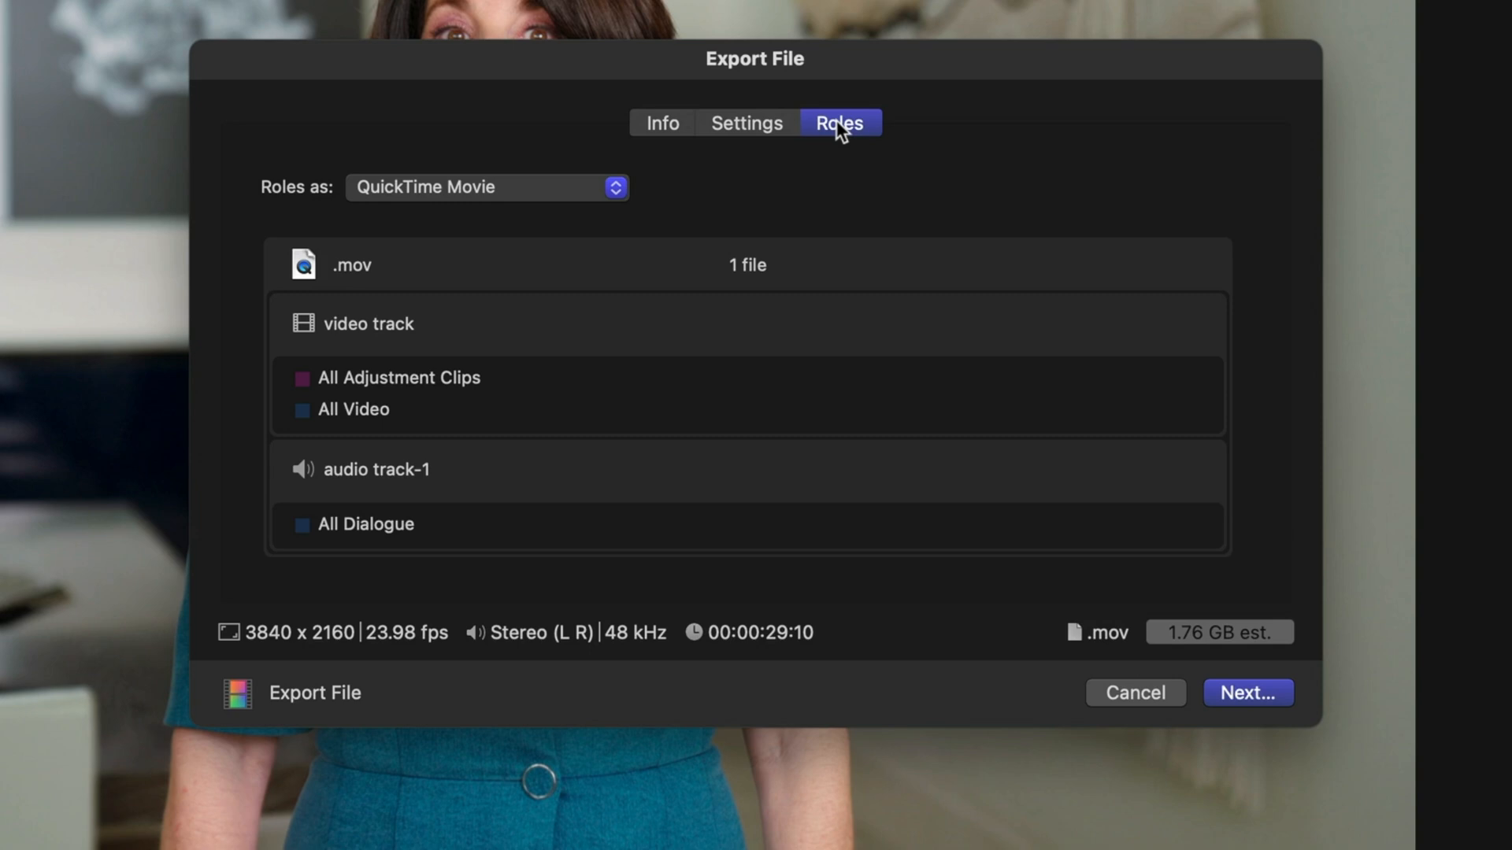
{"action": "mouse_move", "coordinate": [339, 186]}
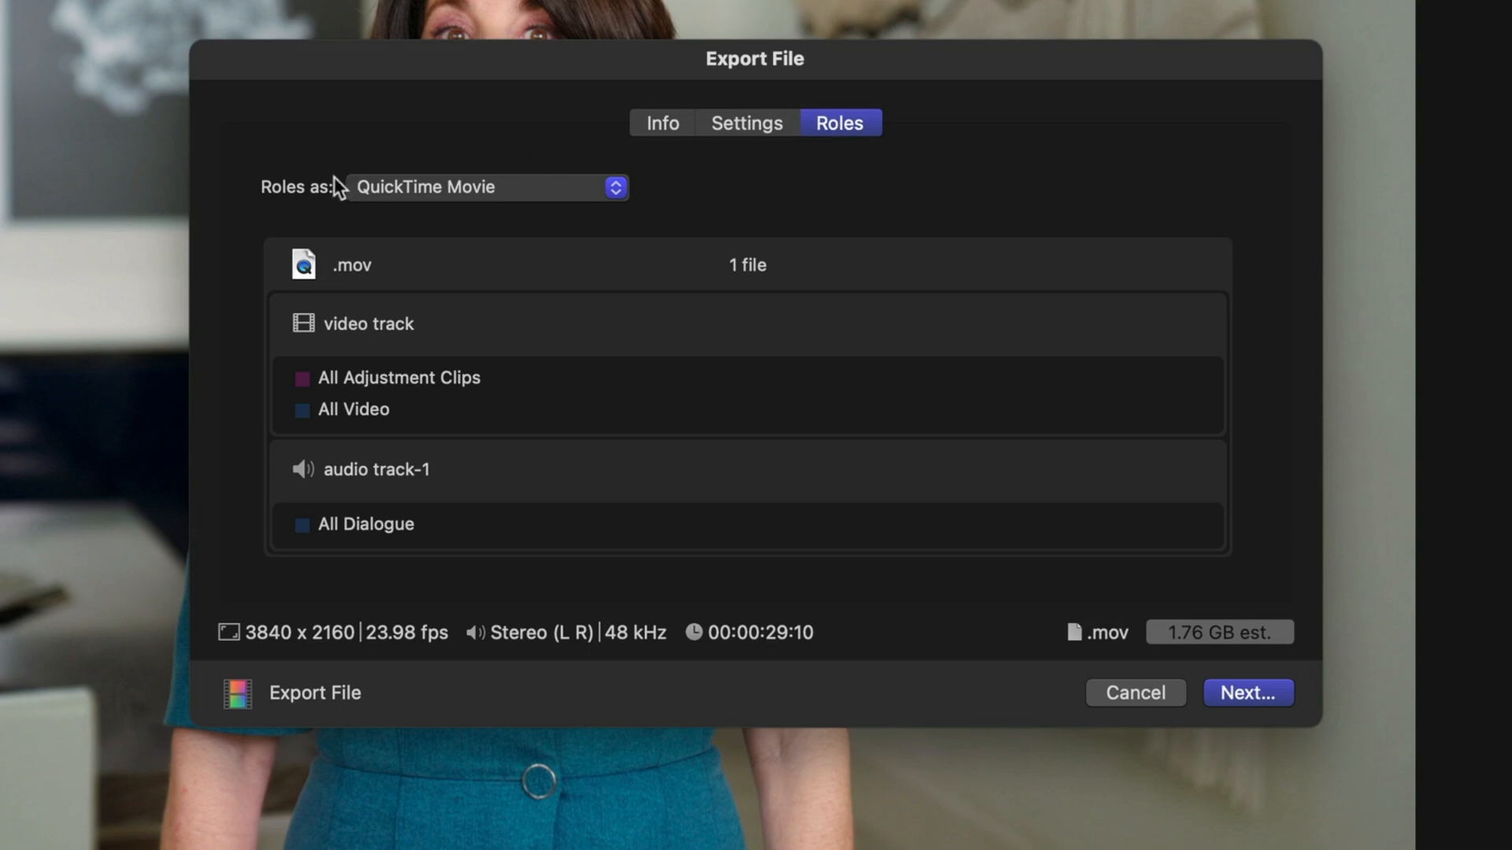
{"action": "left_click", "coordinate": [486, 187]}
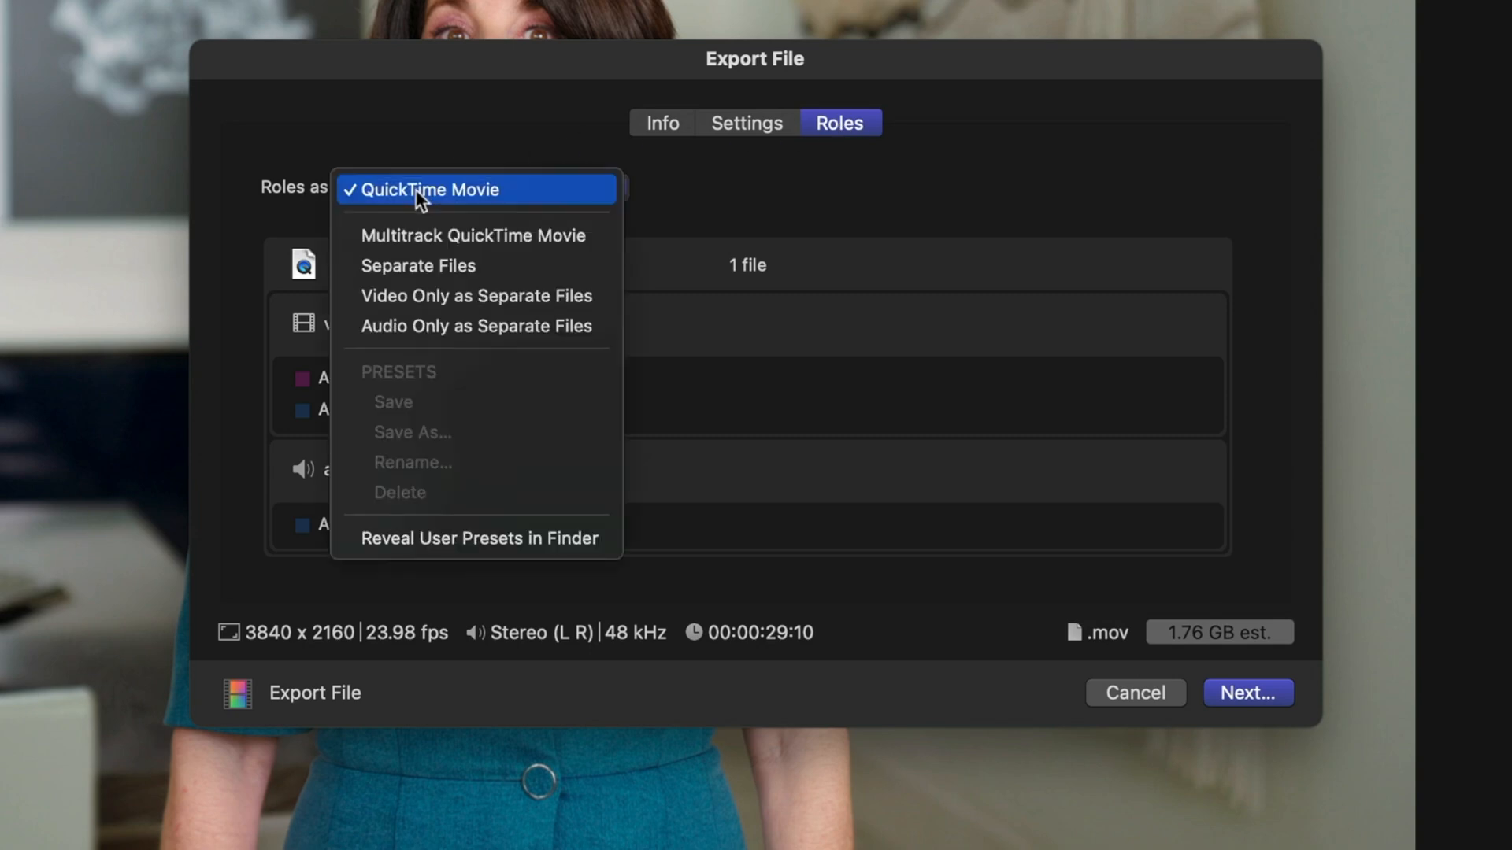
{"action": "left_click", "coordinate": [473, 235]}
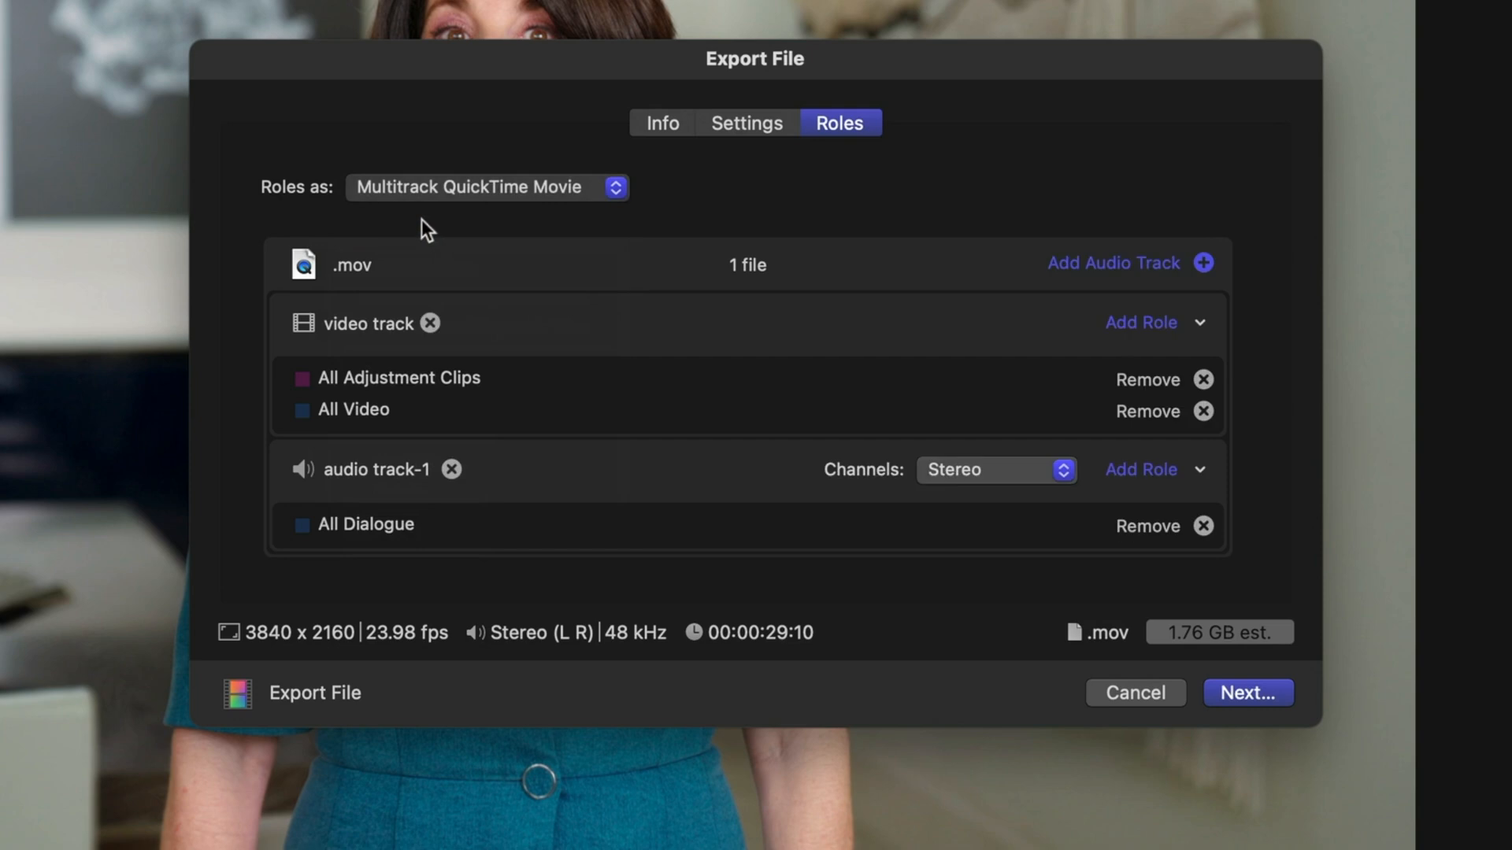
{"action": "mouse_move", "coordinate": [486, 397]}
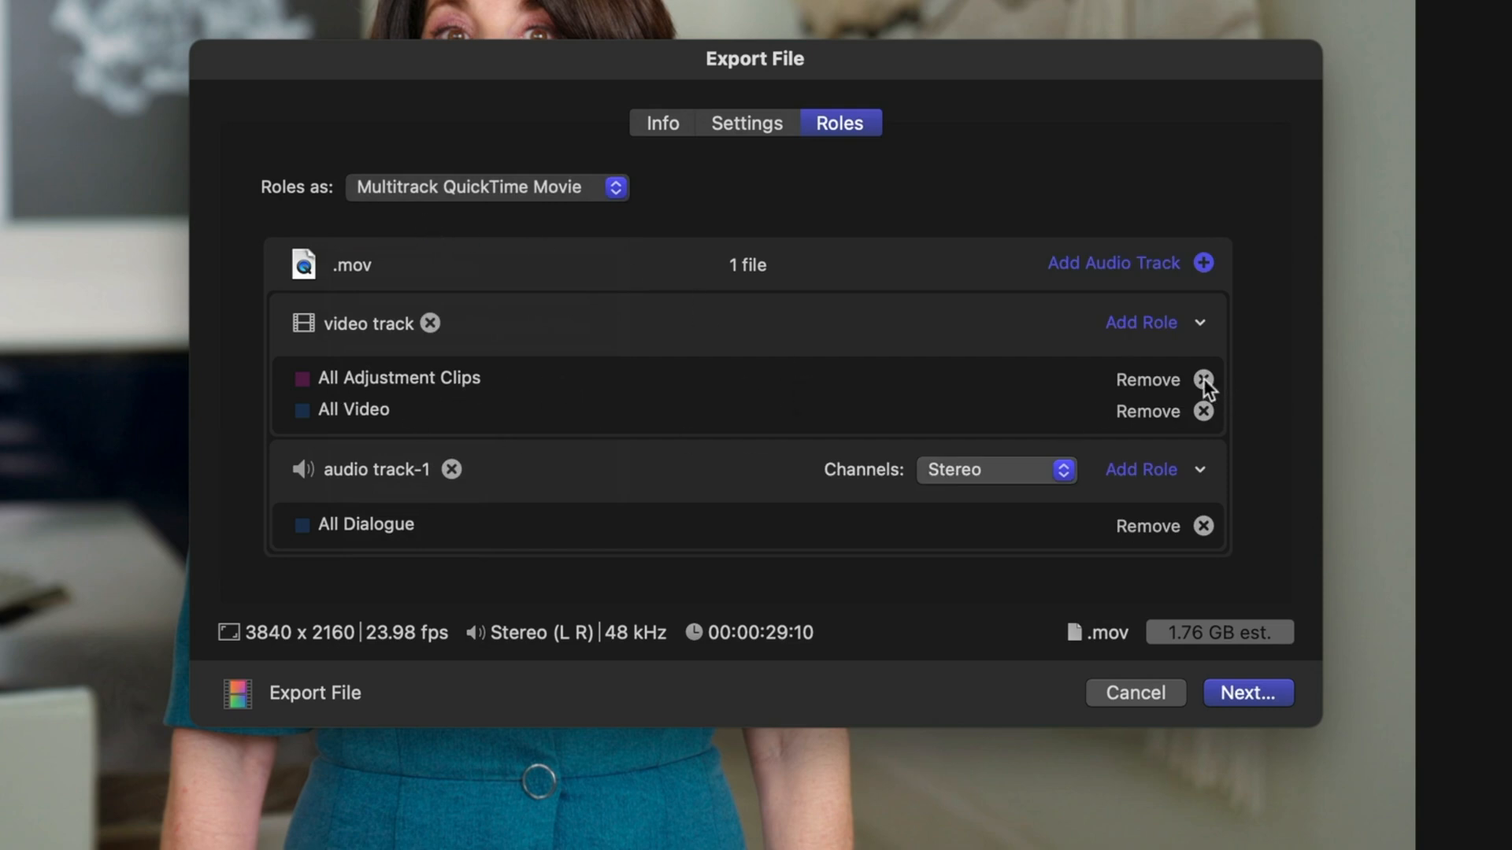
{"action": "left_click", "coordinate": [1202, 379]}
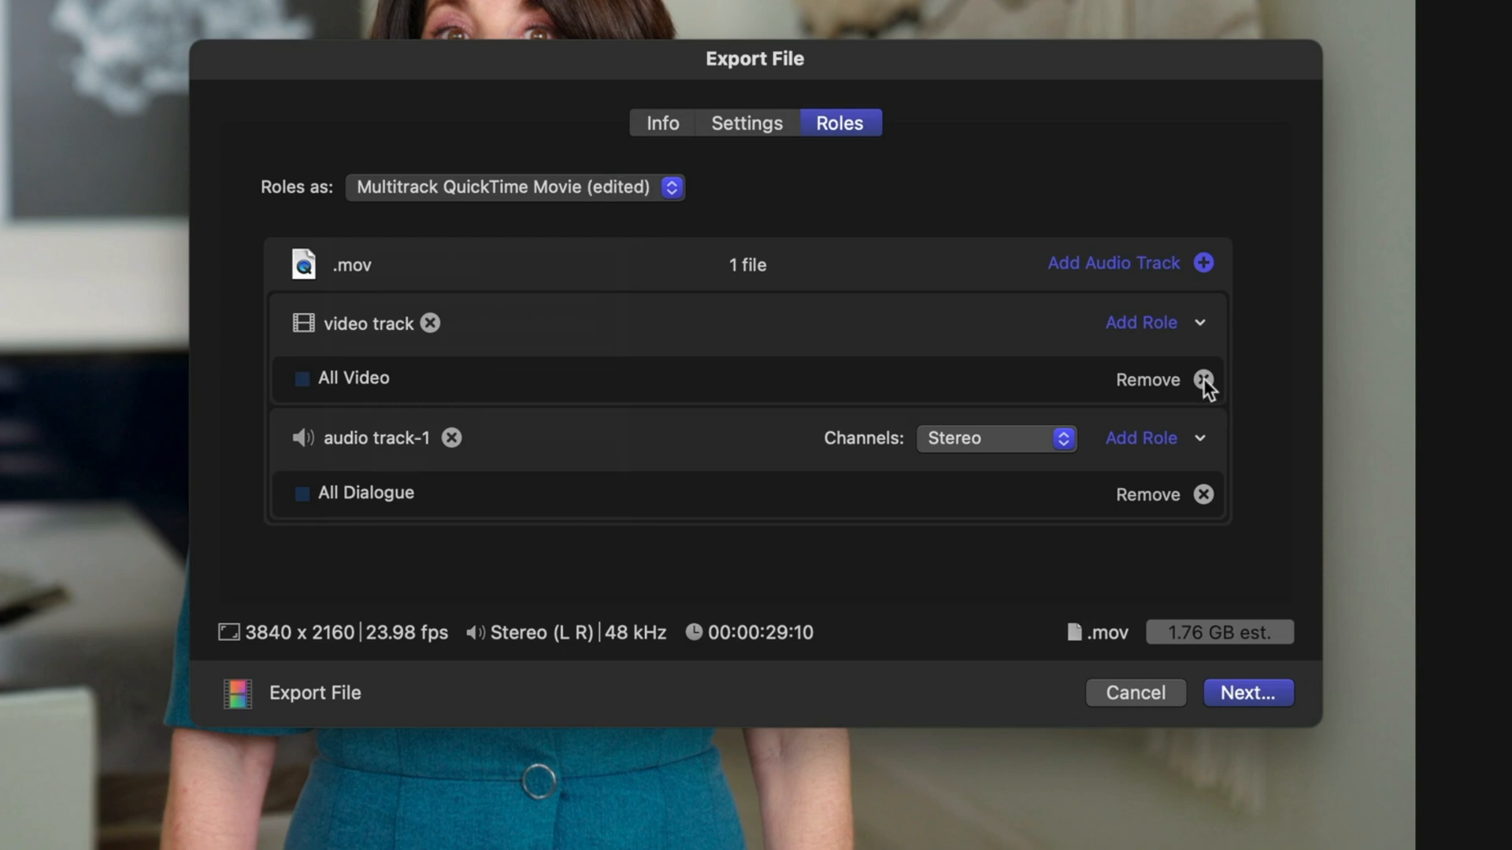
{"action": "left_click", "coordinate": [1247, 693]}
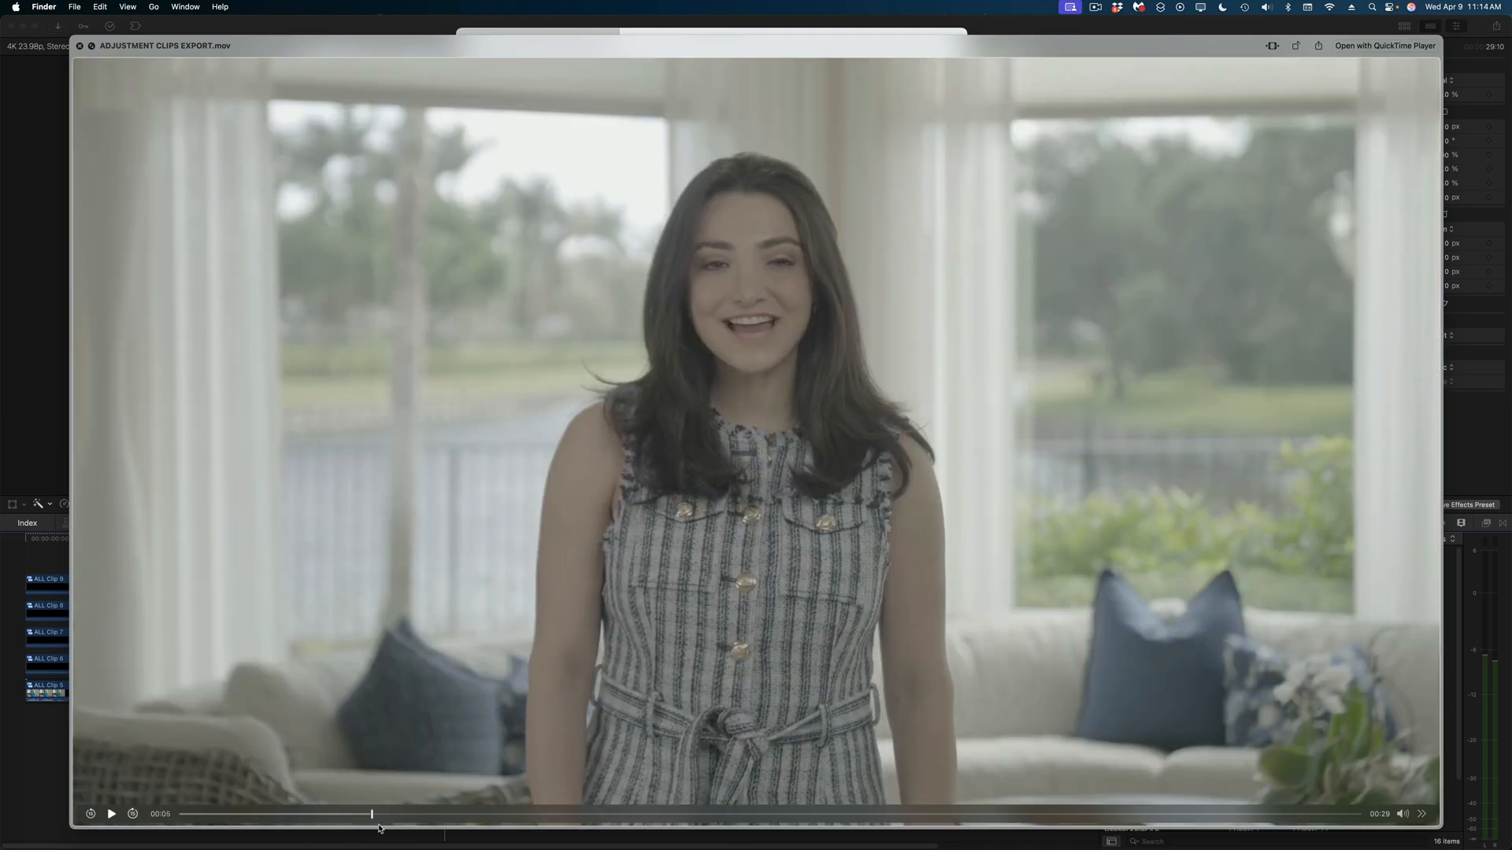
Scrub forward, then slightly back, through ADJUSTMENT CLIPS EXPORT.mov in Quick Look.
{"action": "left_click_drag", "start_coordinate": [371, 814], "coordinate": [579, 814]}
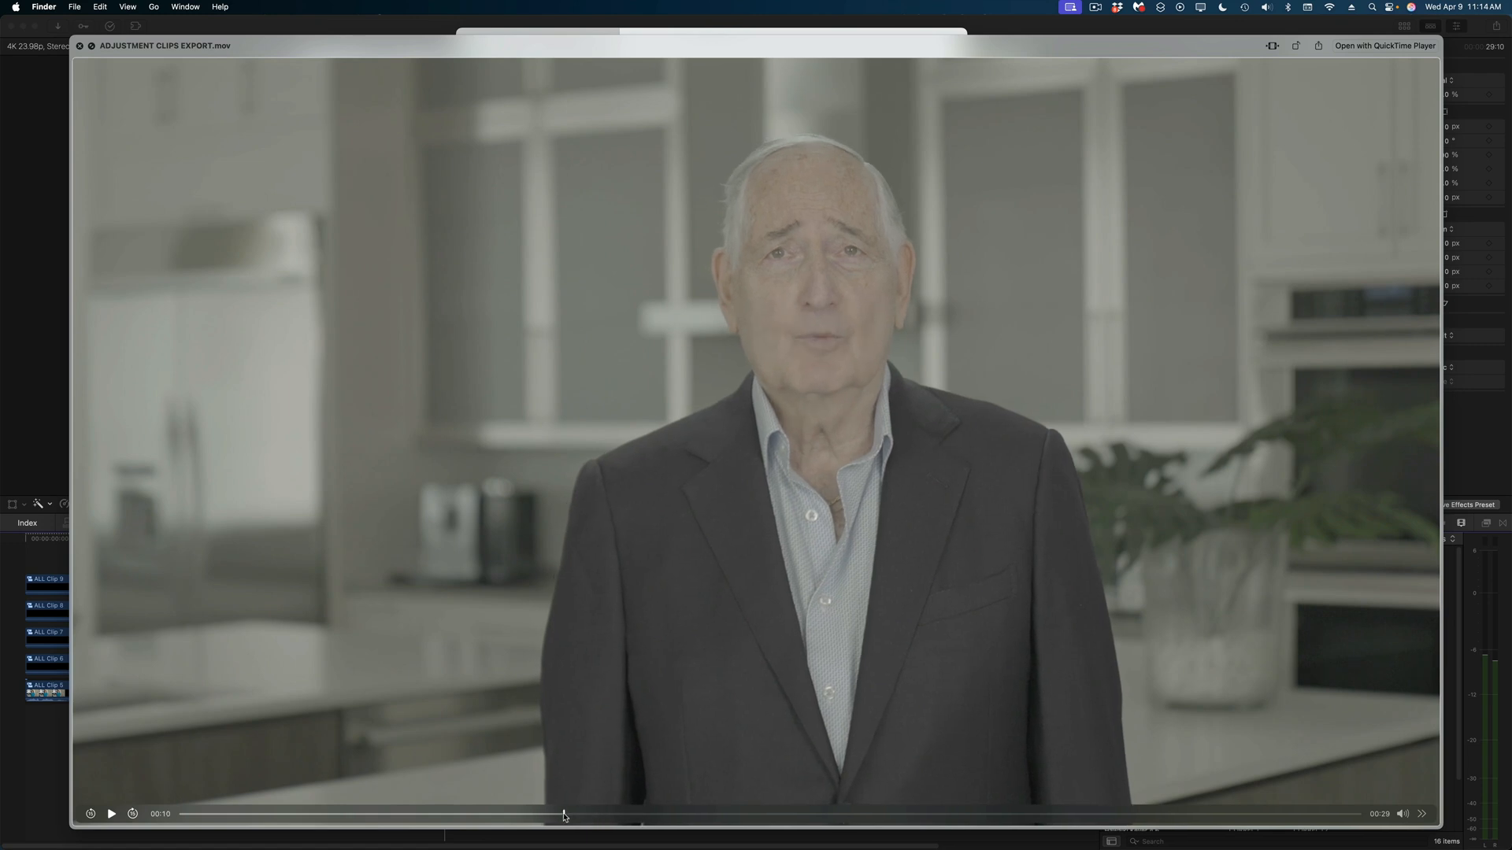
{"action": "left_click_drag", "start_coordinate": [564, 813], "coordinate": [511, 813]}
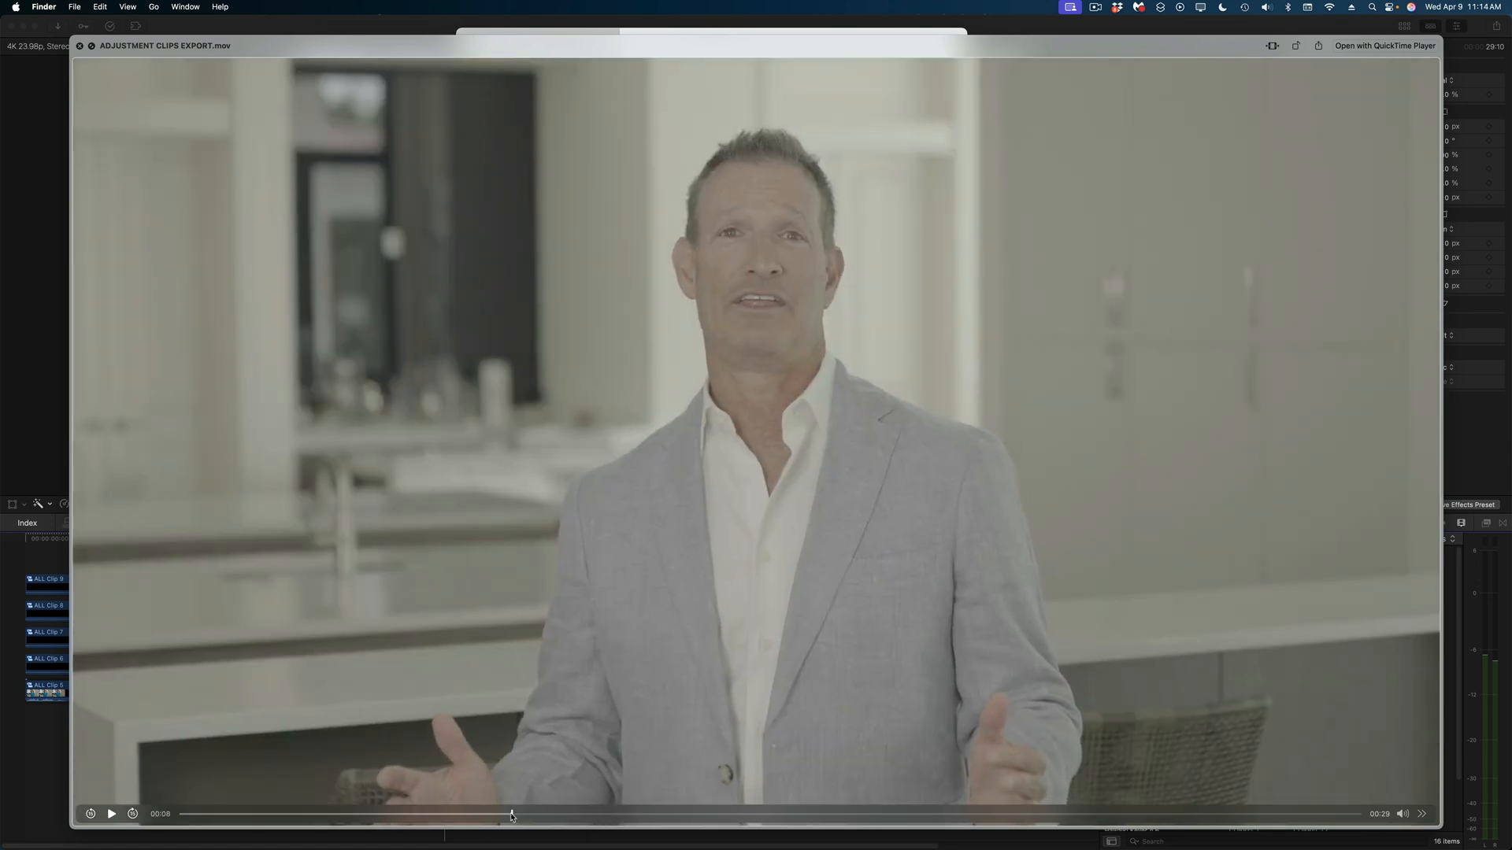